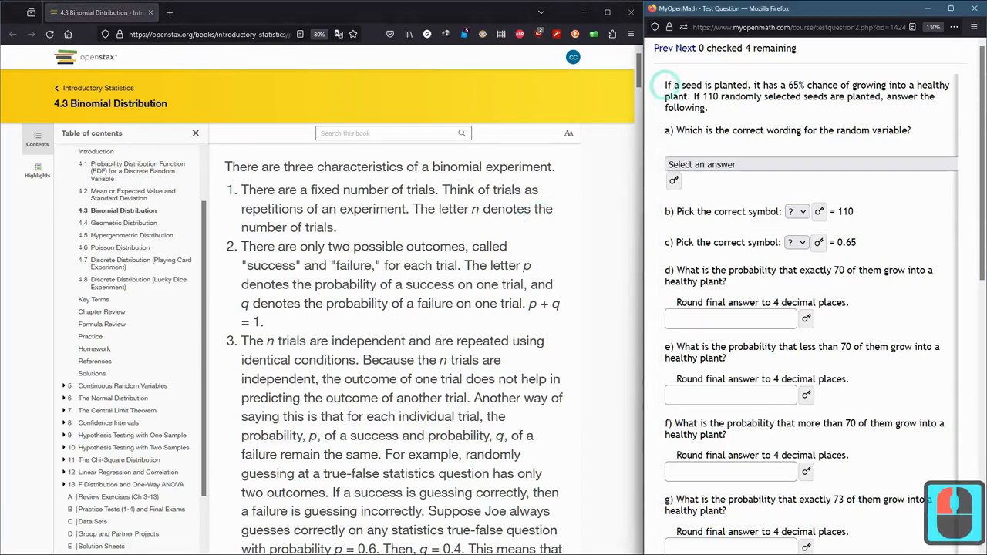
# Step: Review the seed-planting problem and set part b's symbol to n for the 110 trials
pyautogui.moveTo(665, 84); pyautogui.dragTo(802, 85)
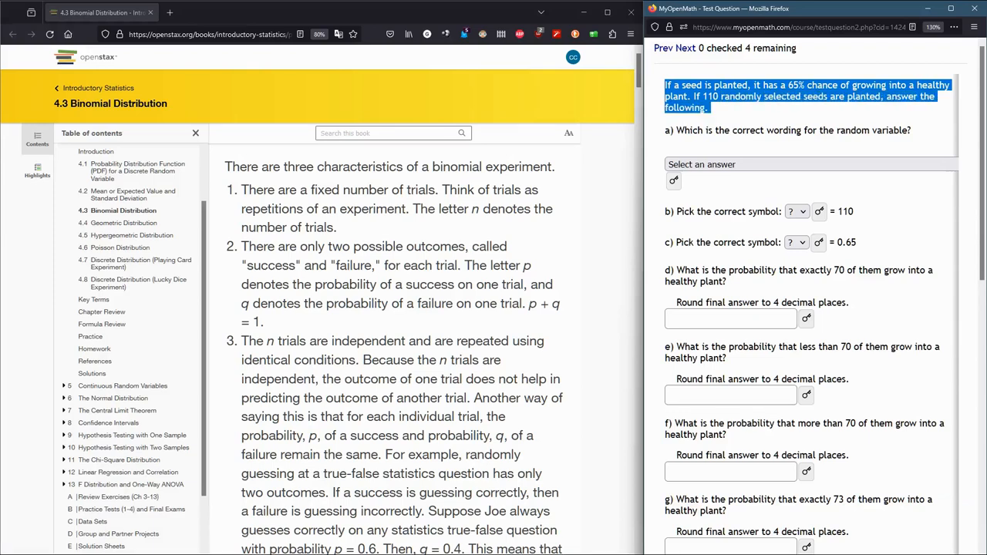
pyautogui.doubleClick(688, 130)
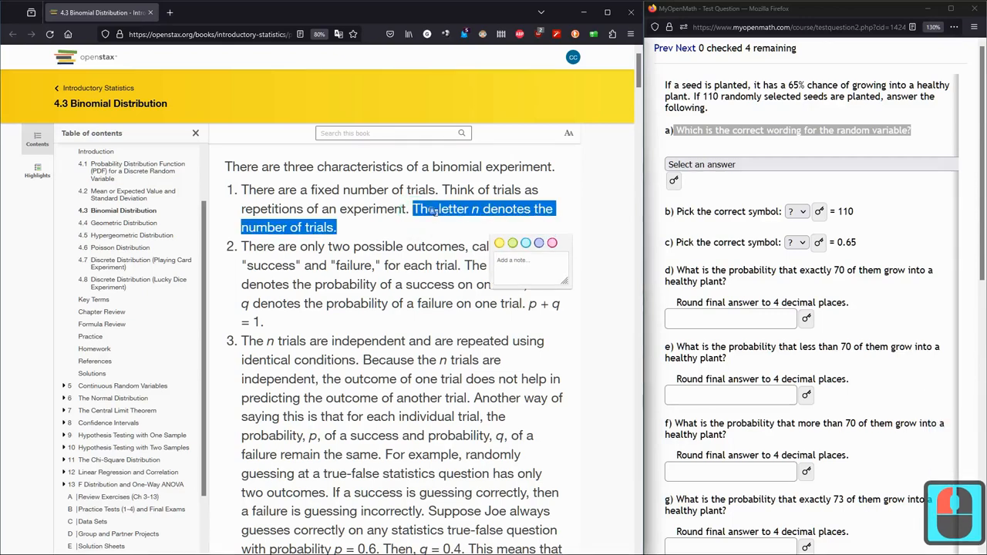
pyautogui.click(701, 164)
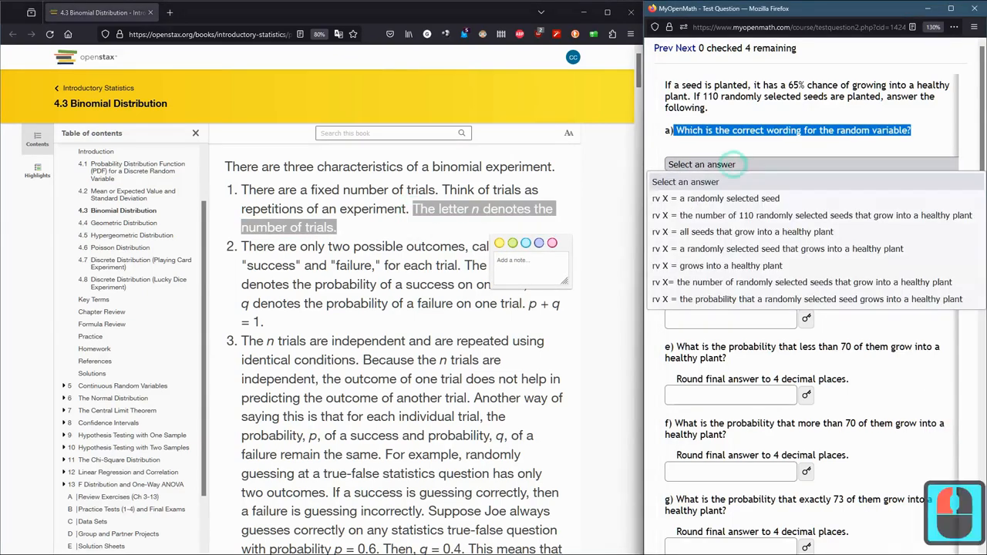
pyautogui.click(728, 163)
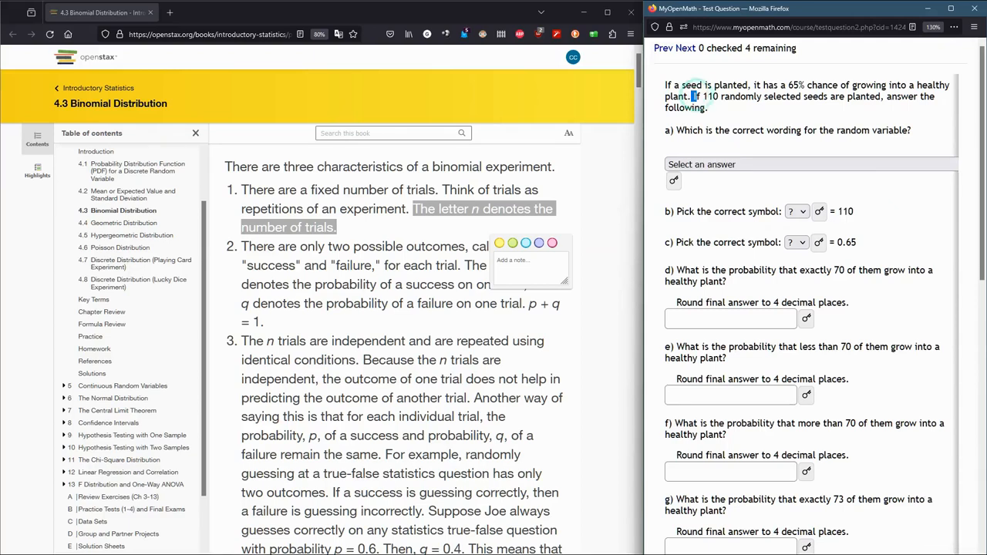
pyautogui.moveTo(691, 96); pyautogui.dragTo(882, 95)
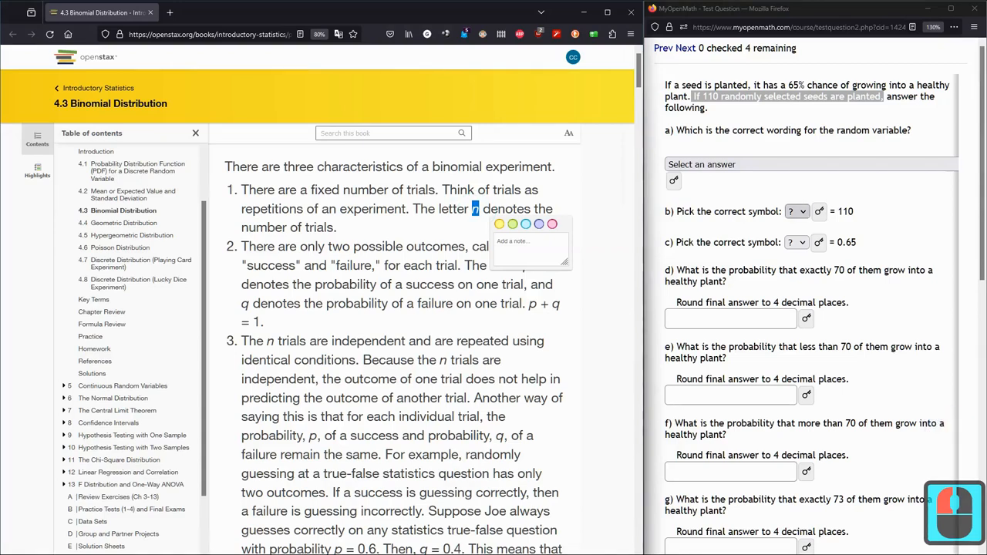
pyautogui.click(797, 211)
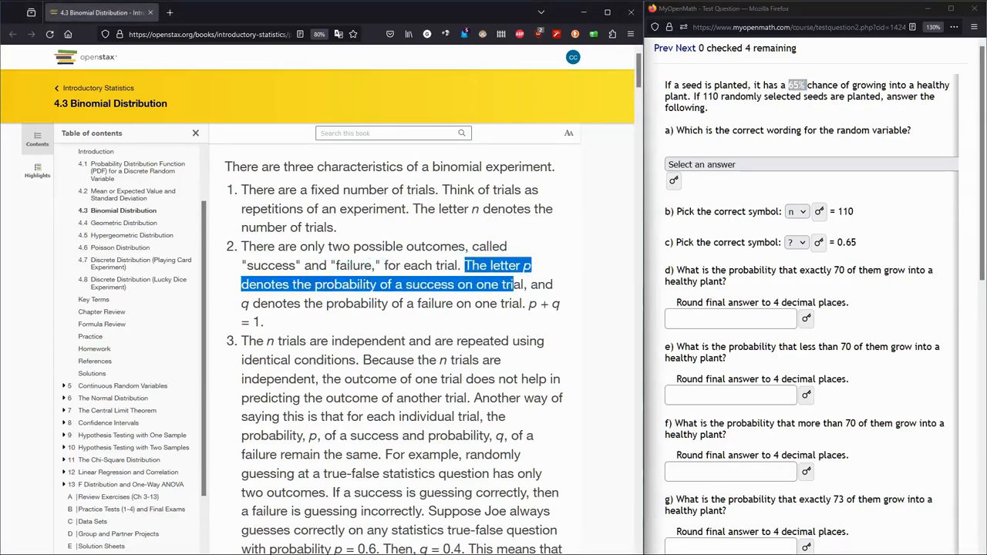
# Step: Set part c's symbol to p for the 0.65 success probability
pyautogui.click(521, 284)
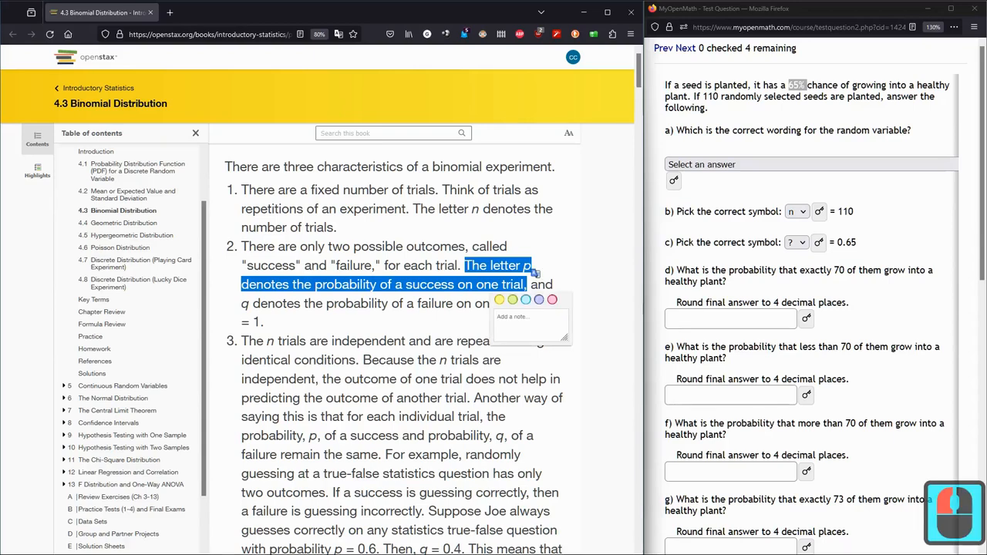
pyautogui.click(793, 242)
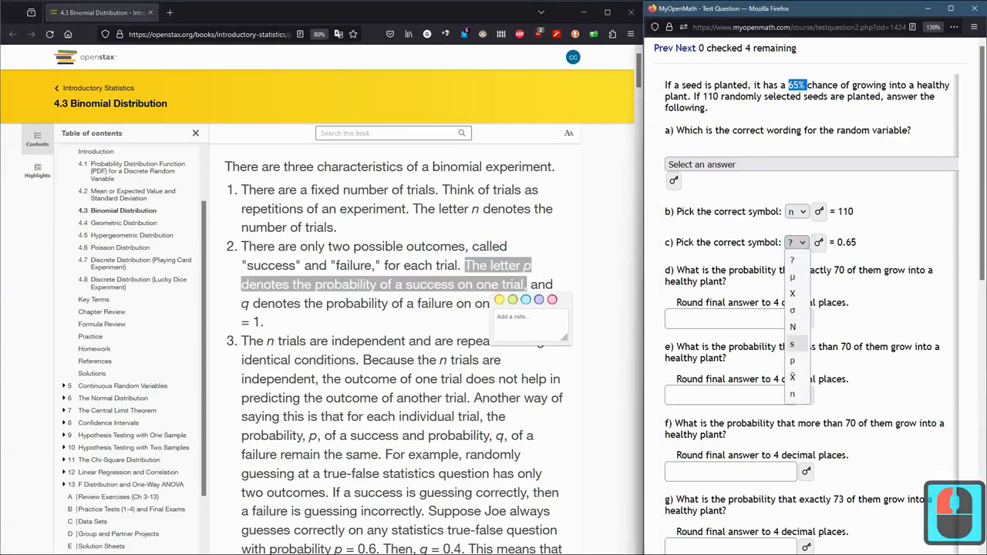
pyautogui.click(792, 361)
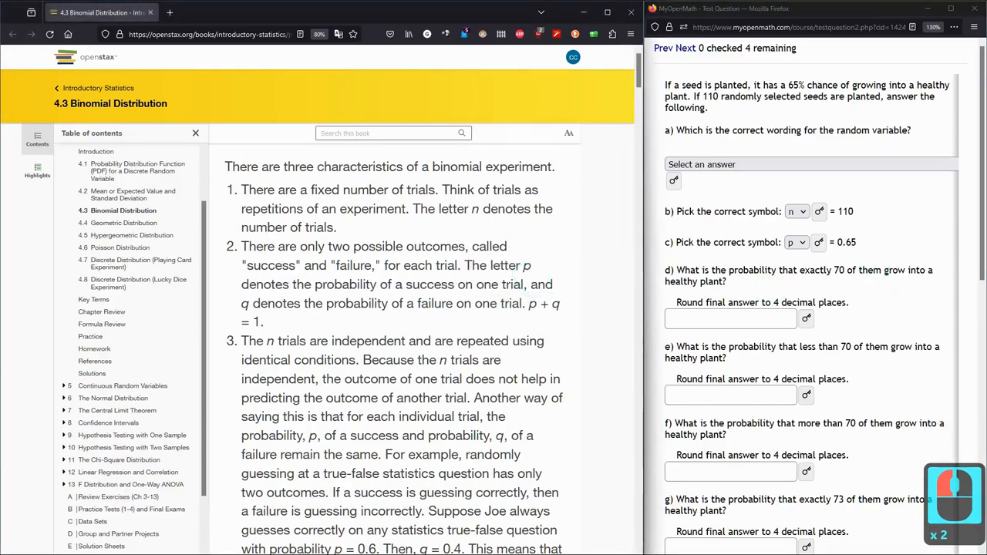
pyautogui.doubleClick(244, 302)
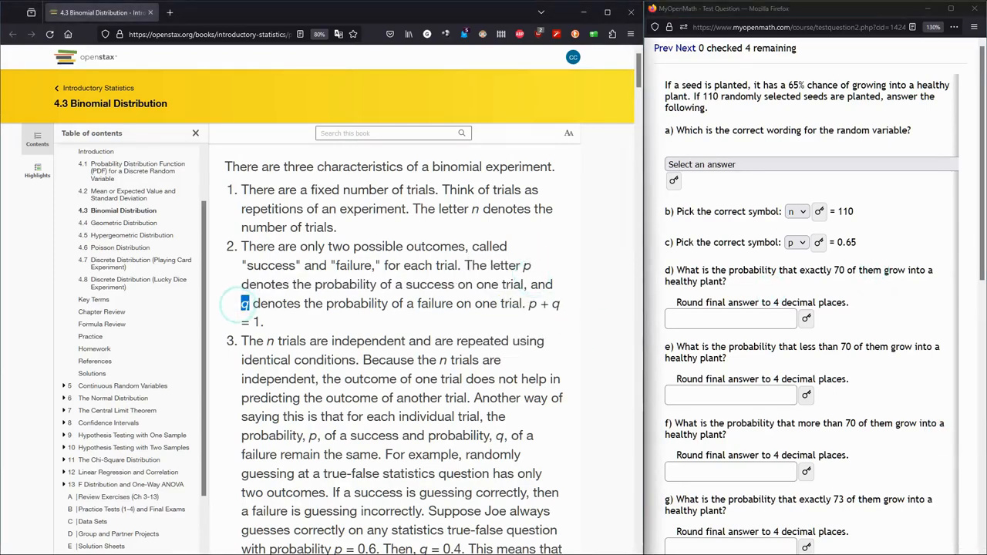
pyautogui.click(245, 302)
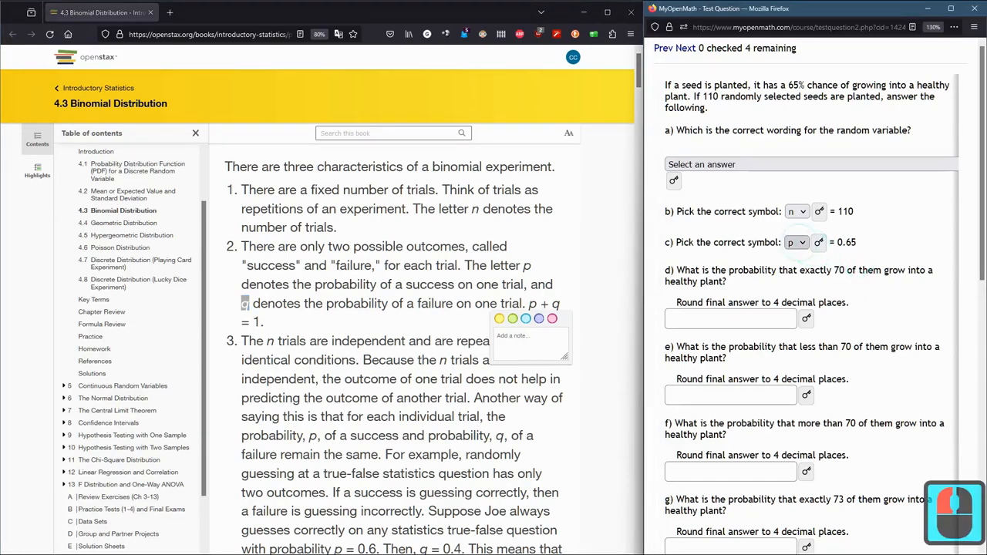
pyautogui.scroll(-3)
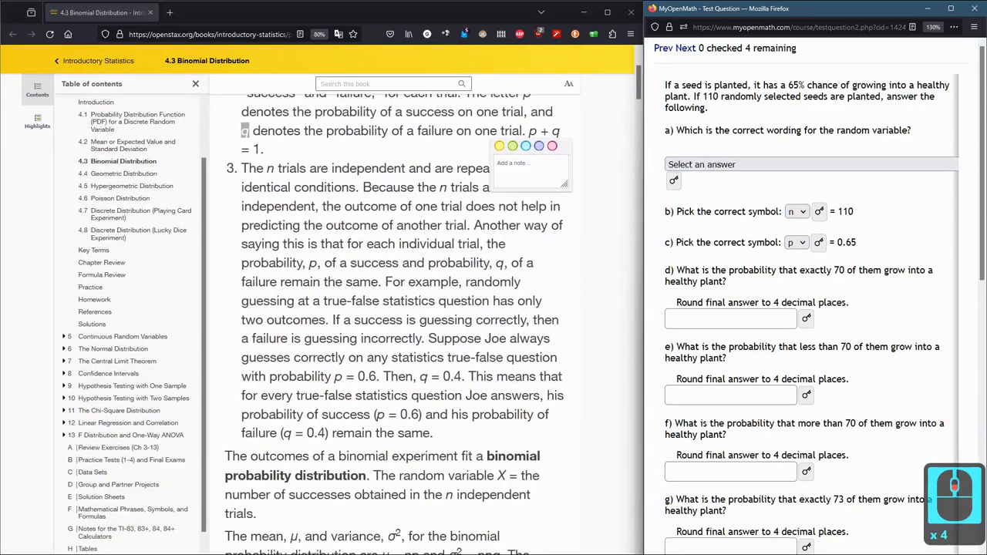
pyautogui.scroll(-3)
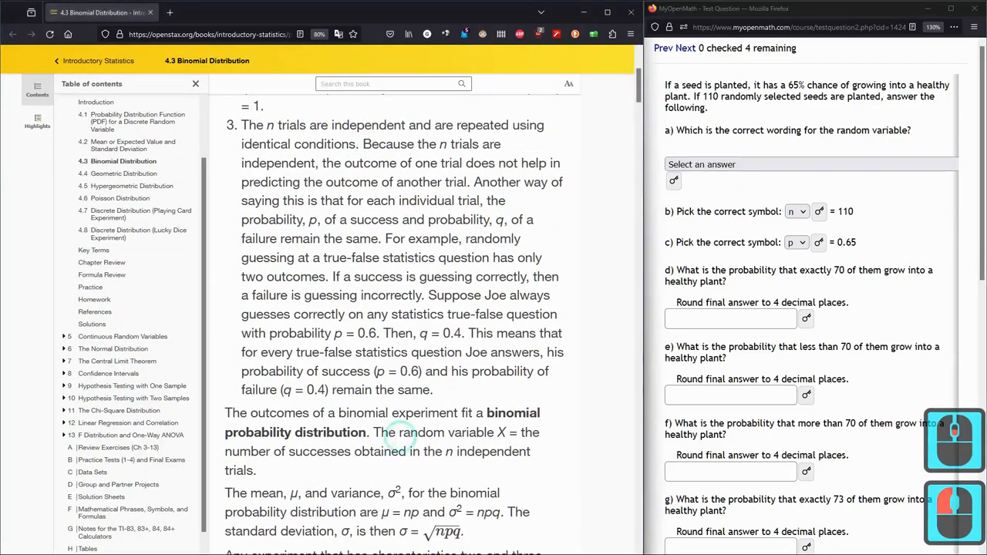
pyautogui.doubleClick(446, 431)
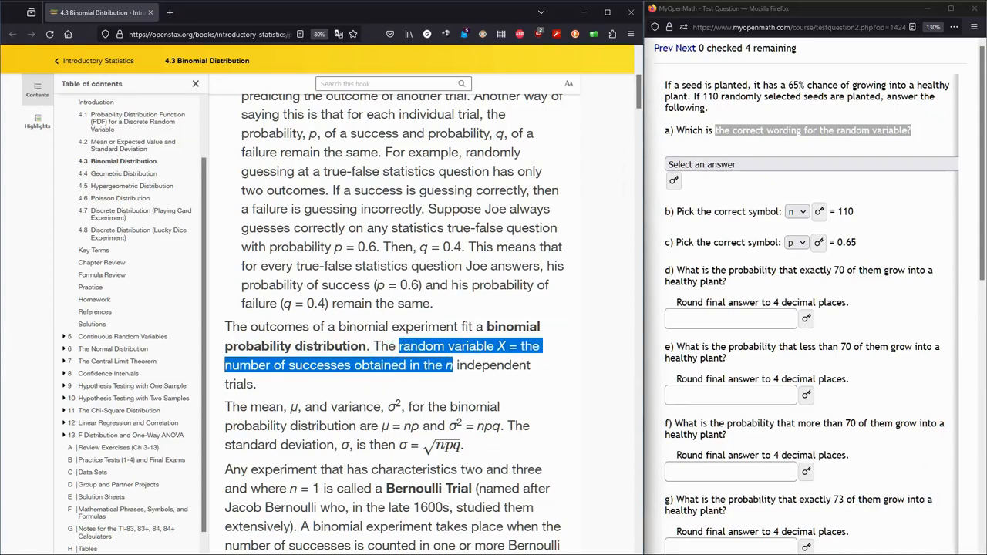
pyautogui.moveTo(399, 346); pyautogui.dragTo(256, 384)
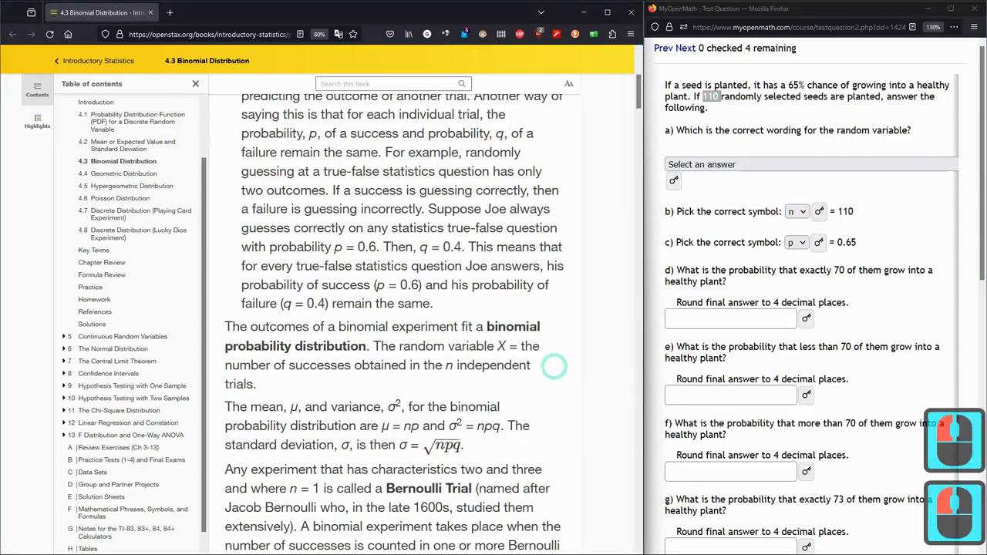
pyautogui.moveTo(398, 345); pyautogui.dragTo(512, 364)
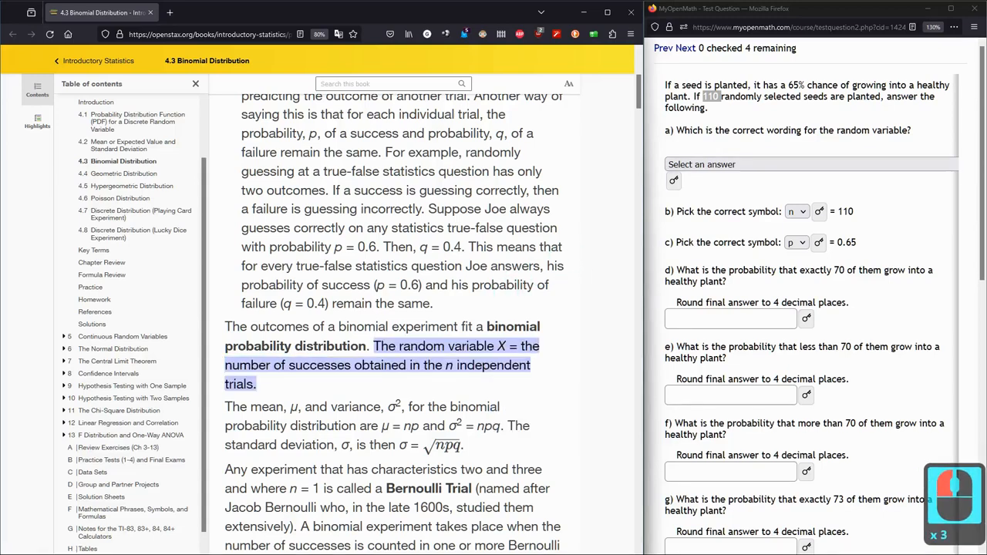
# Step: Answer part a with X = number of 110 seeds that grow into a healthy plant
pyautogui.click(809, 164)
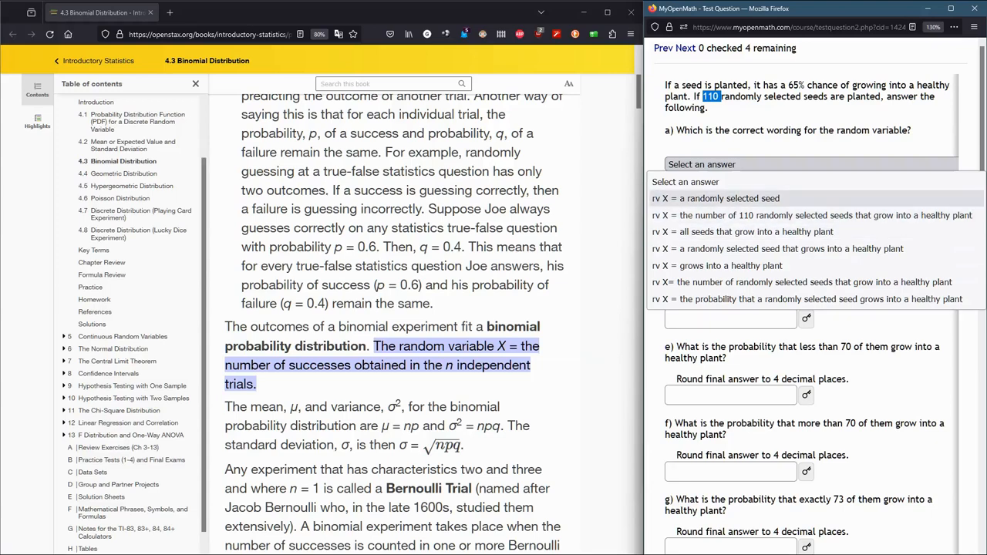
pyautogui.moveTo(810, 216)
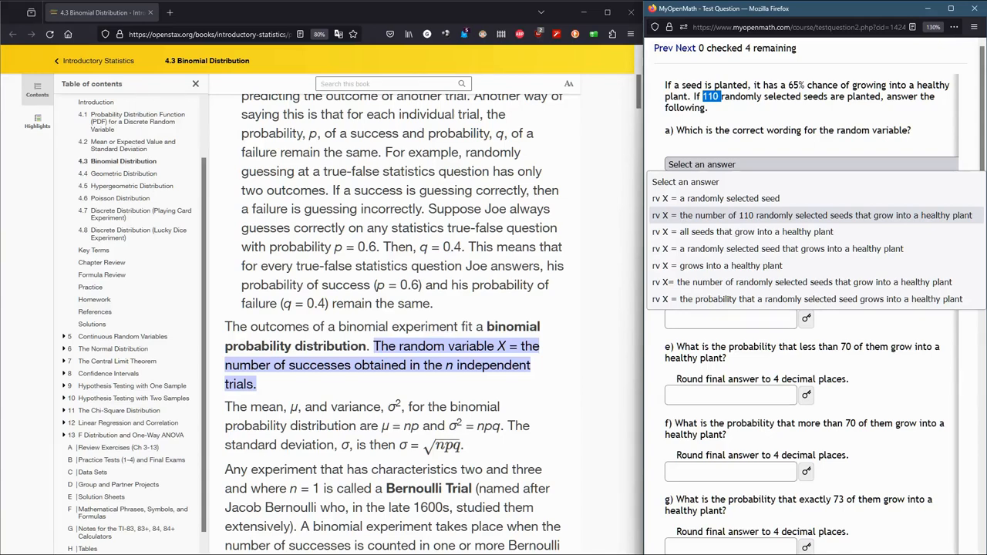
pyautogui.moveTo(748, 231)
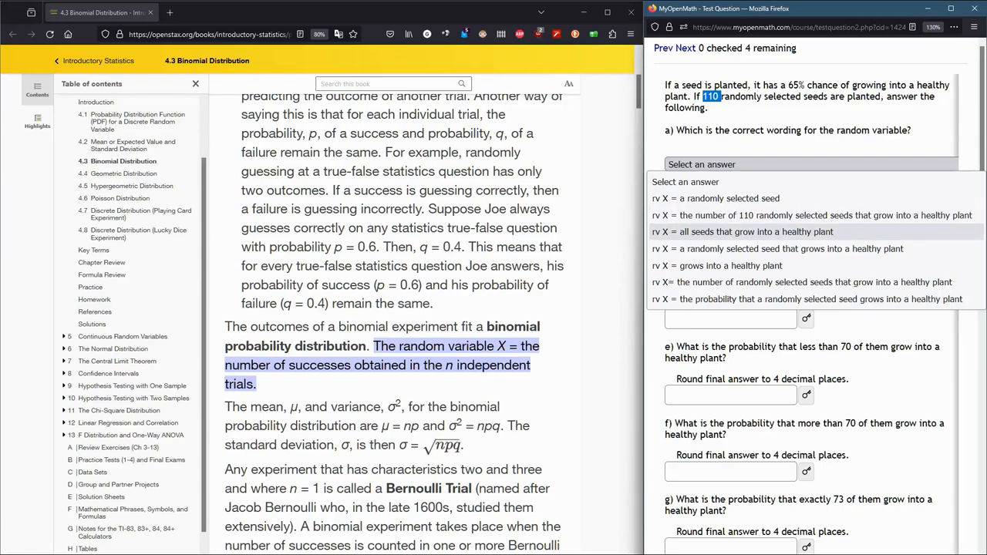
pyautogui.moveTo(815, 216)
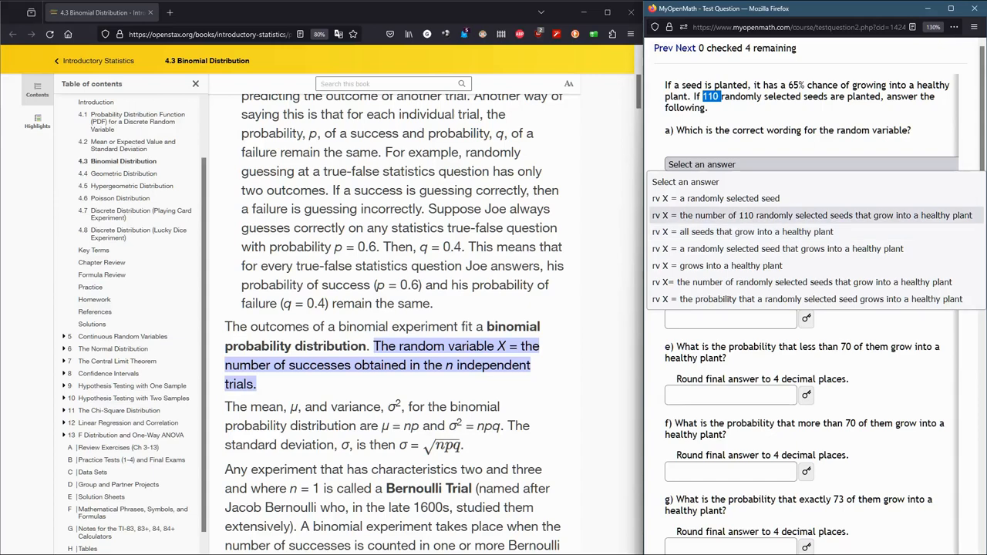
pyautogui.click(753, 232)
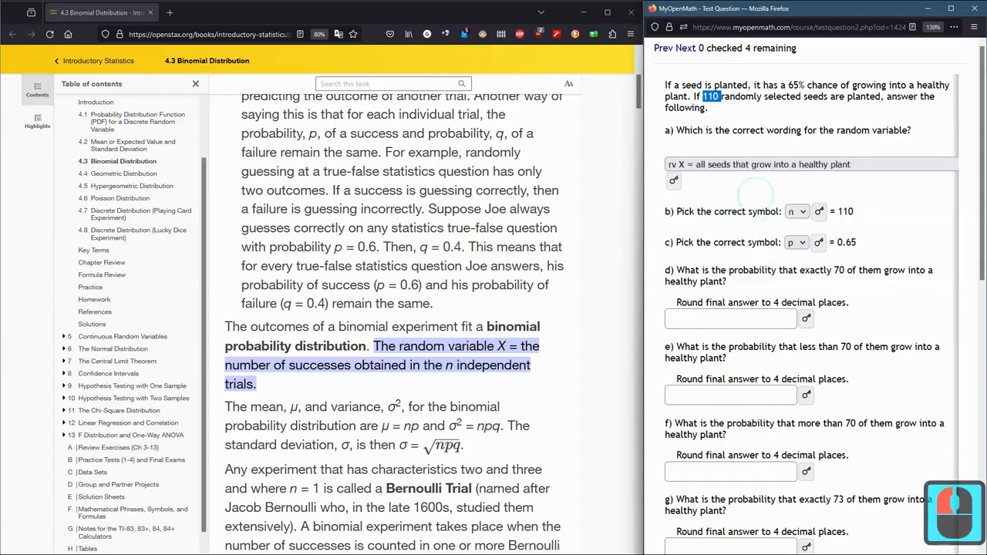
pyautogui.click(810, 163)
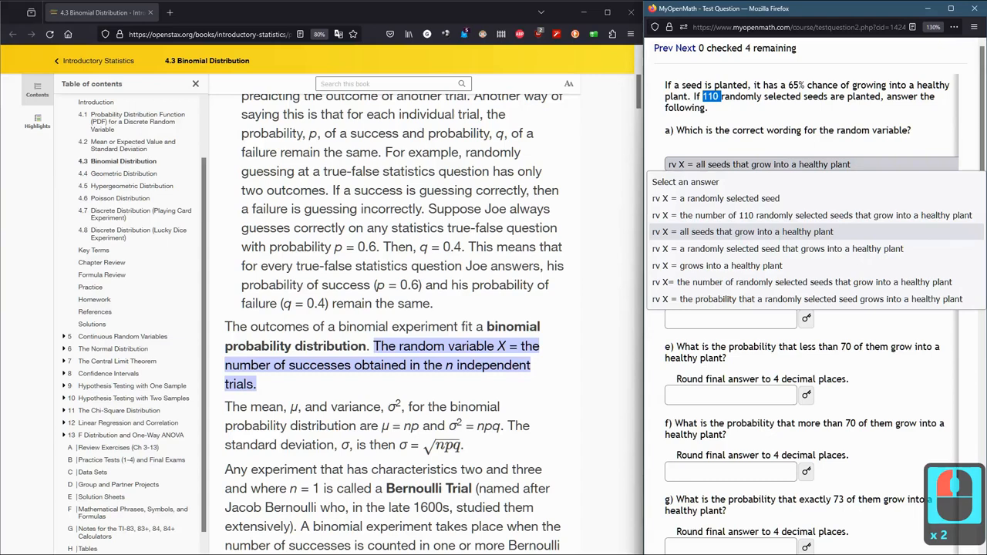
pyautogui.moveTo(814, 216)
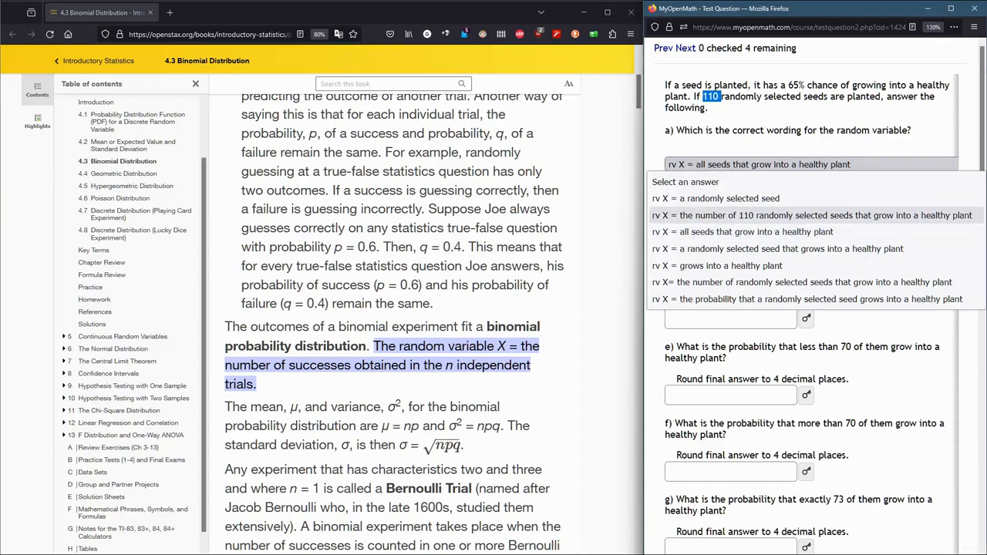
pyautogui.click(812, 216)
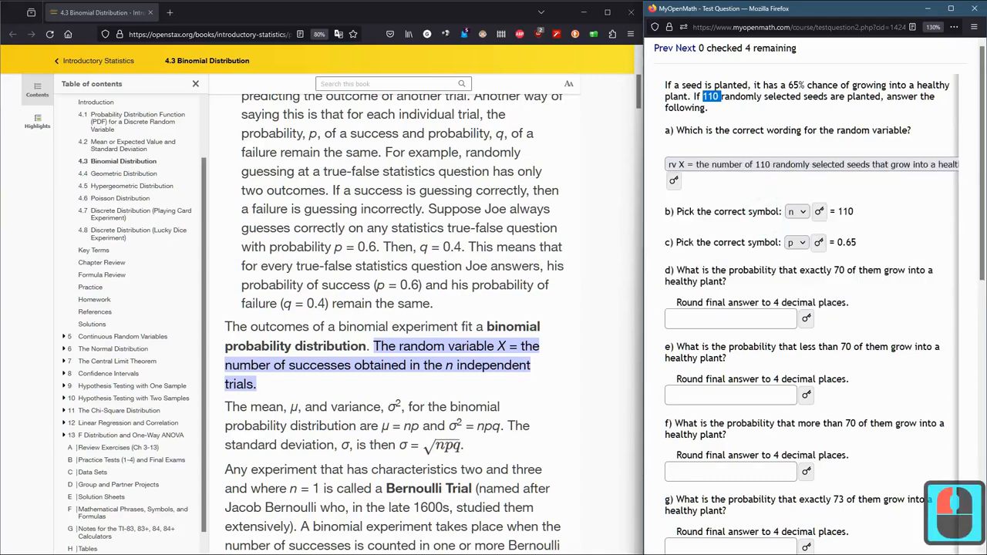
pyautogui.scroll(-3)
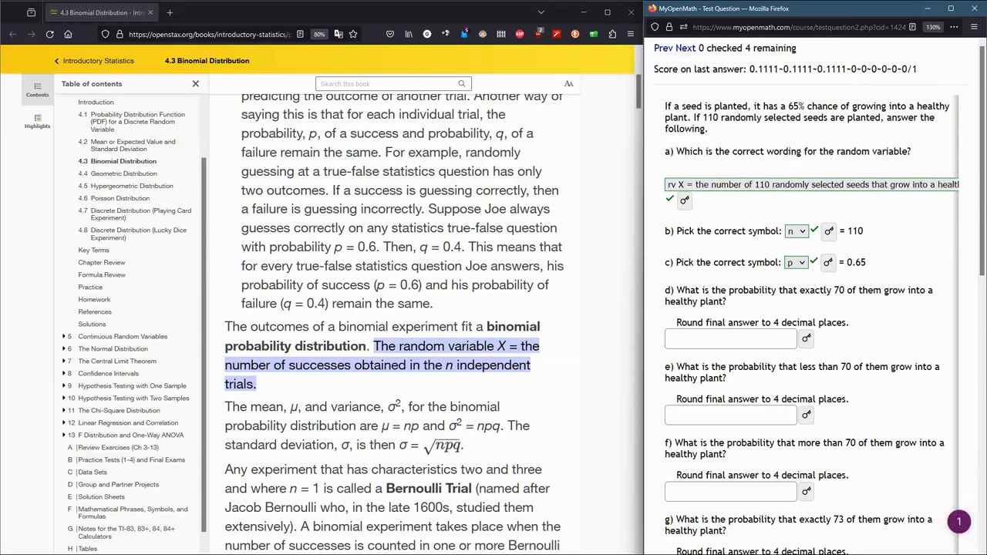
pyautogui.scroll(-3)
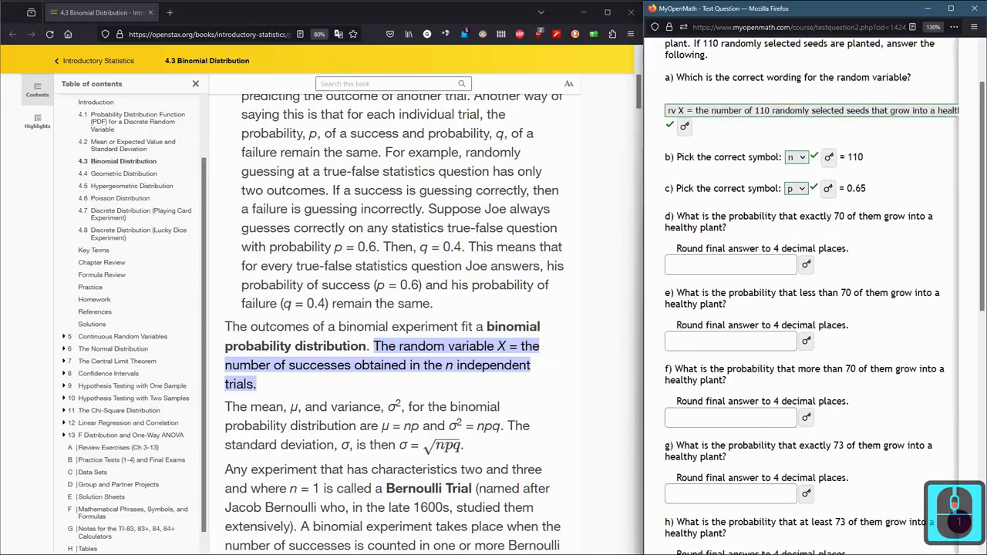
pyautogui.scroll(-3)
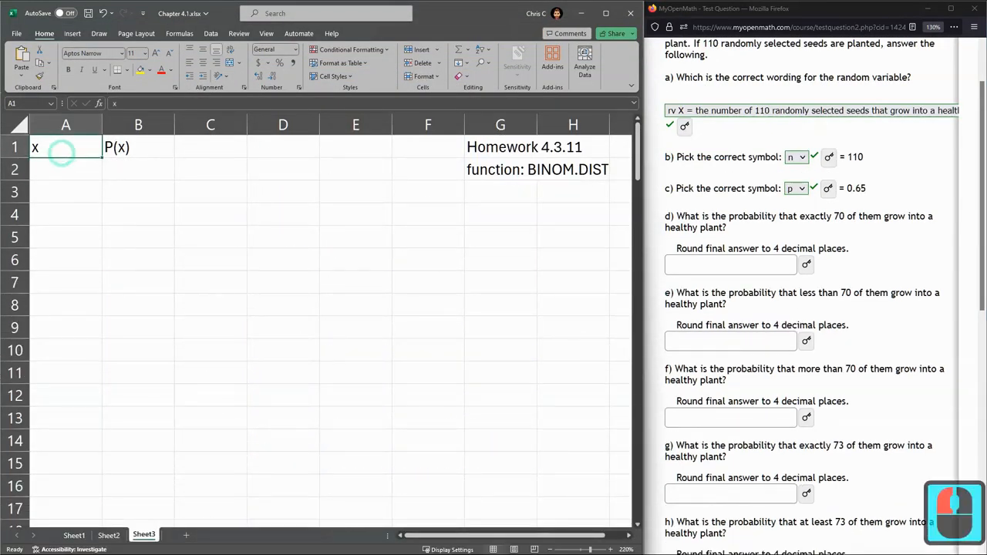
# Step: Review the x and P(x) headers and the Homework 4.3.11 BINOM.DIST note on Sheet3
pyautogui.click(64, 147)
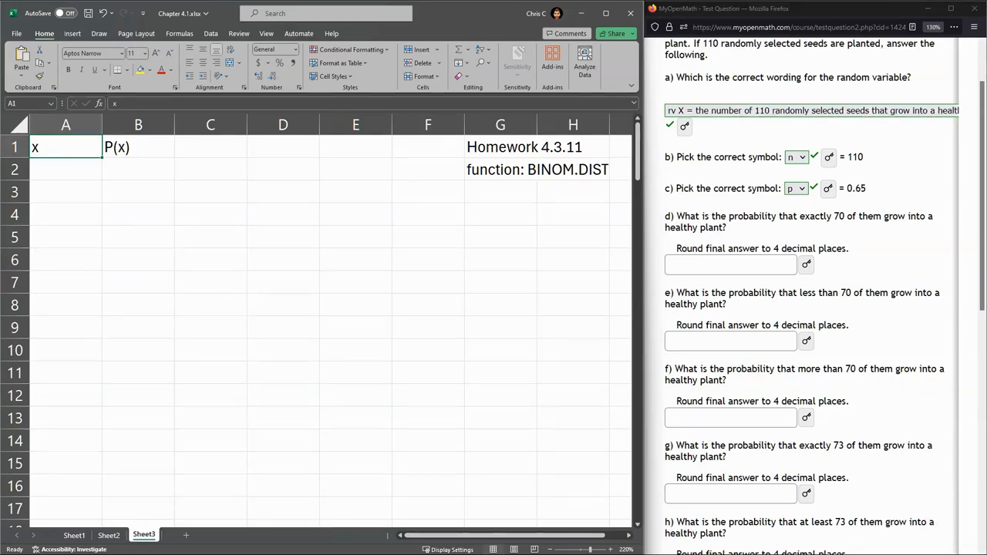
pyautogui.click(139, 148)
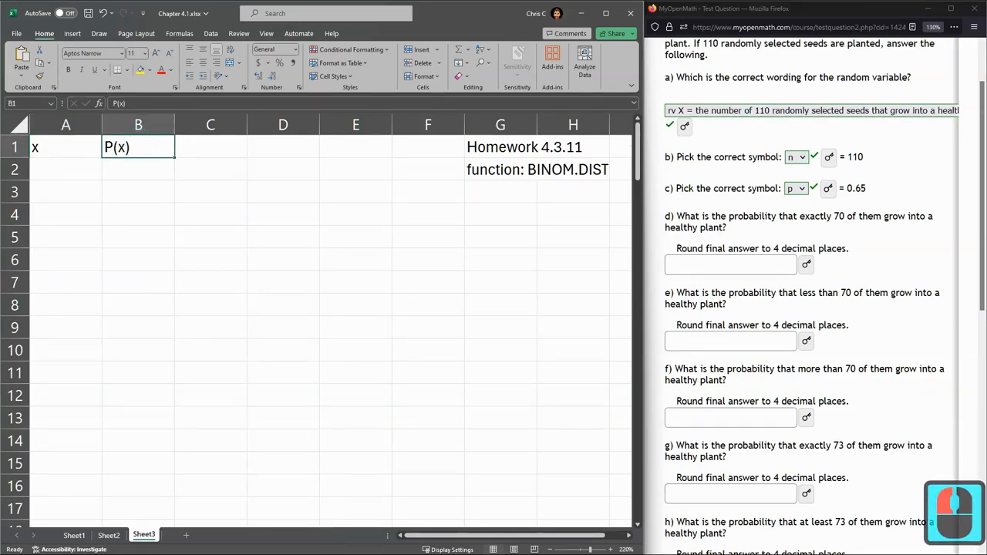
pyautogui.click(139, 123)
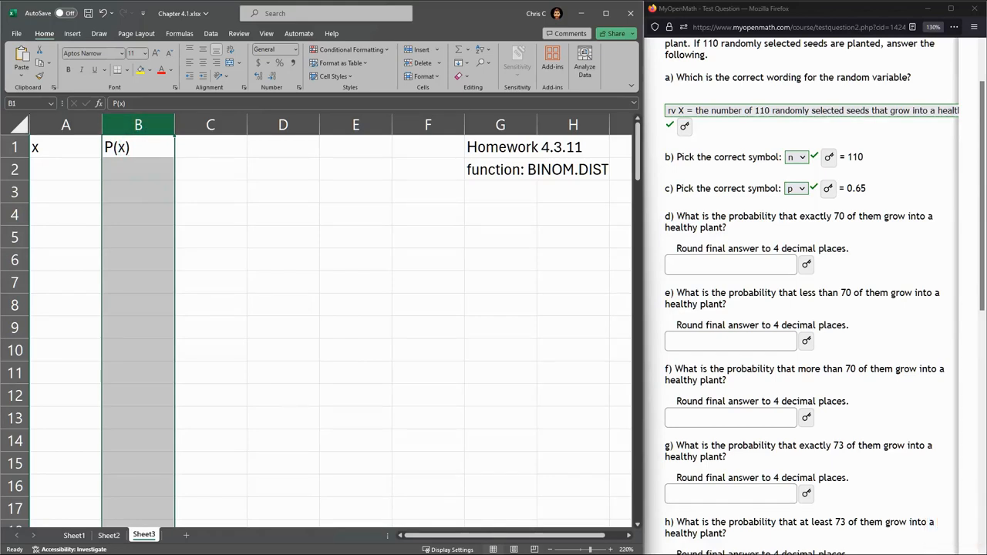
pyautogui.click(499, 168)
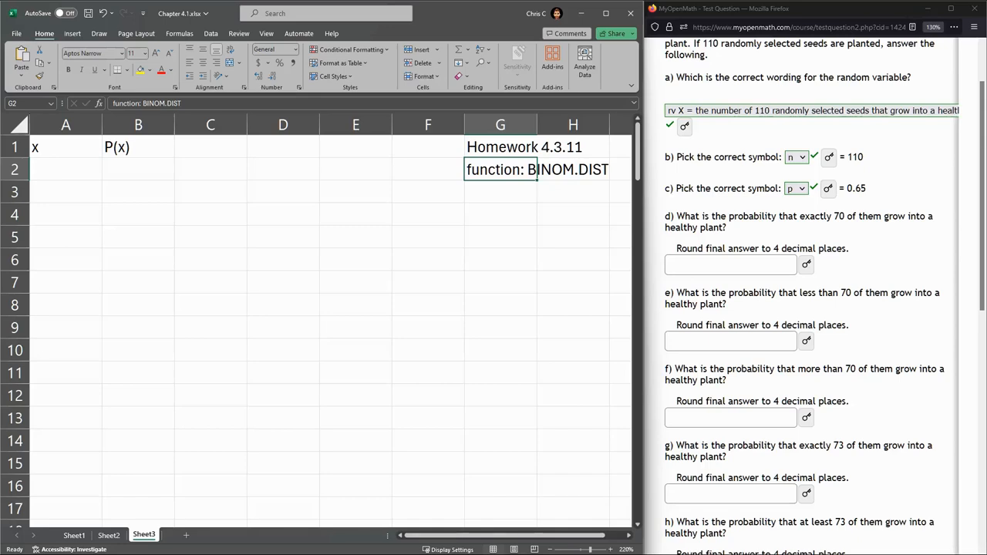
# Step: Enter the label n=trials= in E3 with the value 110 in F3
pyautogui.click(355, 191)
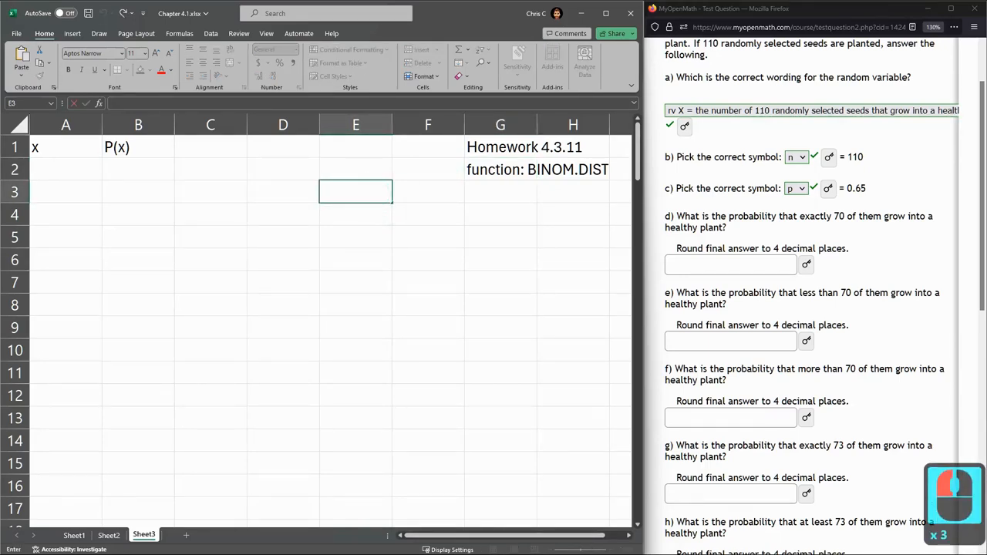
pyautogui.write('n=')
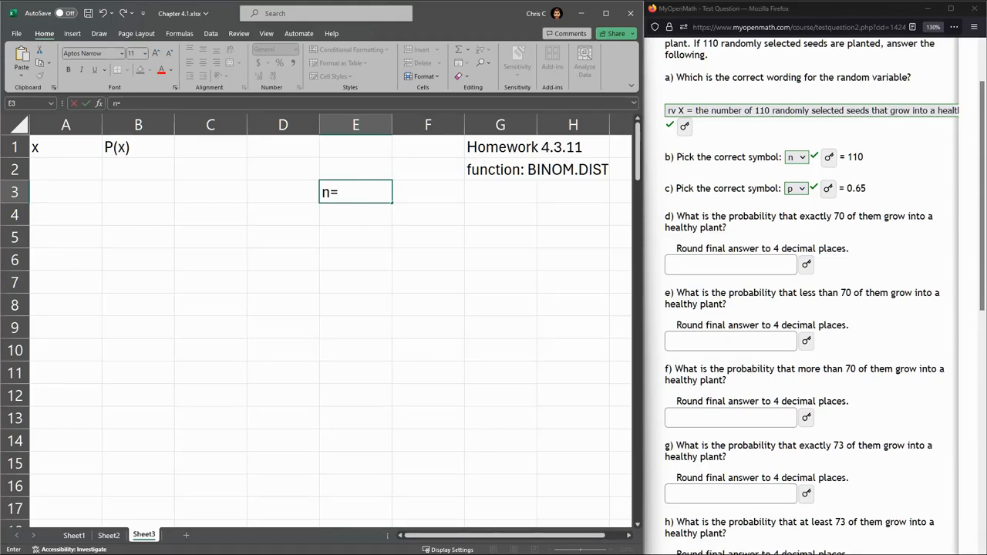
pyautogui.write('tri')
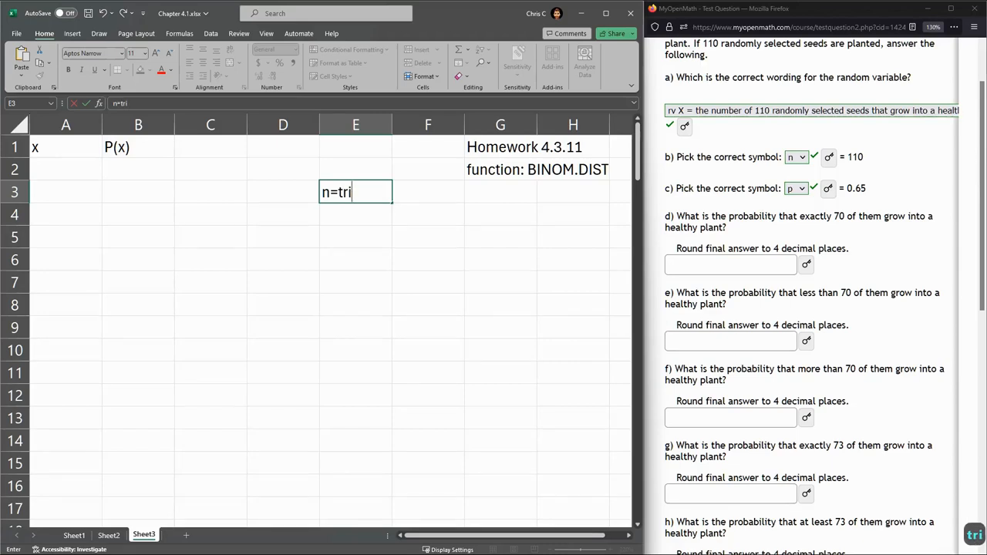
pyautogui.write('als')
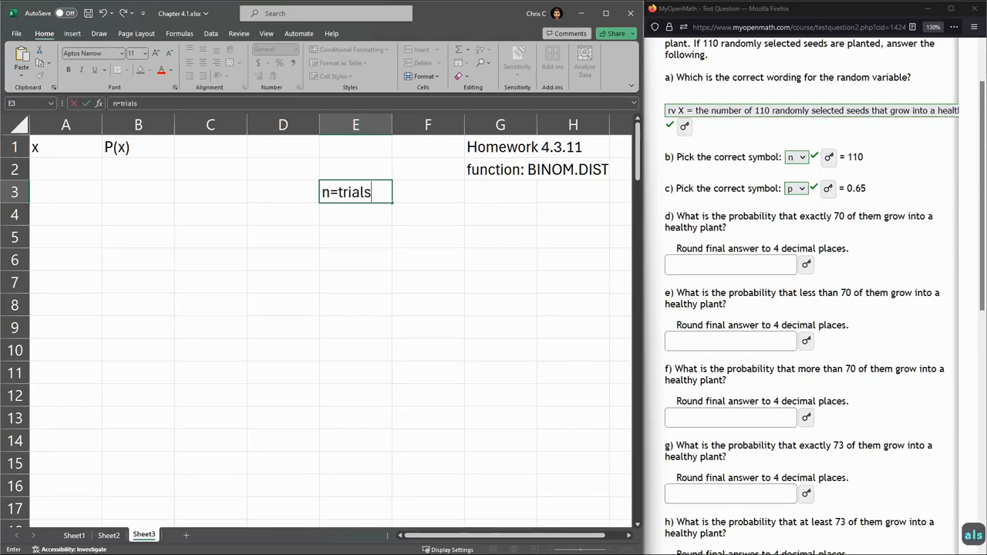
pyautogui.write('=')
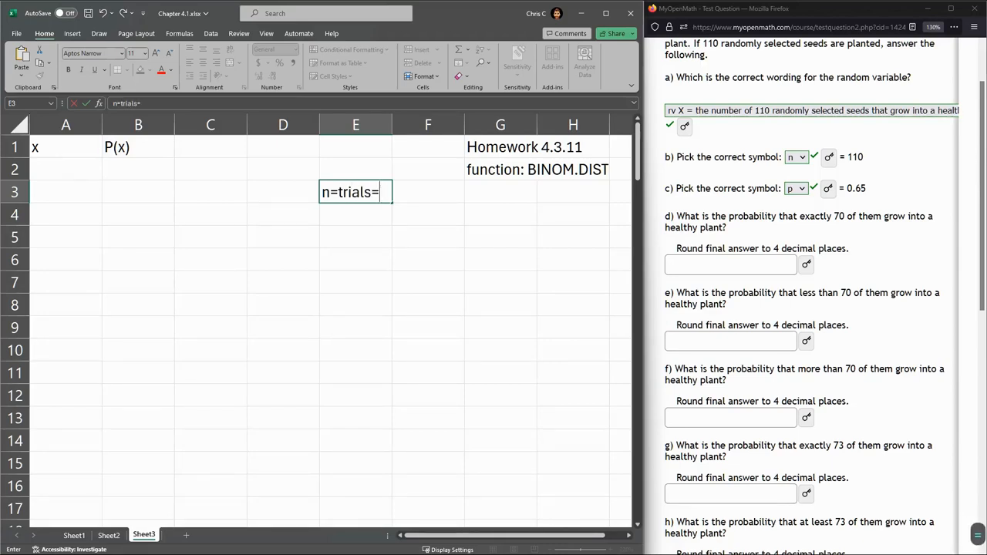
pyautogui.press('Enter')
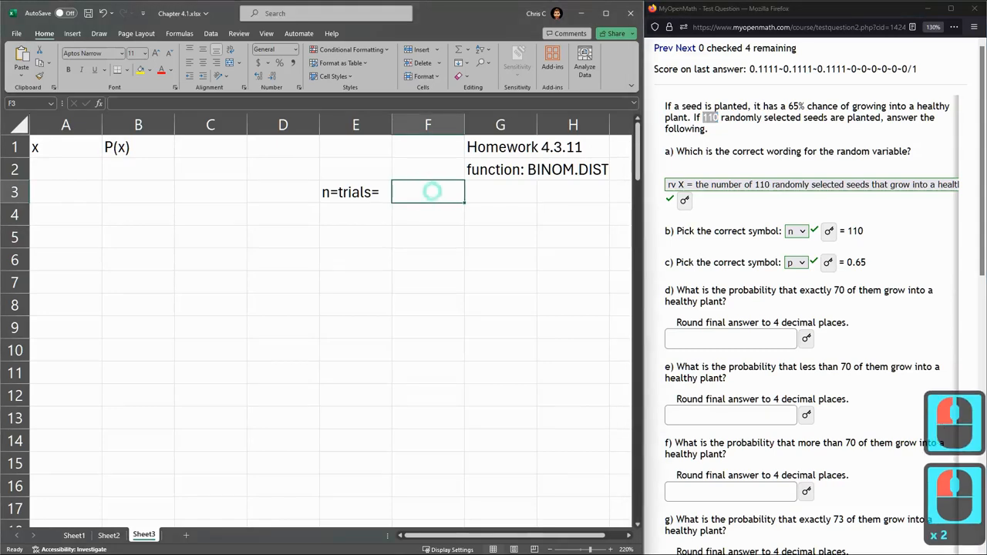
pyautogui.write('110')
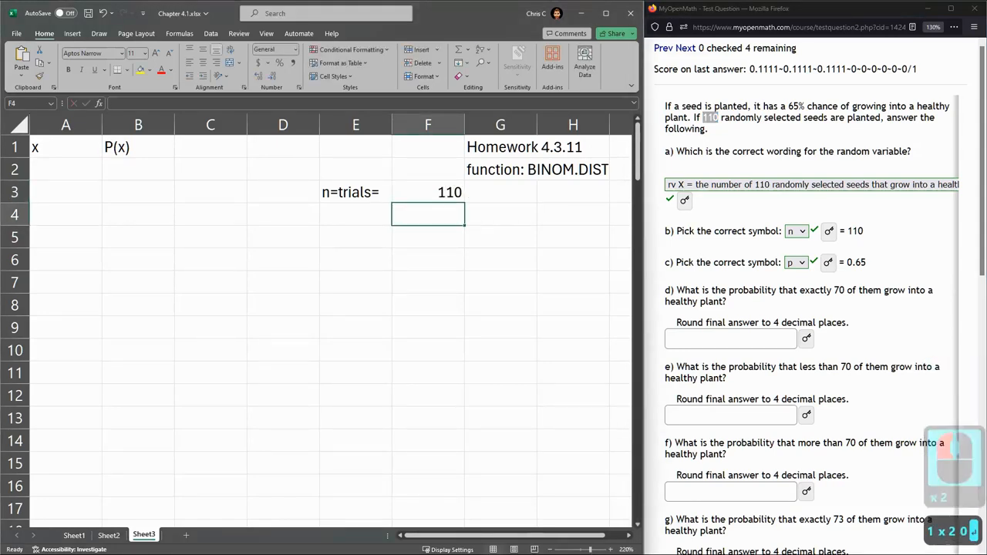
pyautogui.click(354, 214)
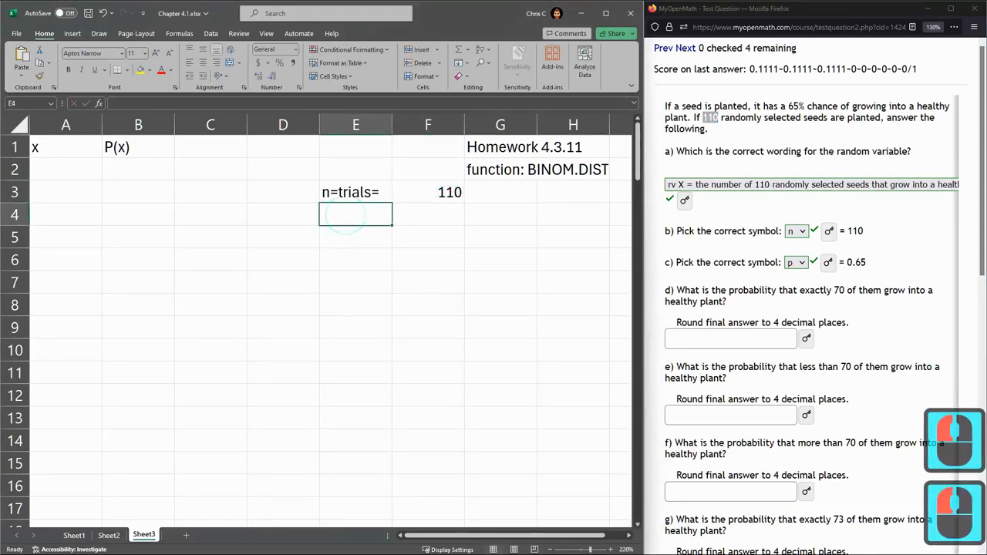
# Step: Abandon a started BINOM.DIST formula in B2 and note '_s means success' in D2
pyautogui.click(138, 168)
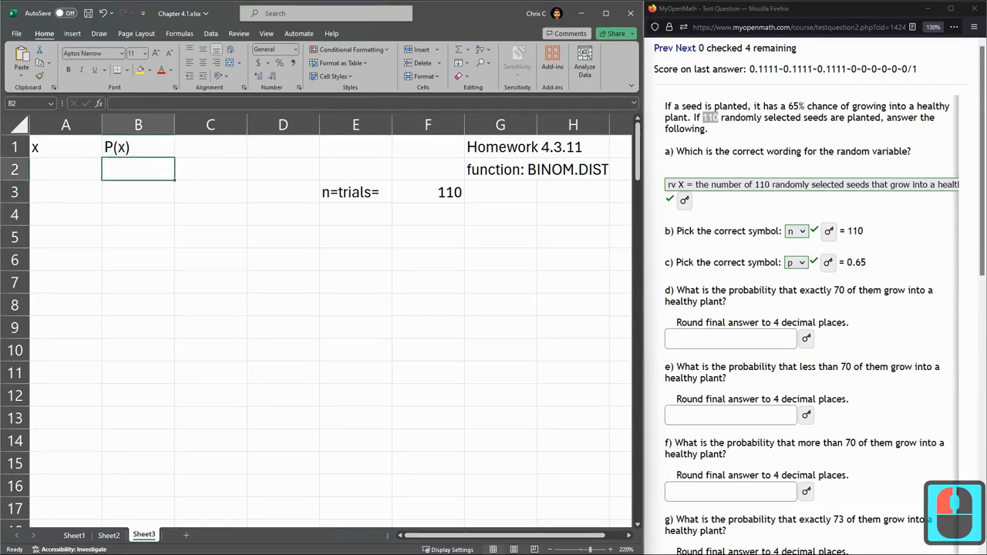
pyautogui.write('=')
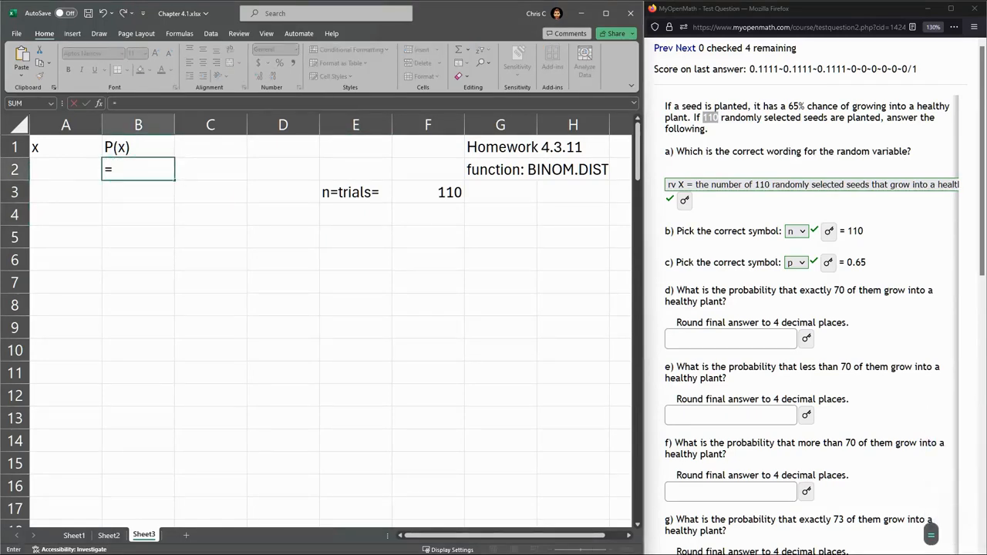
pyautogui.write('BIN')
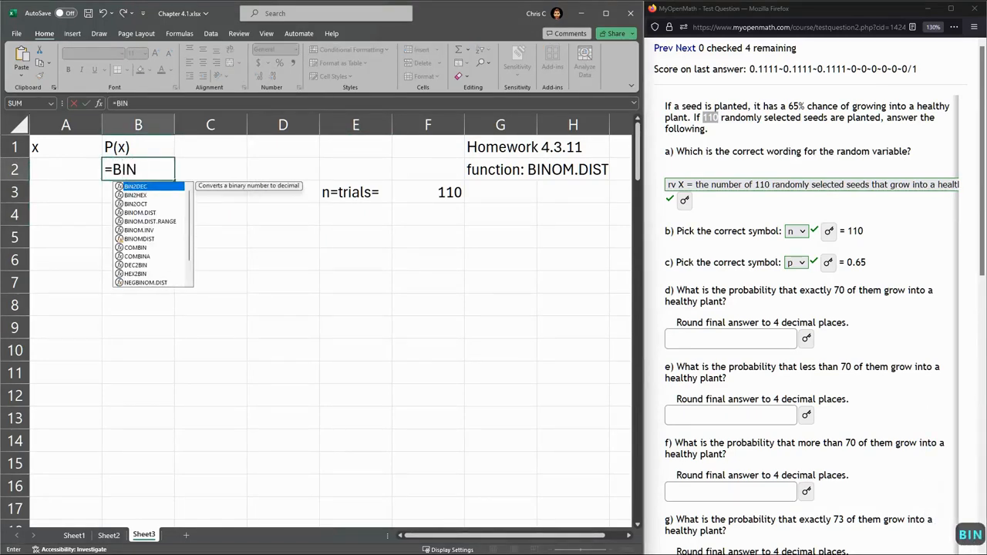
pyautogui.write('OM.DIST(')
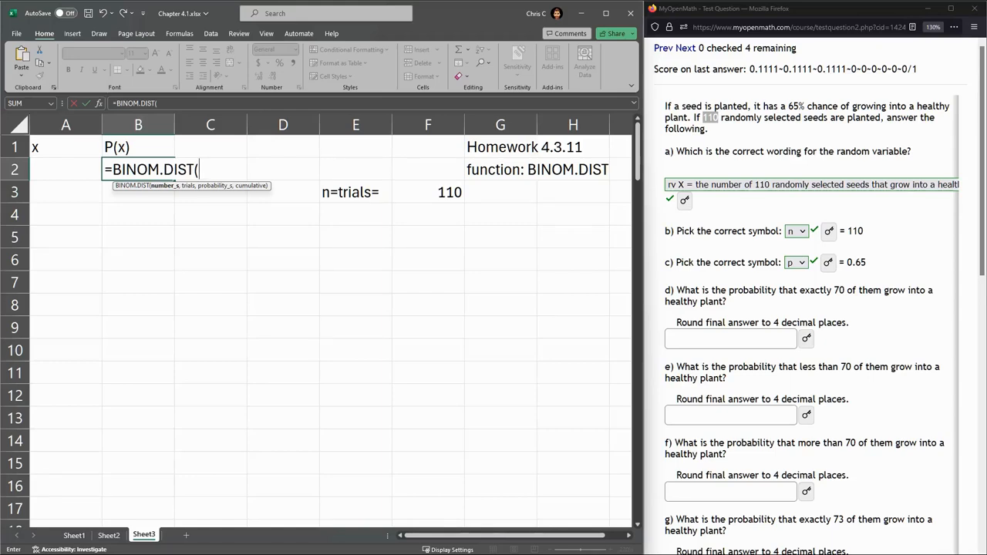
pyautogui.press('Escape')
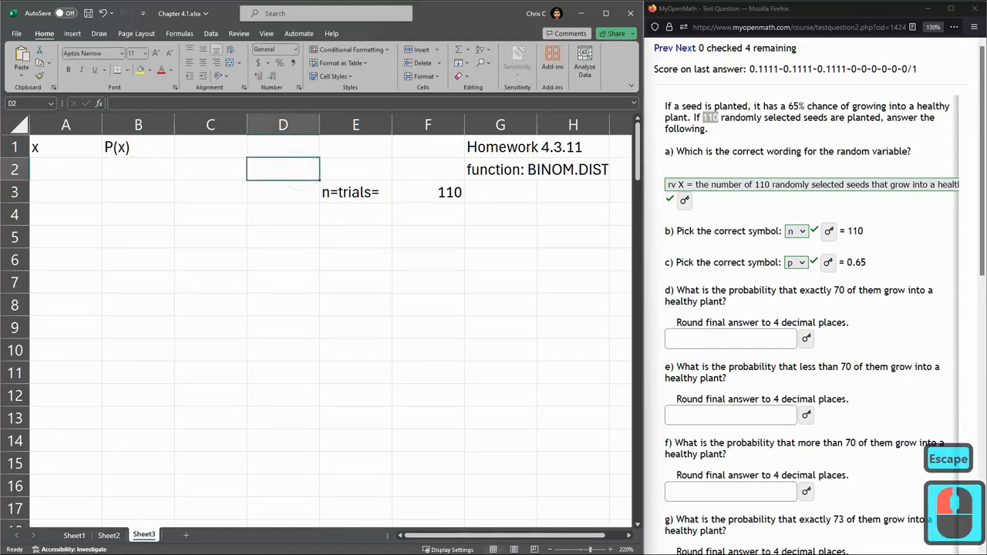
pyautogui.write('s means su')
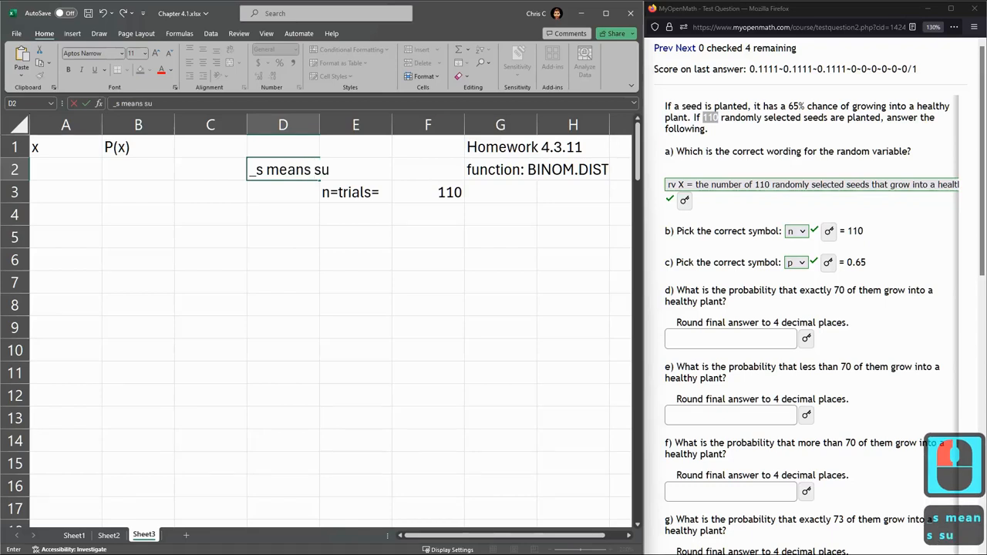
pyautogui.write('ccess')
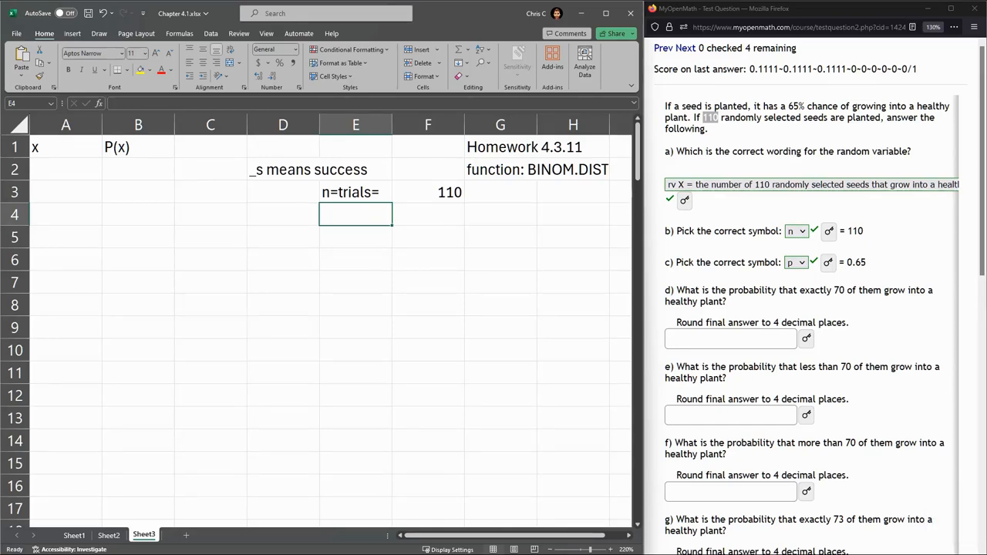
# Step: Enter the label prob_s= in E4 with the success probability 0.65 in F4
pyautogui.write('prob')
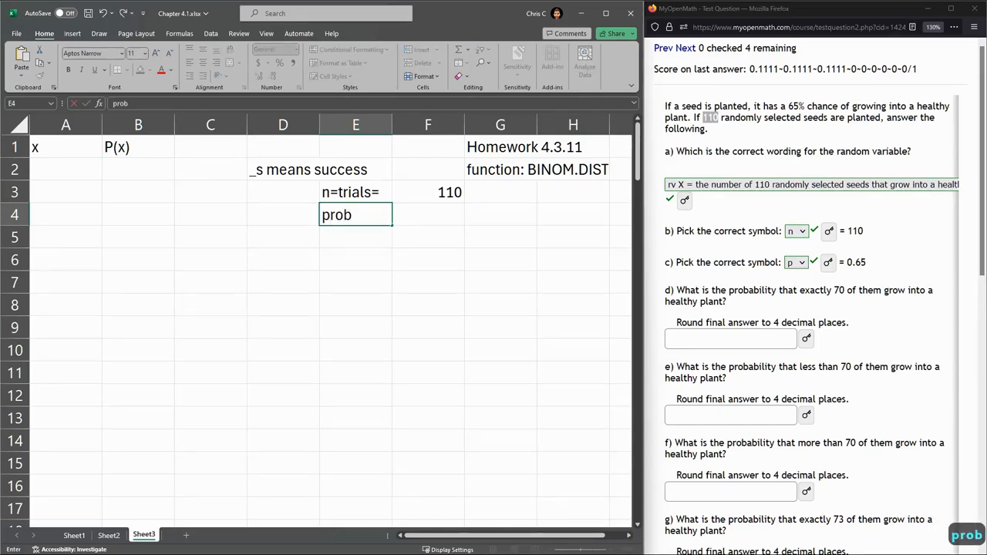
pyautogui.write('_')
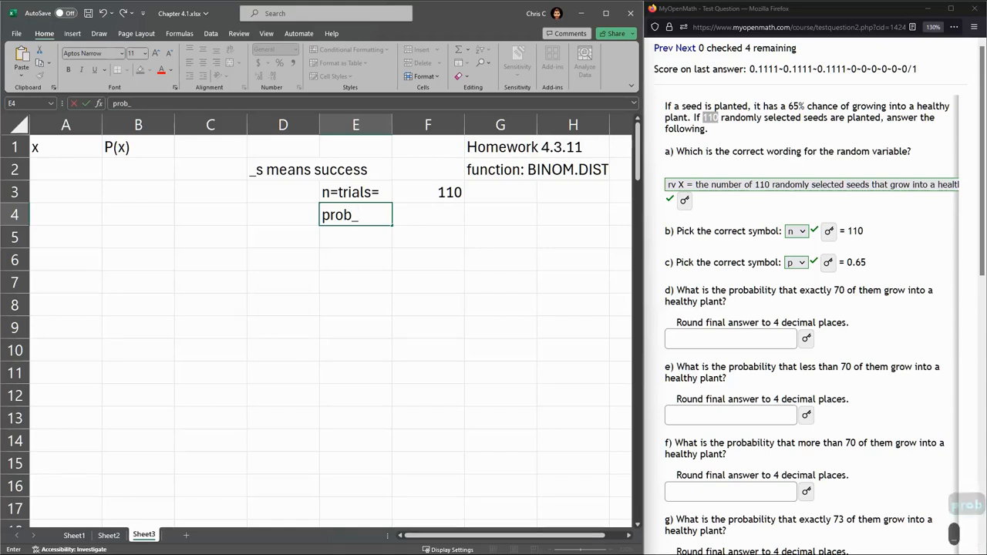
pyautogui.write('s=')
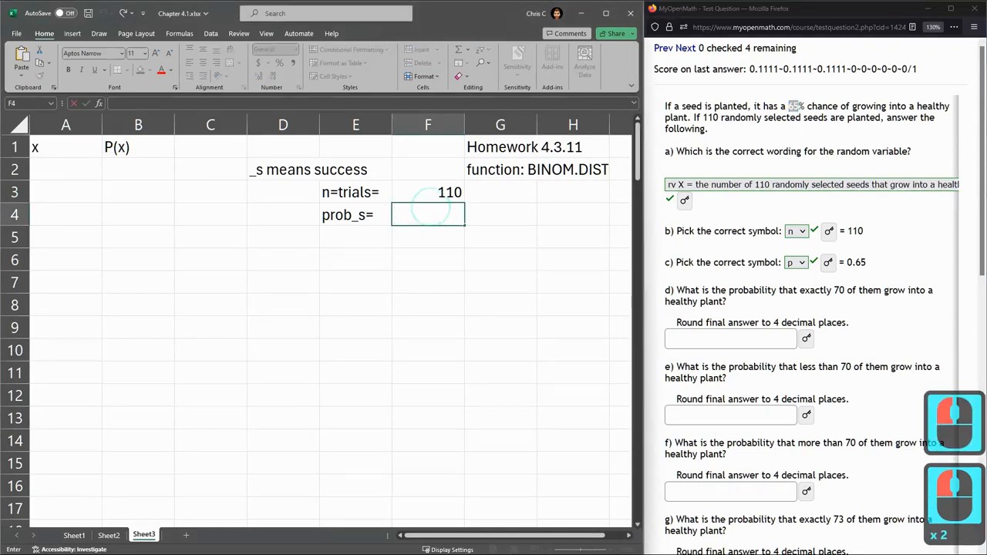
pyautogui.write('0.65')
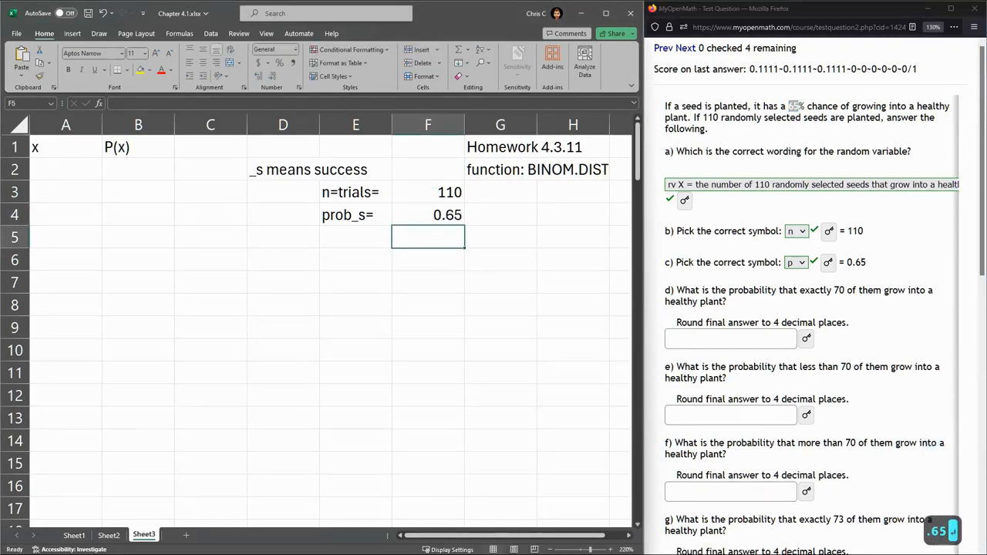
pyautogui.click(429, 191)
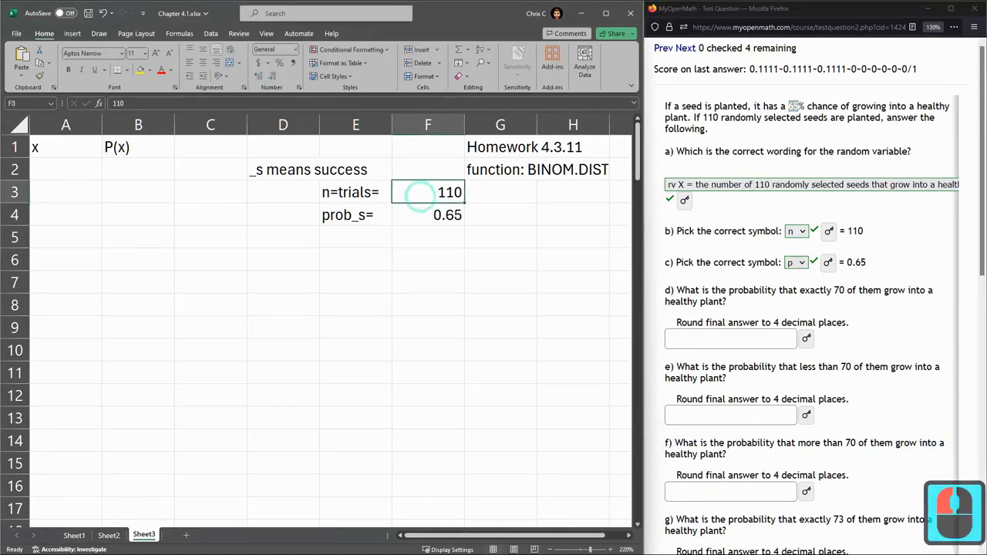
pyautogui.click(429, 214)
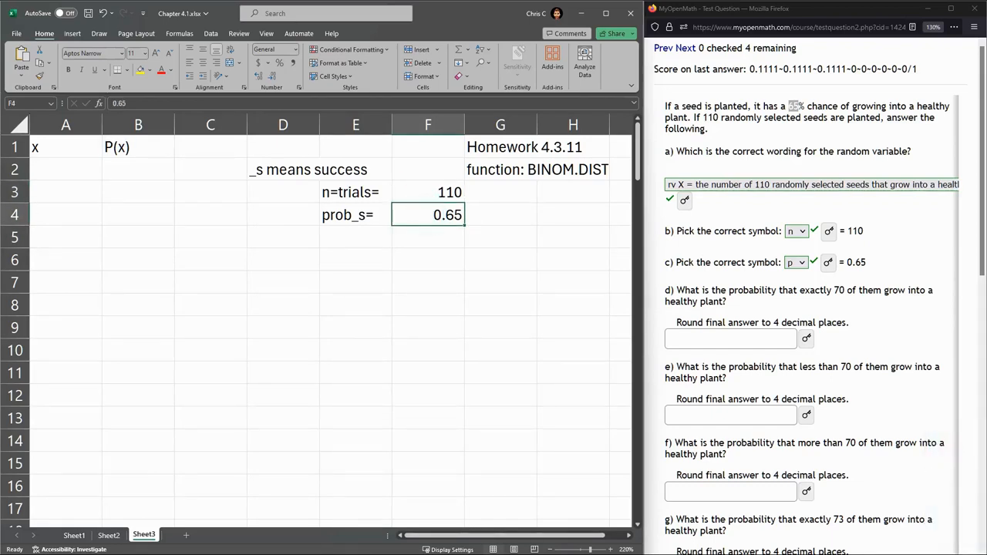
# Step: Fill column A with consecutive x values counting up from 0 toward 110
pyautogui.moveTo(65, 169); pyautogui.dragTo(64, 280)
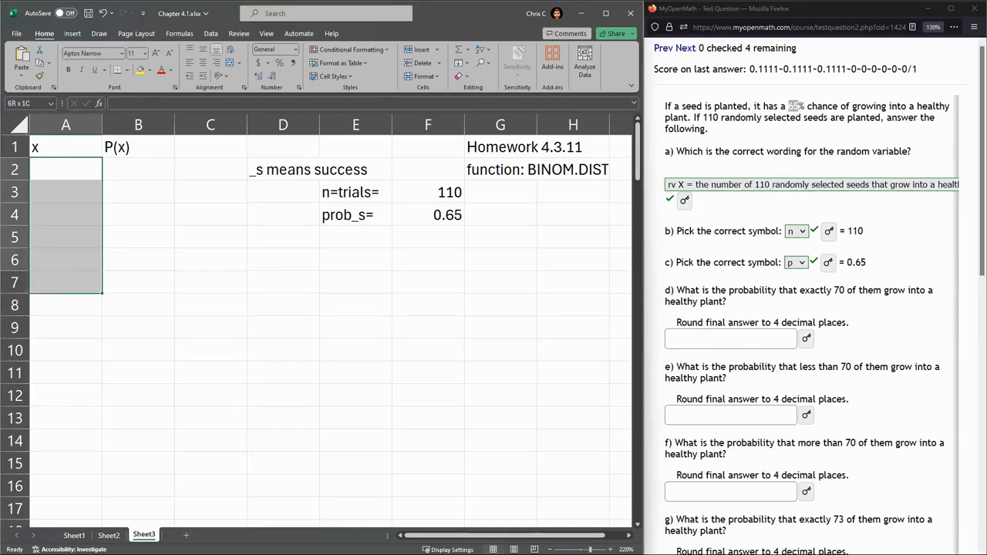
pyautogui.click(65, 168)
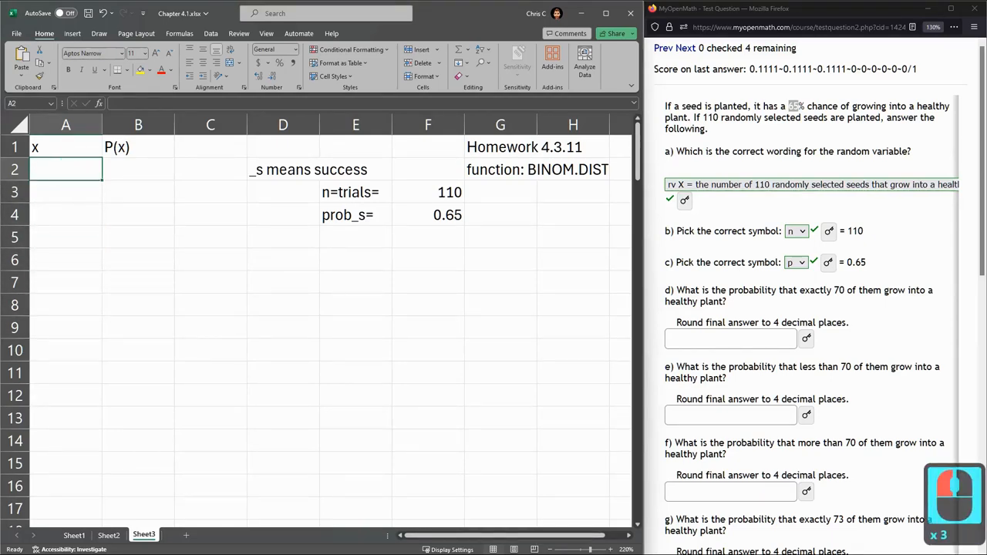
pyautogui.write('1')
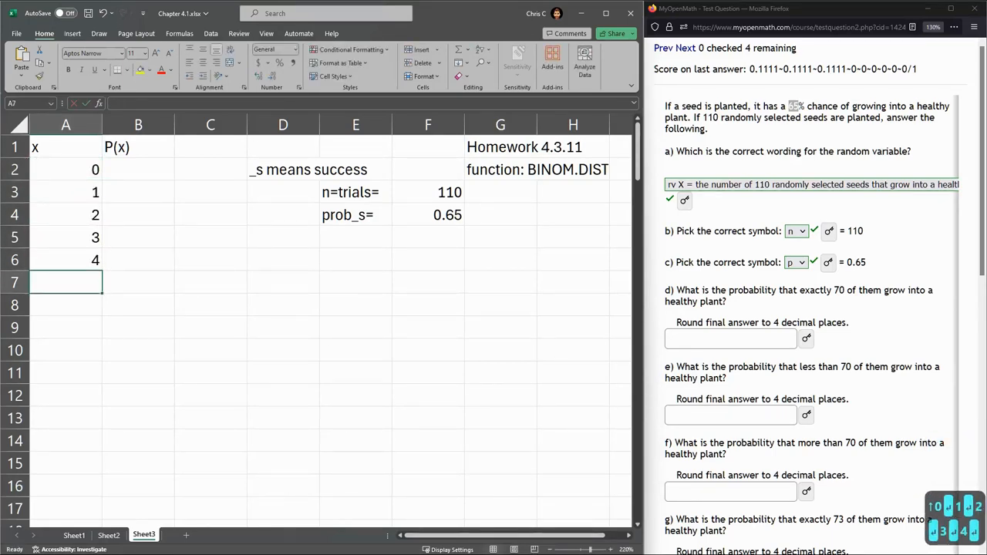
pyautogui.write('5')
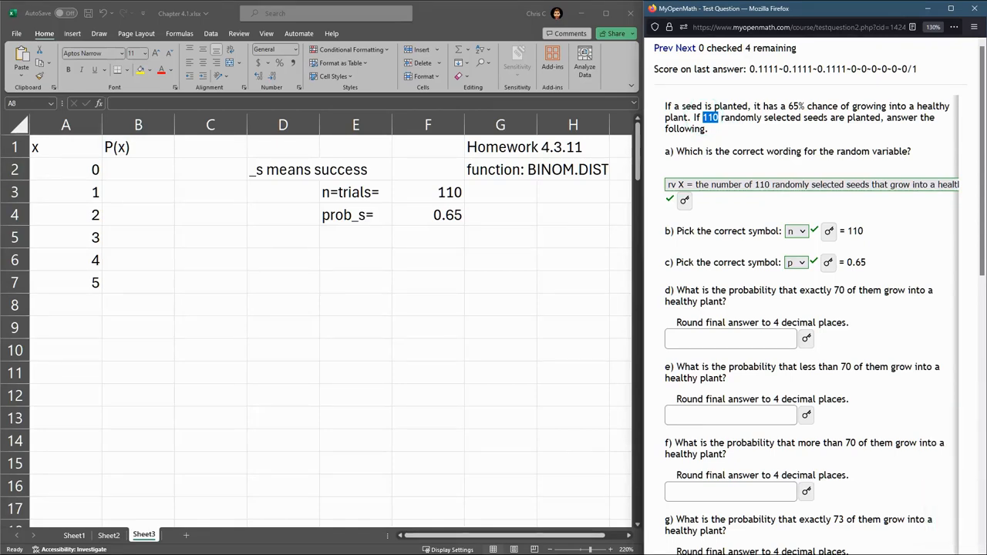
pyautogui.click(65, 168)
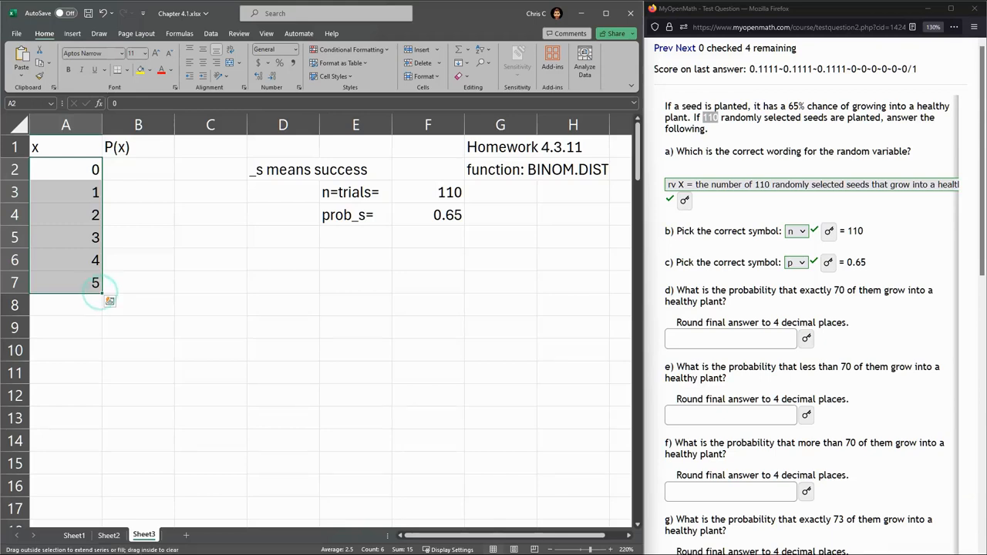
pyautogui.moveTo(110, 301); pyautogui.dragTo(65, 319)
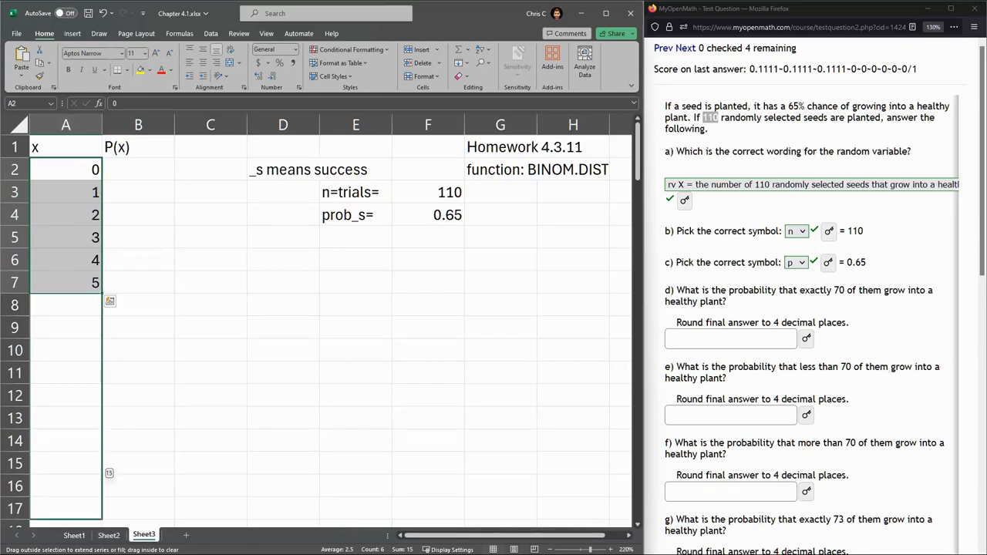
pyautogui.scroll(-3)
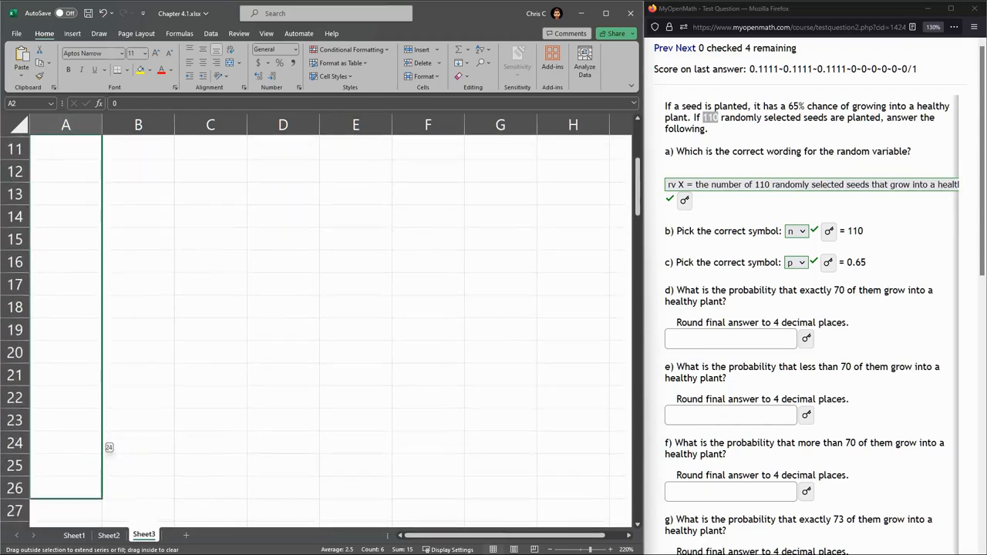
pyautogui.scroll(-3)
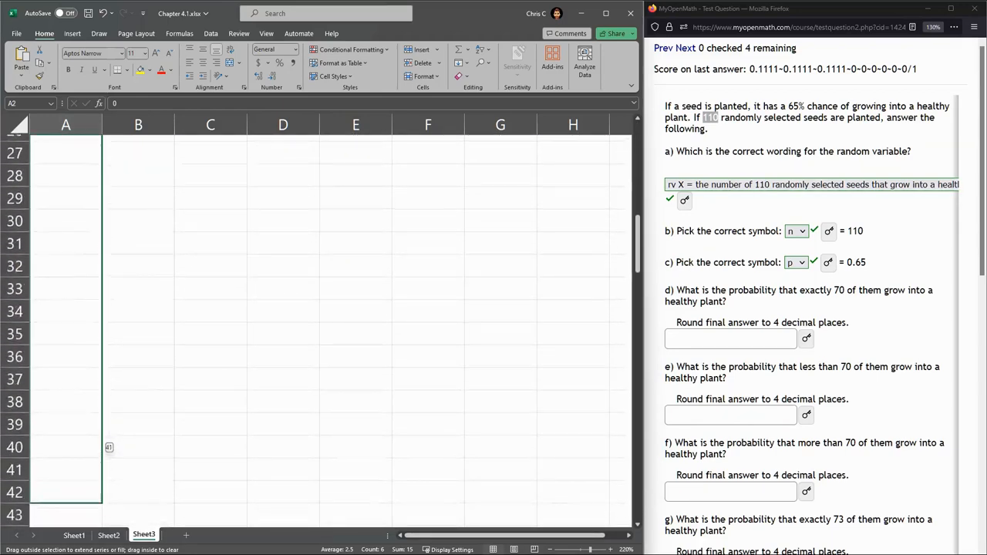
pyautogui.scroll(-3)
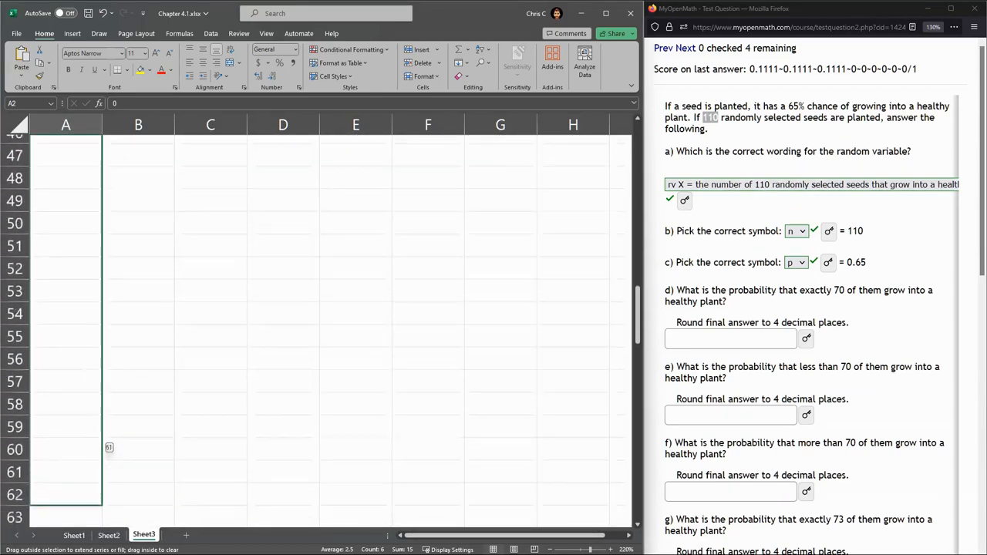
pyautogui.scroll(-3)
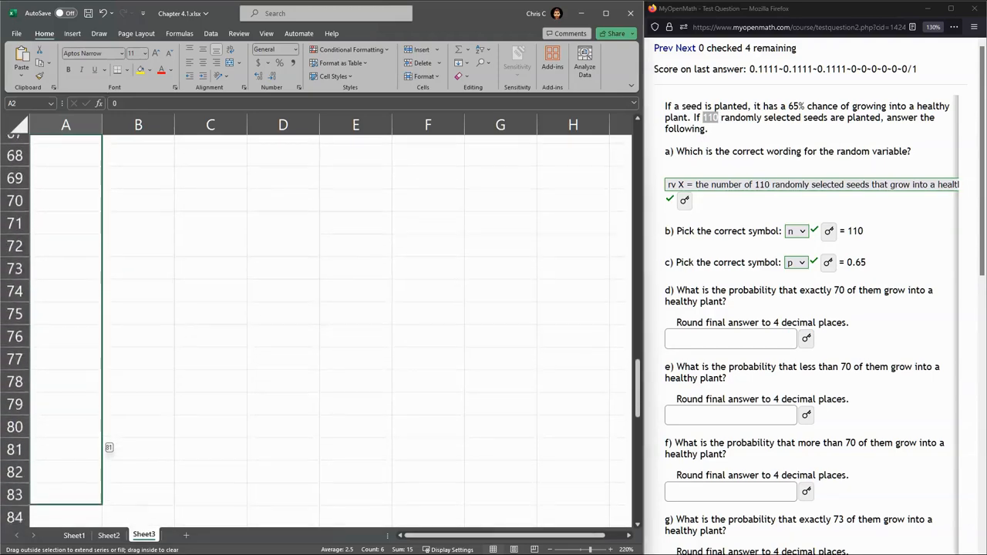
pyautogui.scroll(-3)
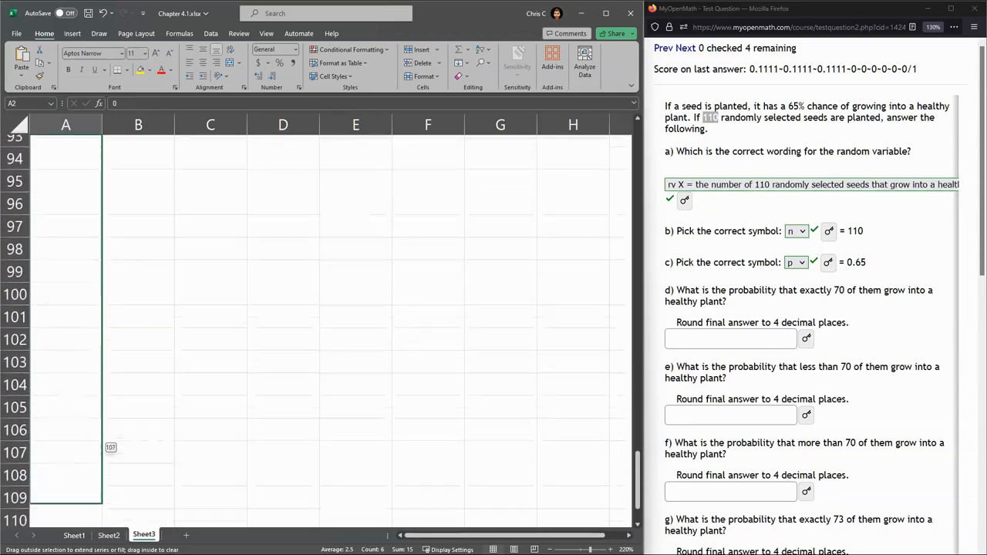
pyautogui.scroll(-3)
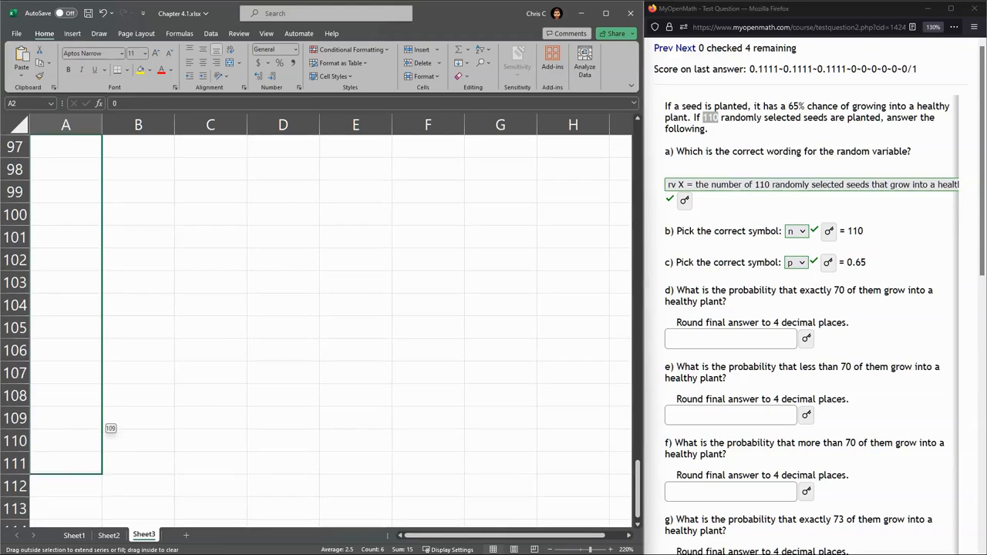
pyautogui.scroll(-3)
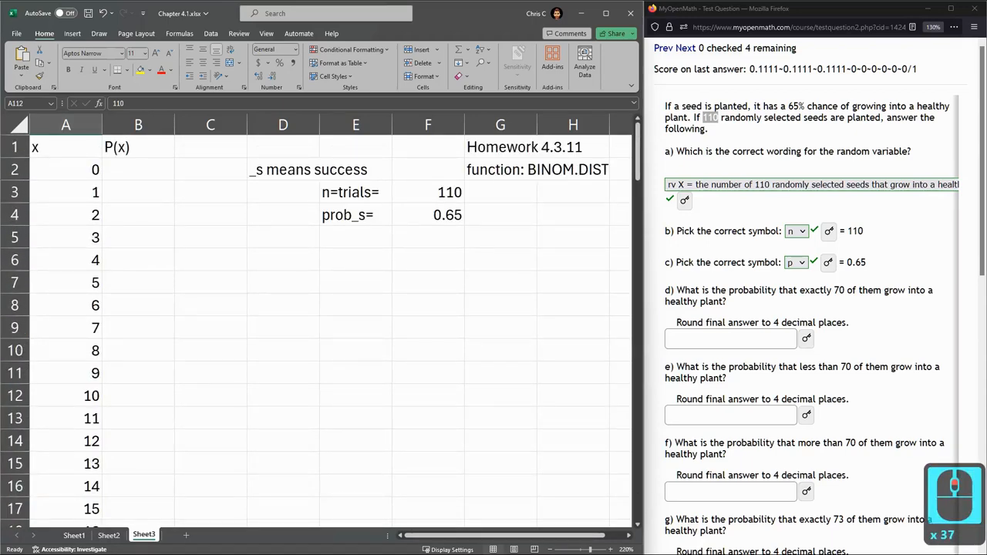
# Step: Enter =BINOM.DIST(A2, F3, F4, FALSE) in B2, giving 7.03858E-51 for x = 0
pyautogui.click(139, 169)
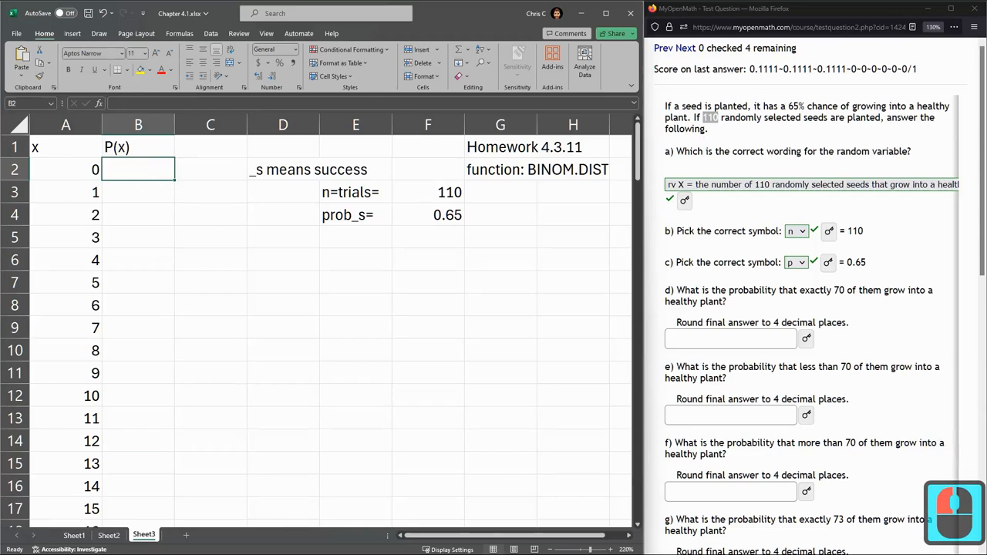
pyautogui.write('=BINOM.DIST(')
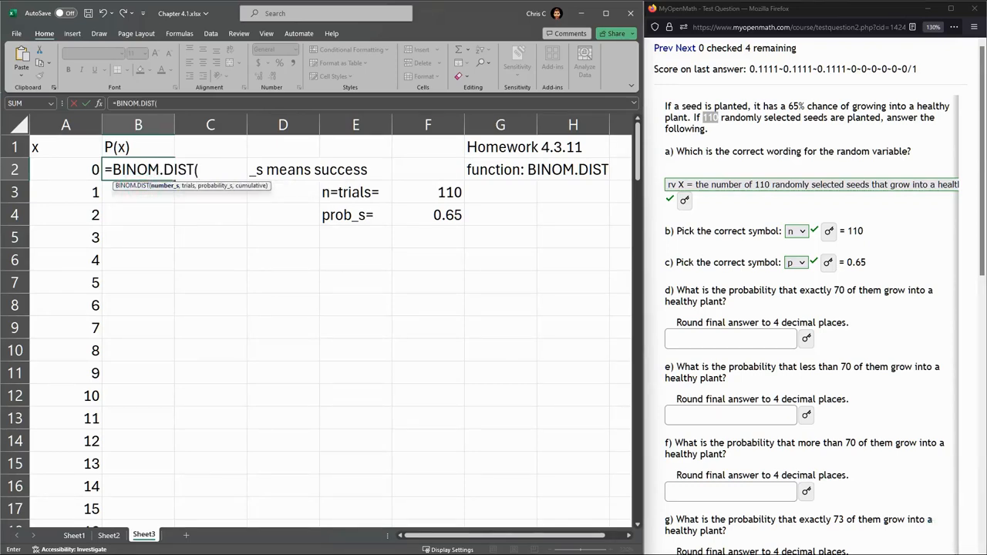
pyautogui.click(65, 169)
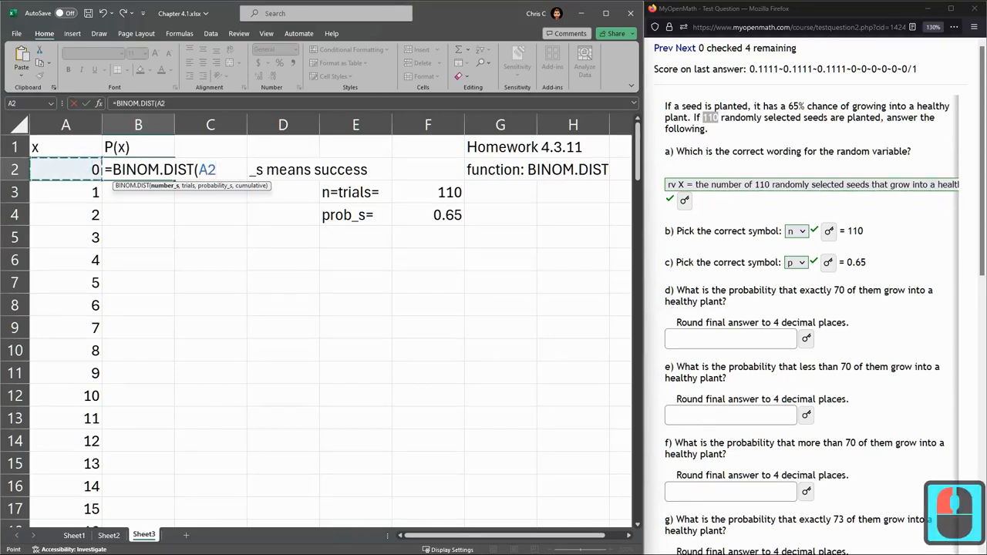
pyautogui.write(',')
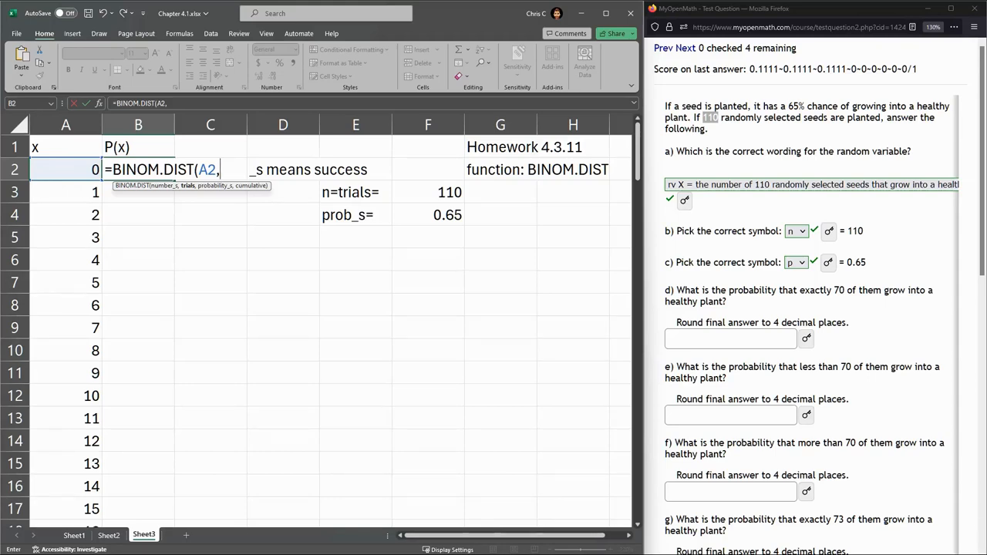
pyautogui.click(429, 192)
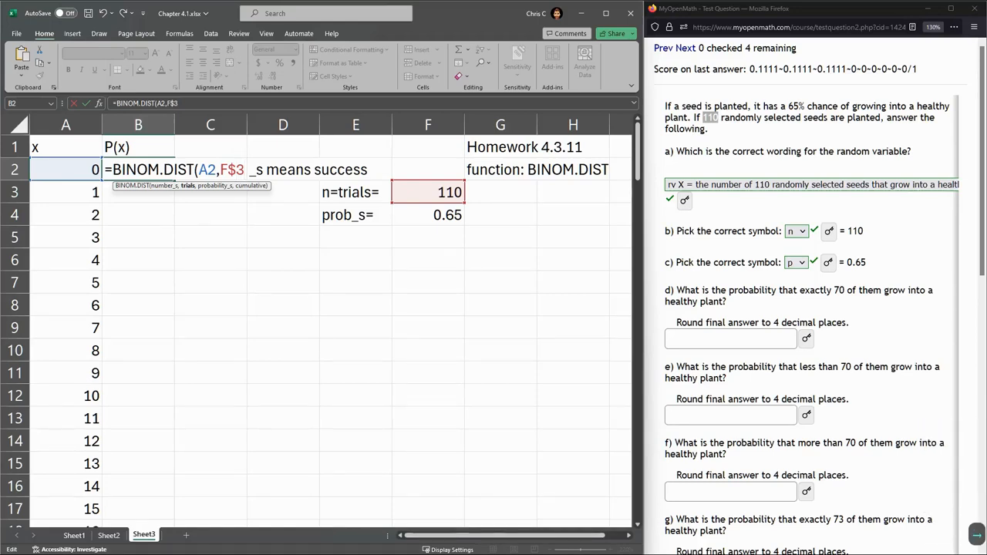
pyautogui.write(',')
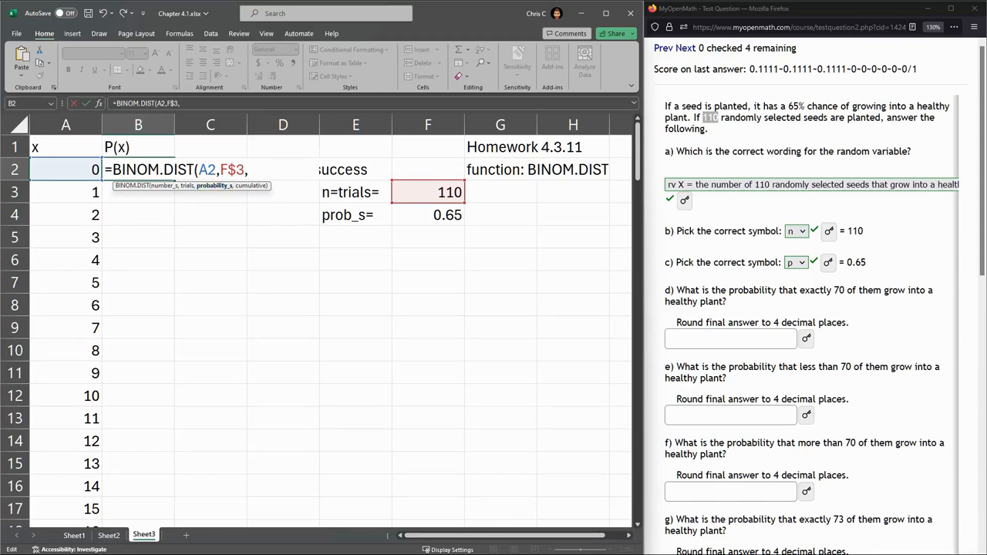
pyautogui.click(429, 215)
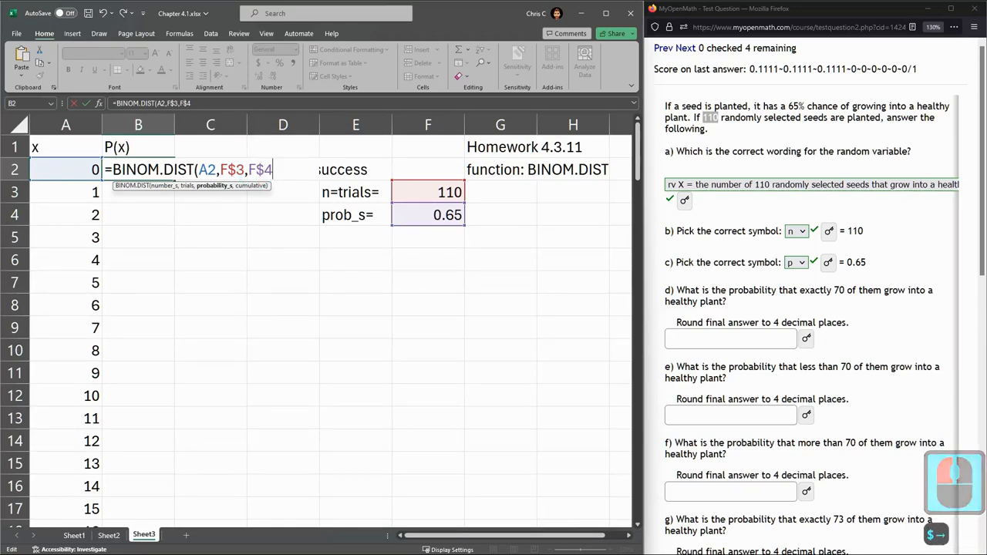
pyautogui.write(',')
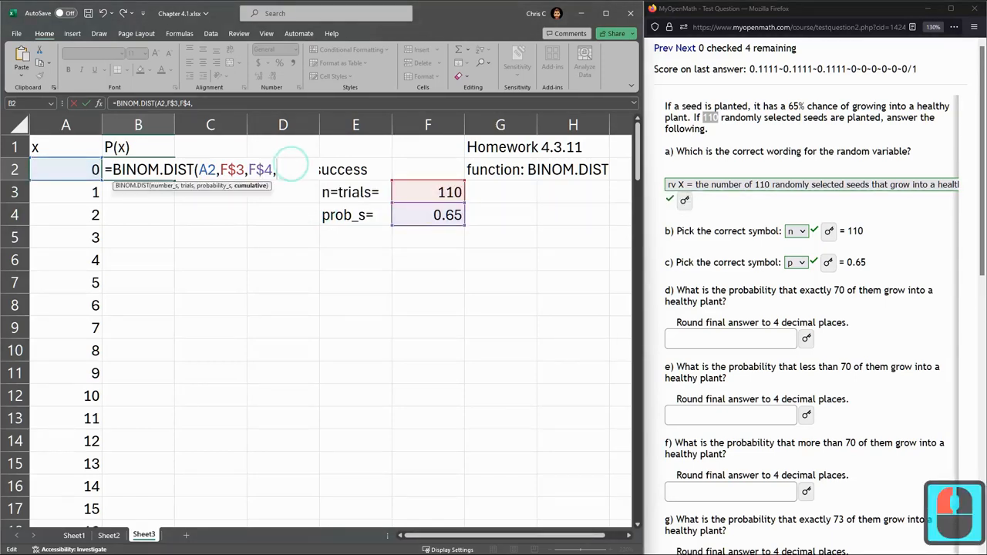
pyautogui.write('false')
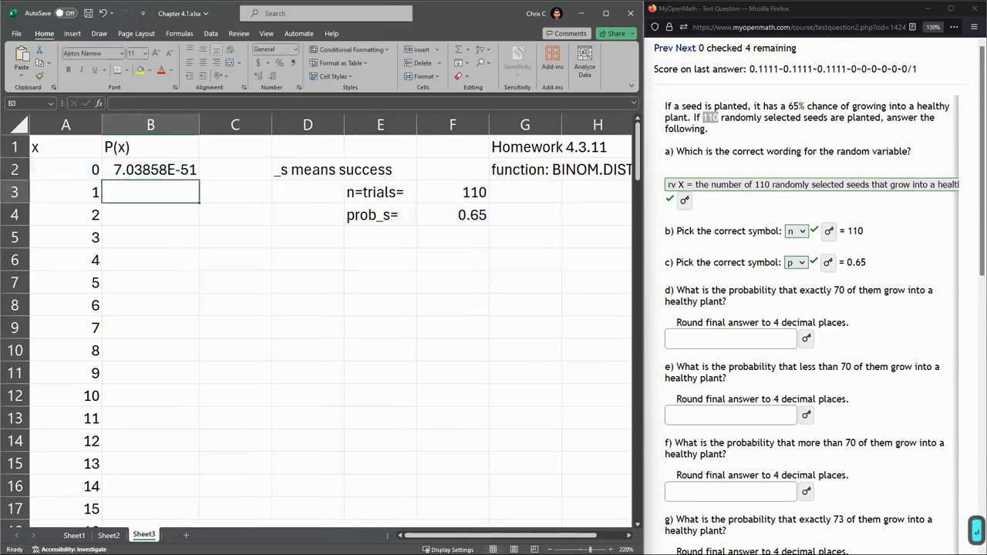
# Step: Fill the anchored BINOM.DIST formula down the P(x) column, giving P(70) = 0.075426556
pyautogui.click(151, 168)
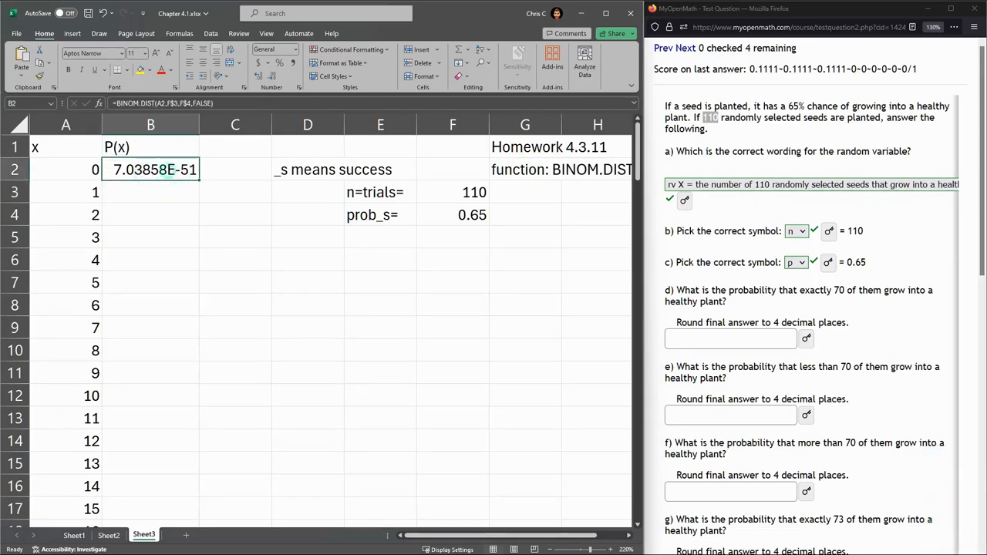
pyautogui.doubleClick(151, 168)
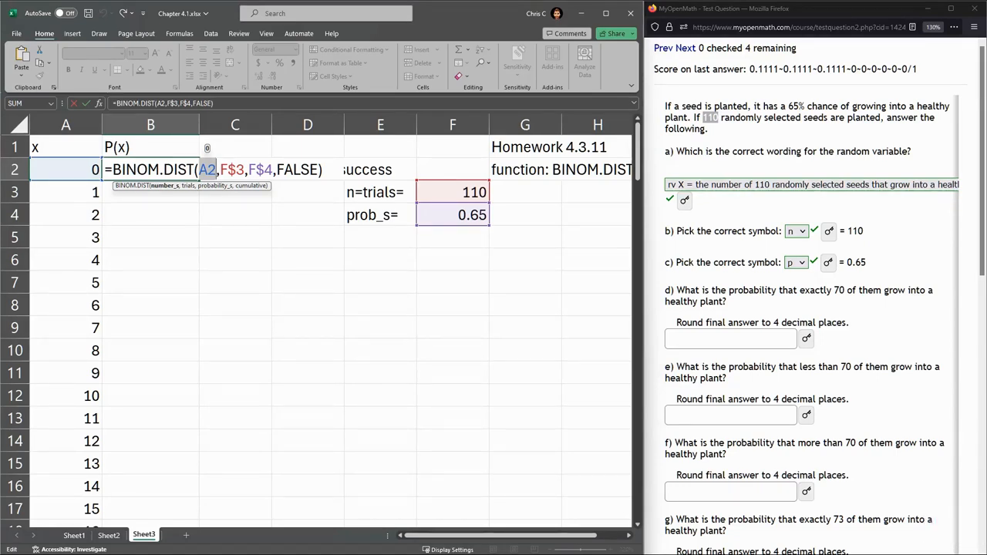
pyautogui.press('enter')
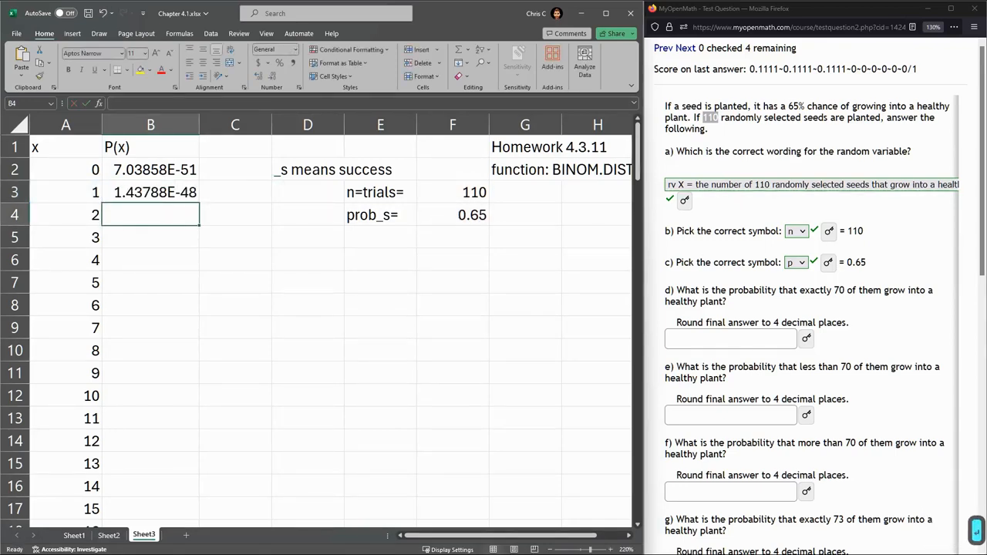
pyautogui.click(151, 192)
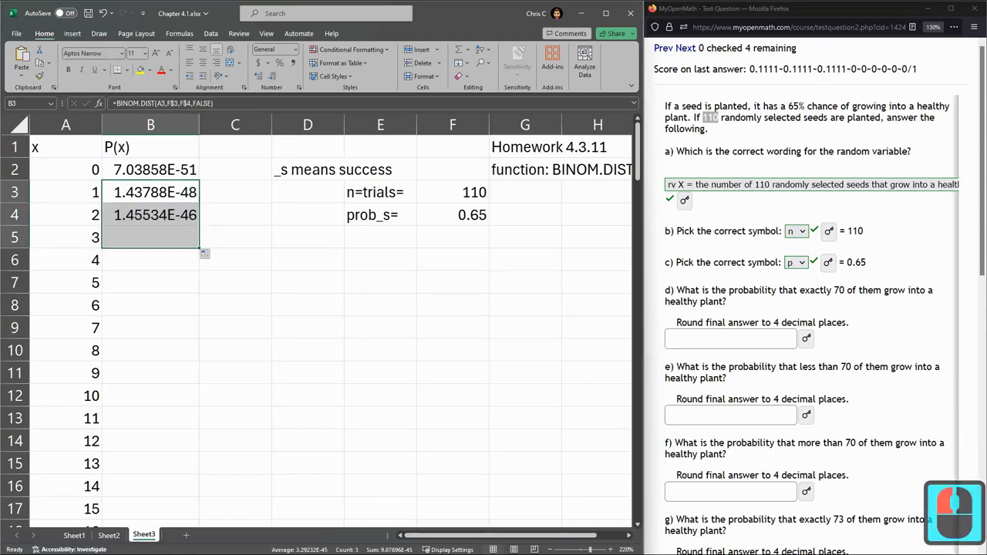
pyautogui.press('ctrl+z')
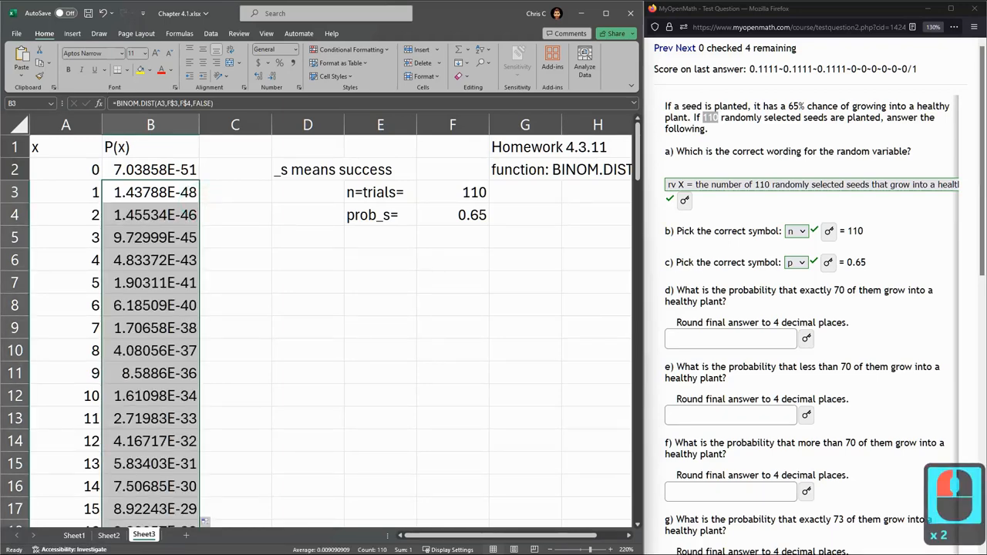
pyautogui.scroll(-3)
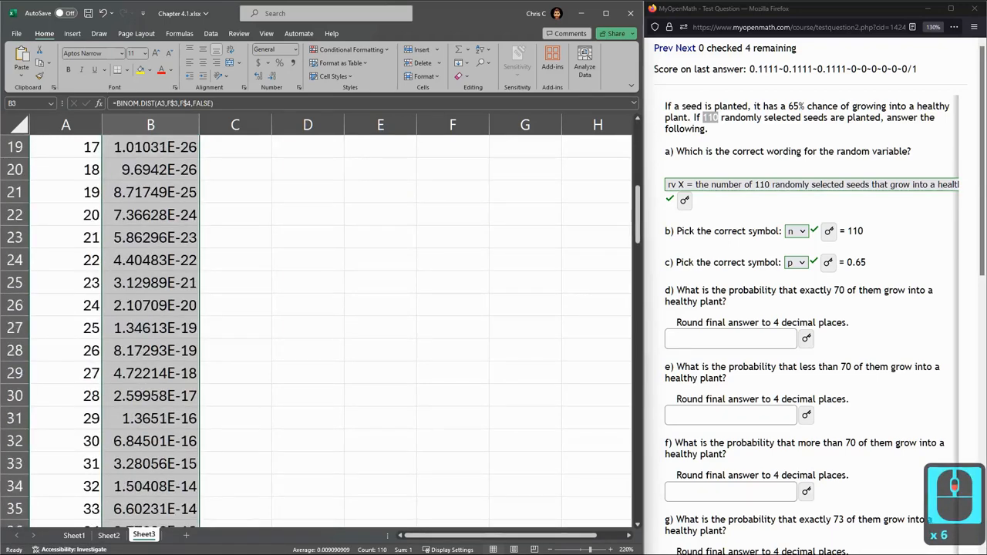
pyautogui.scroll(-3)
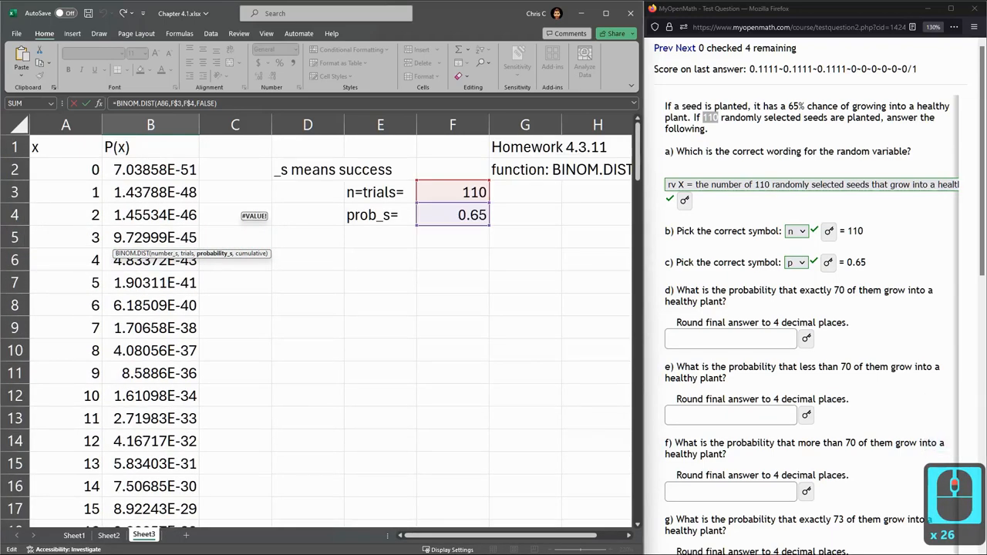
pyautogui.scroll(-3)
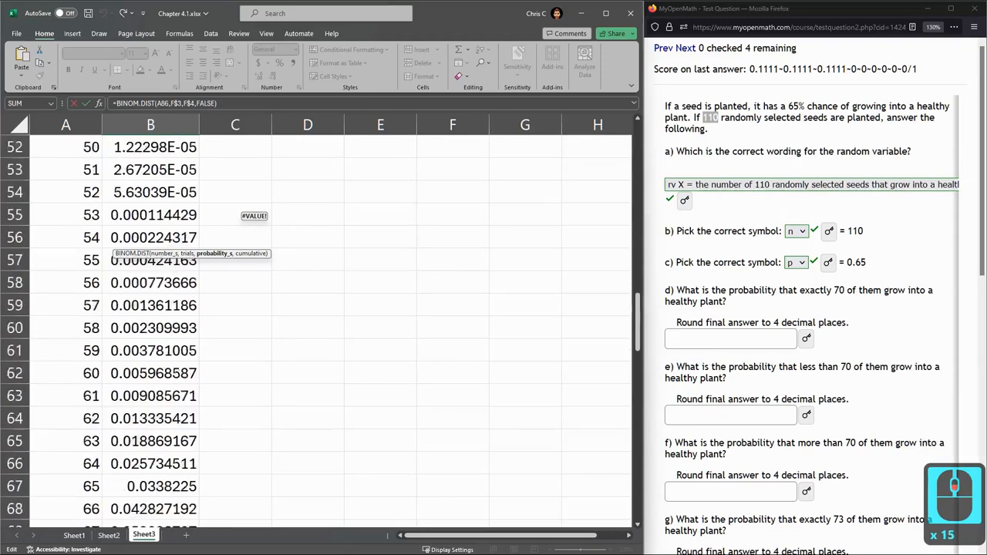
pyautogui.scroll(-3)
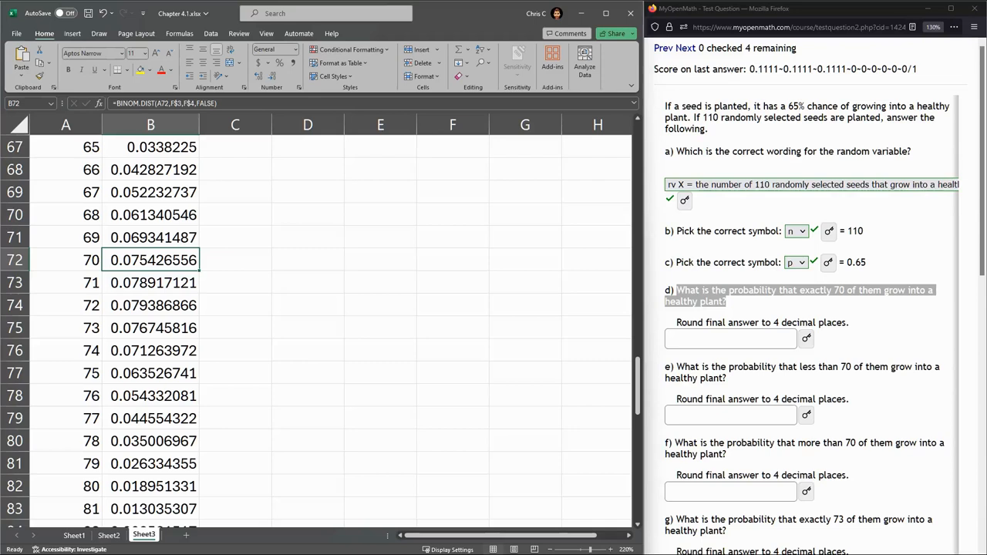
# Step: Answer part d with .0754 for exactly 70 seeds growing healthy
pyautogui.doubleClick(153, 259)
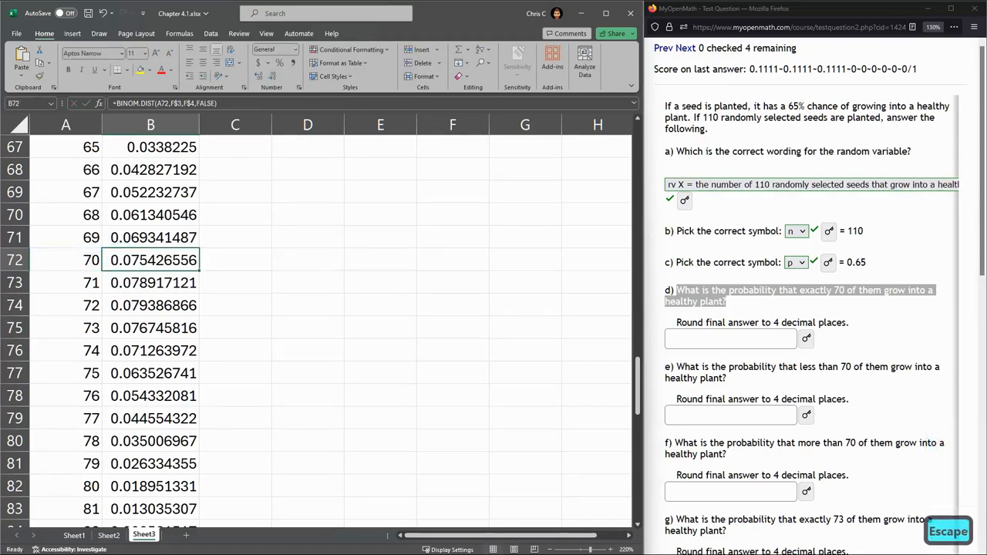
pyautogui.click(731, 339)
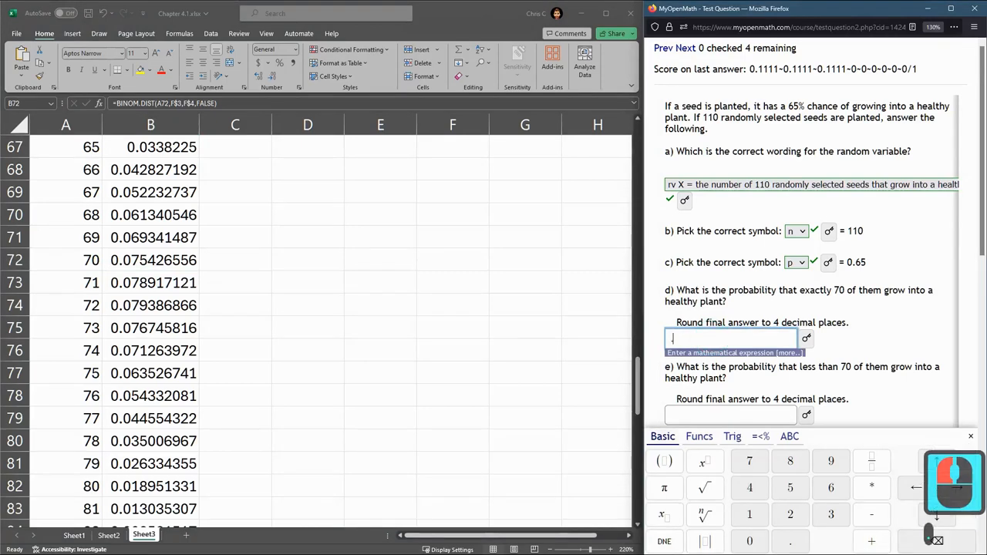
pyautogui.write('.07')
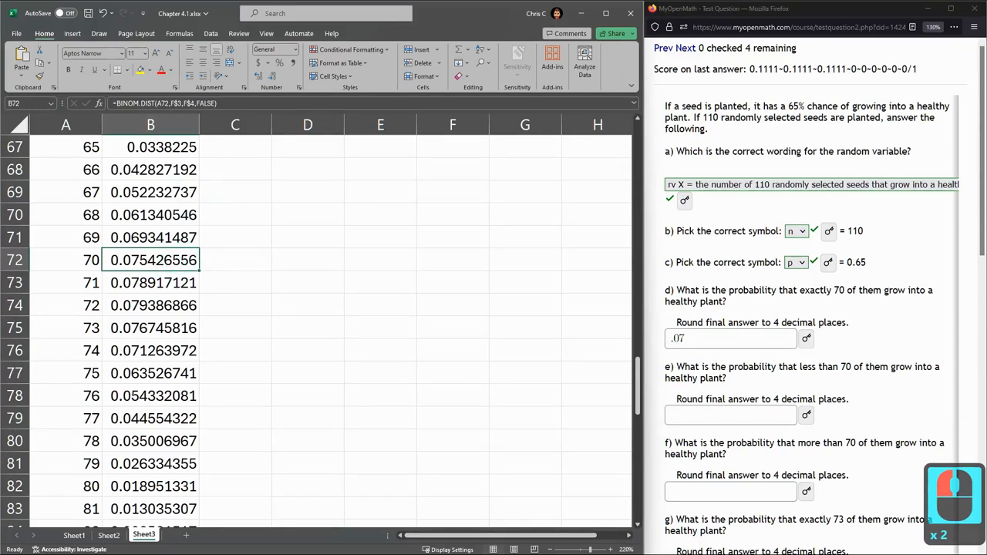
pyautogui.click(728, 339)
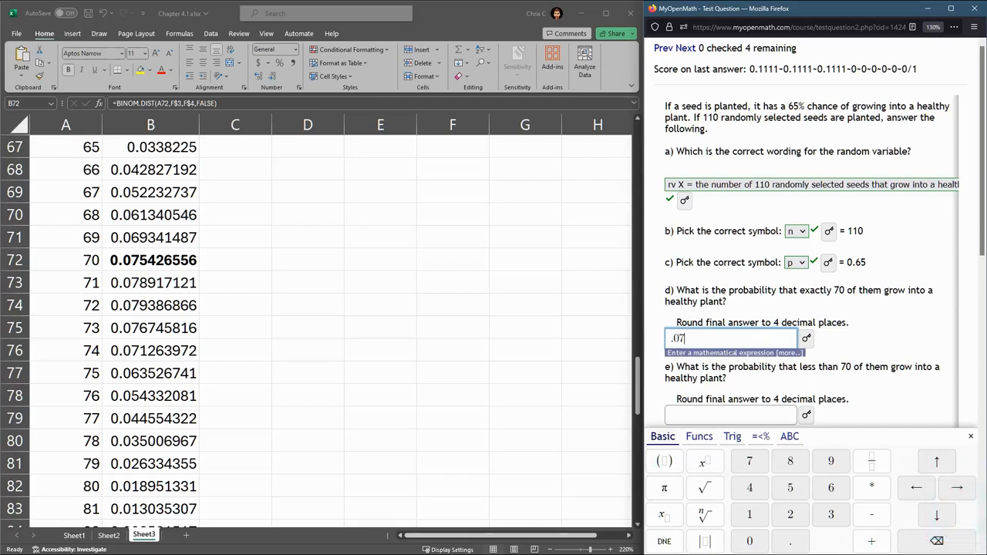
pyautogui.write('54')
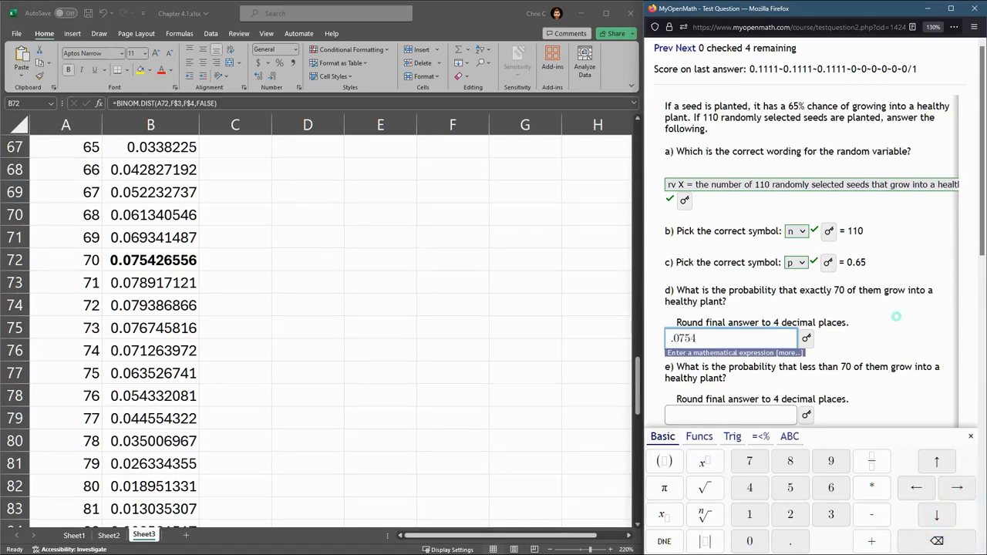
pyautogui.scroll(-3)
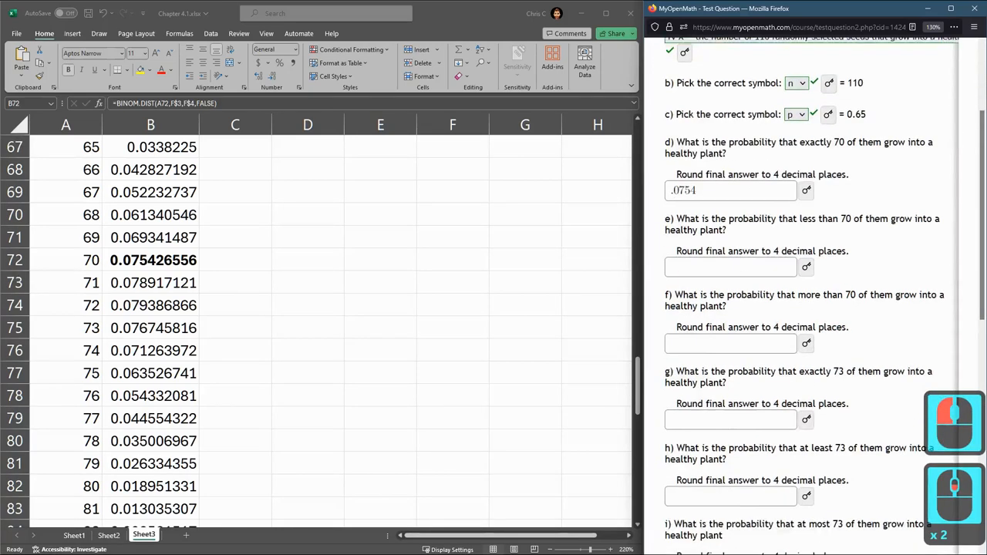
pyautogui.scroll(-3)
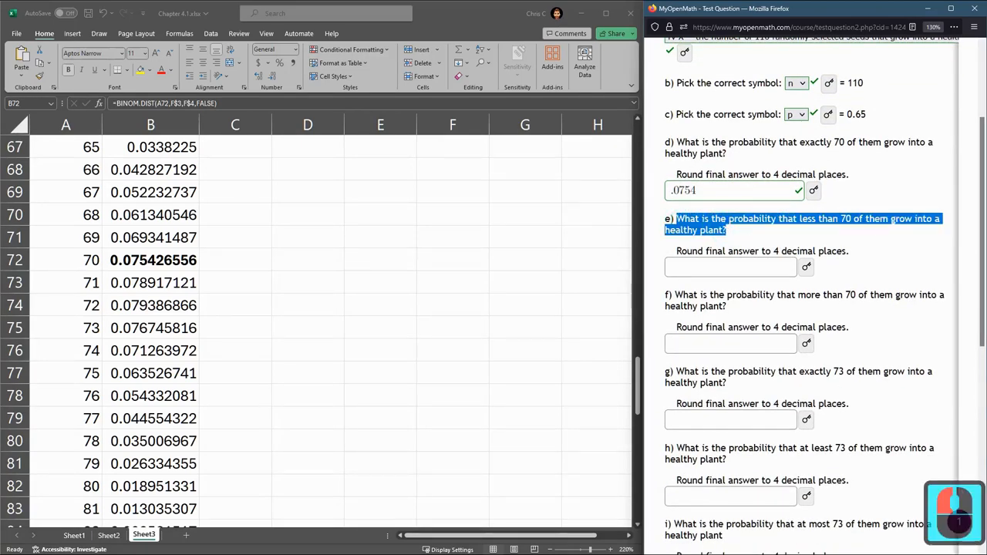
# Step: Label E6 P(x,=70)= and enter =SUM(B2:B72) in F6, giving 0.41708
pyautogui.click(151, 259)
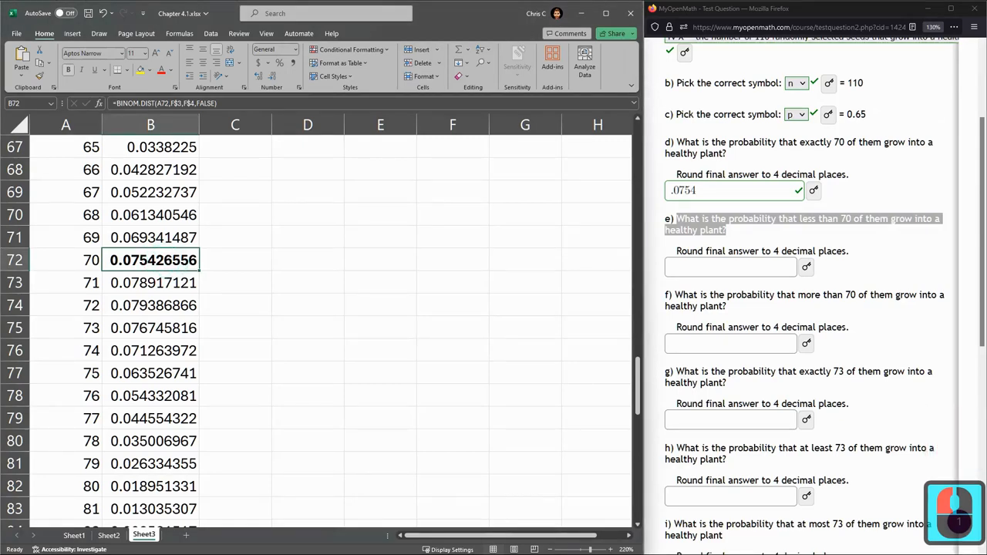
pyautogui.click(234, 259)
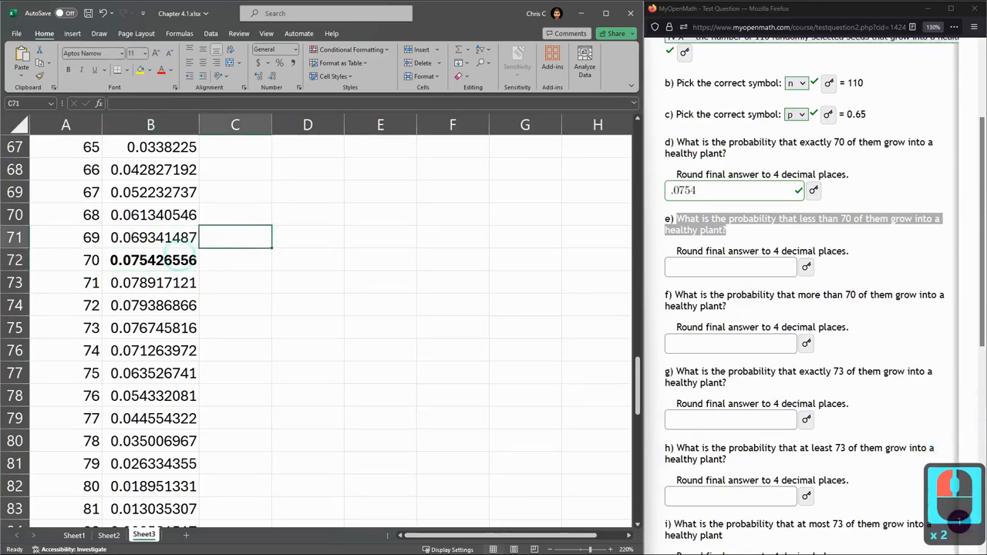
pyautogui.moveTo(151, 168); pyautogui.dragTo(151, 259)
pyautogui.write('P')
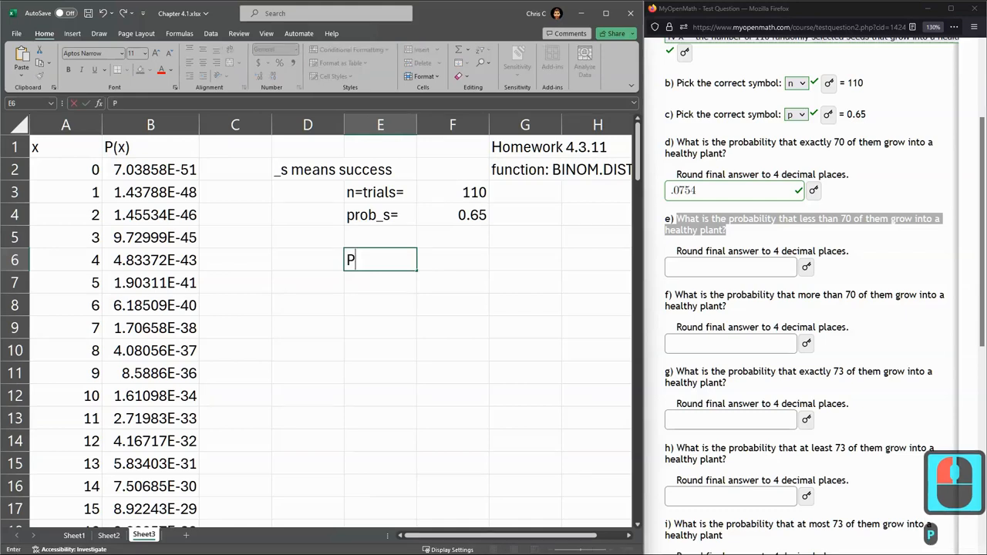
pyautogui.write('(x,=70)=')
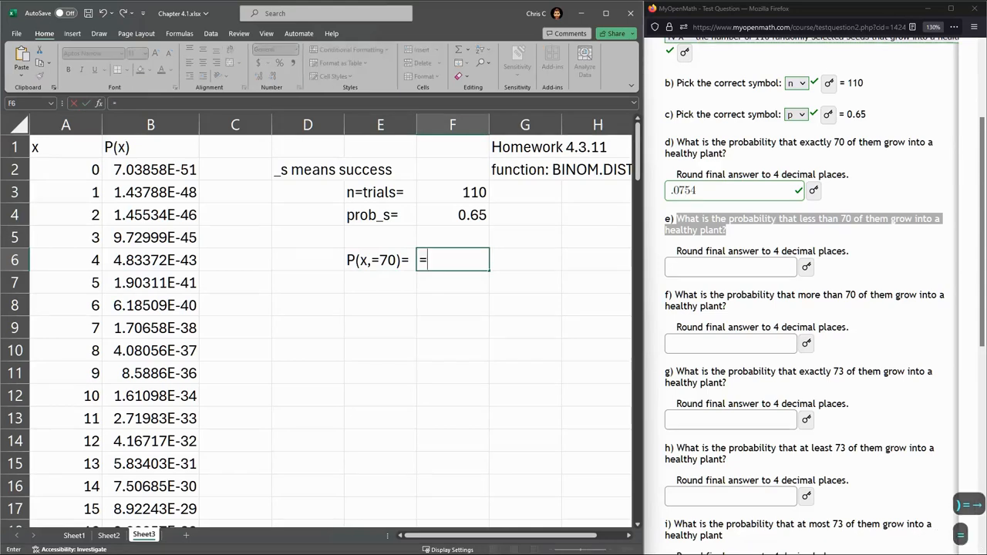
pyautogui.write('sum(')
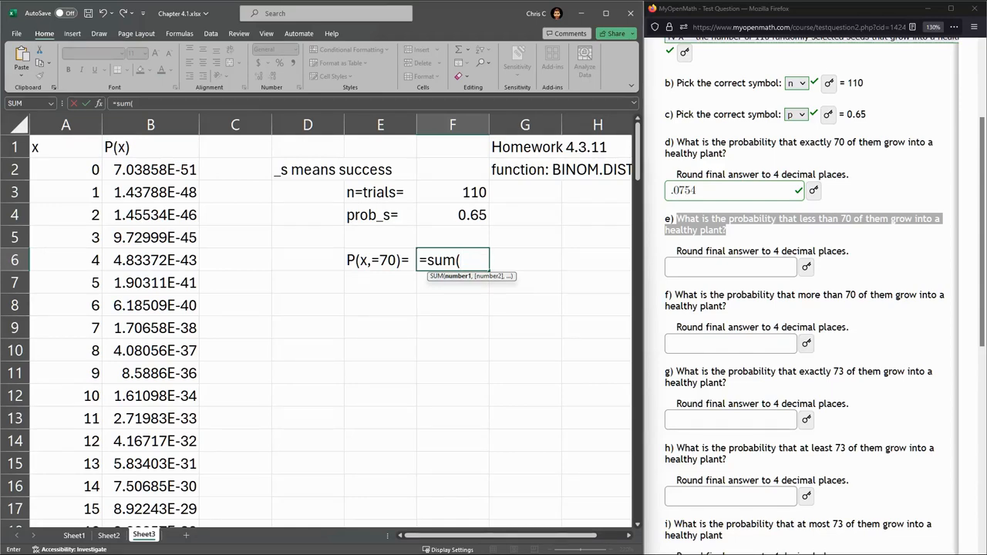
pyautogui.moveTo(151, 170); pyautogui.dragTo(151, 283)
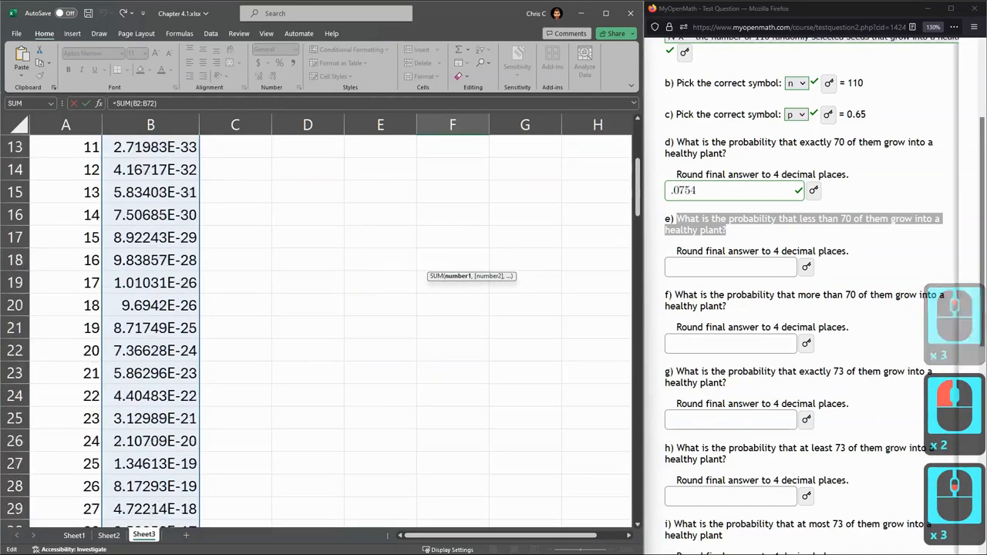
pyautogui.scroll(-3)
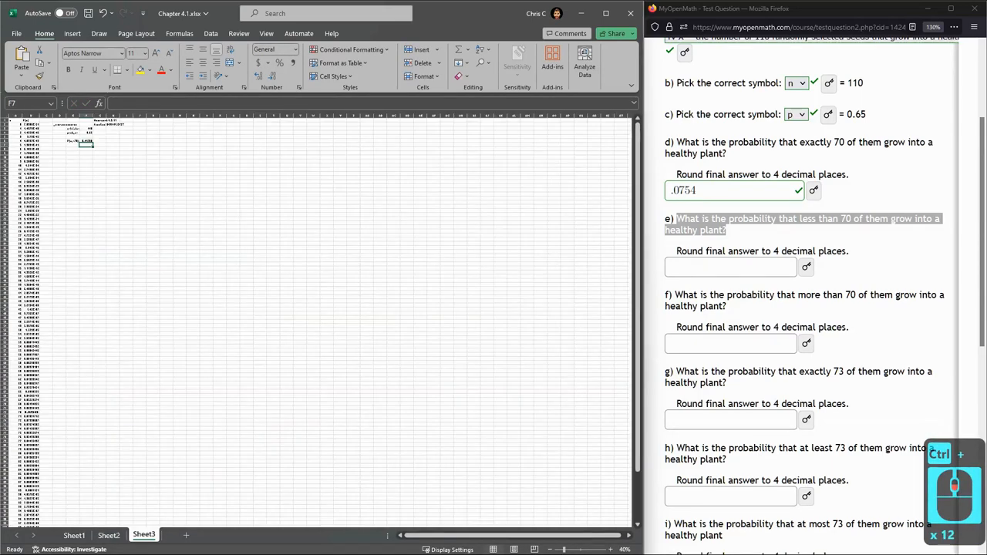
pyautogui.write('=SUM(B2:B72)')
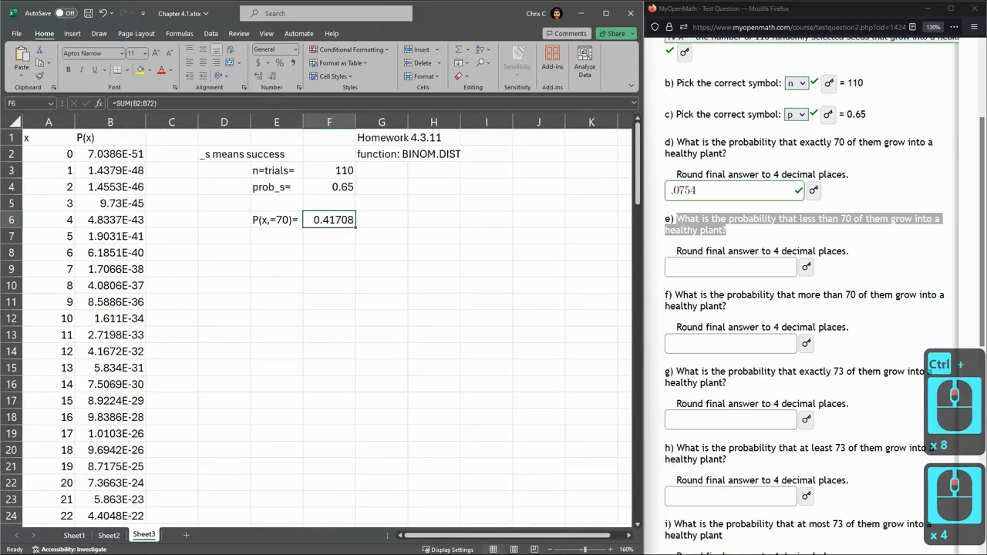
# Step: Submit .4171 as the answer to part e, which is marked incorrect
pyautogui.click(731, 266)
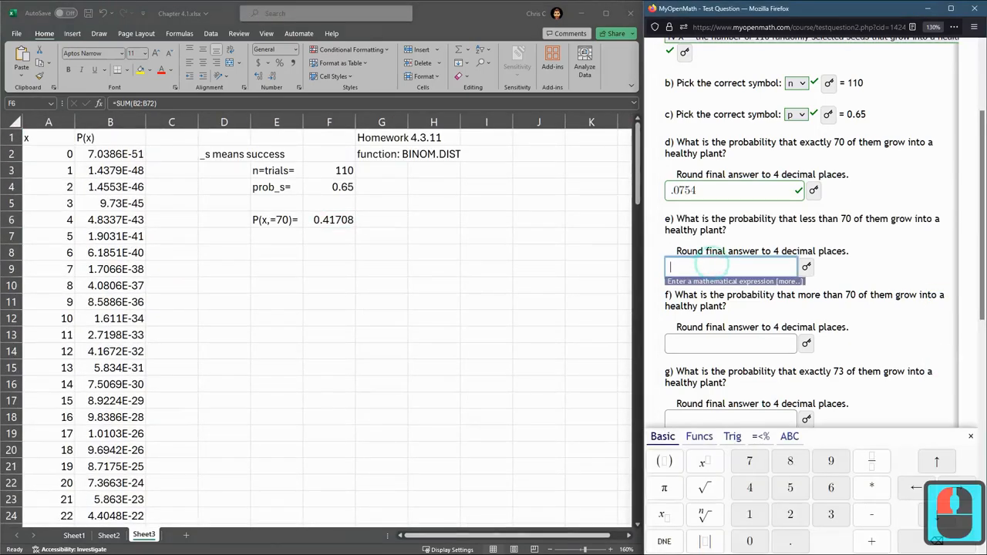
pyautogui.write('.41')
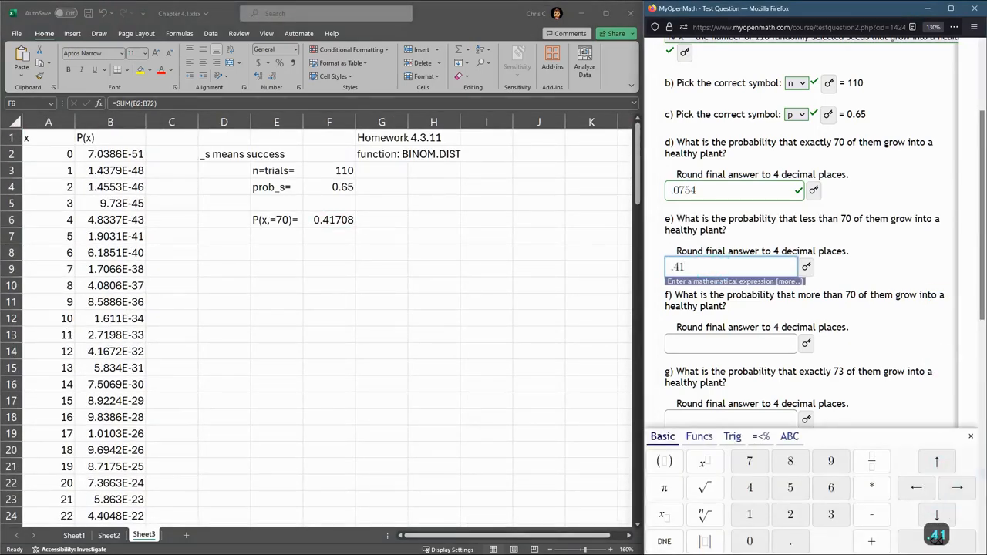
pyautogui.write('71')
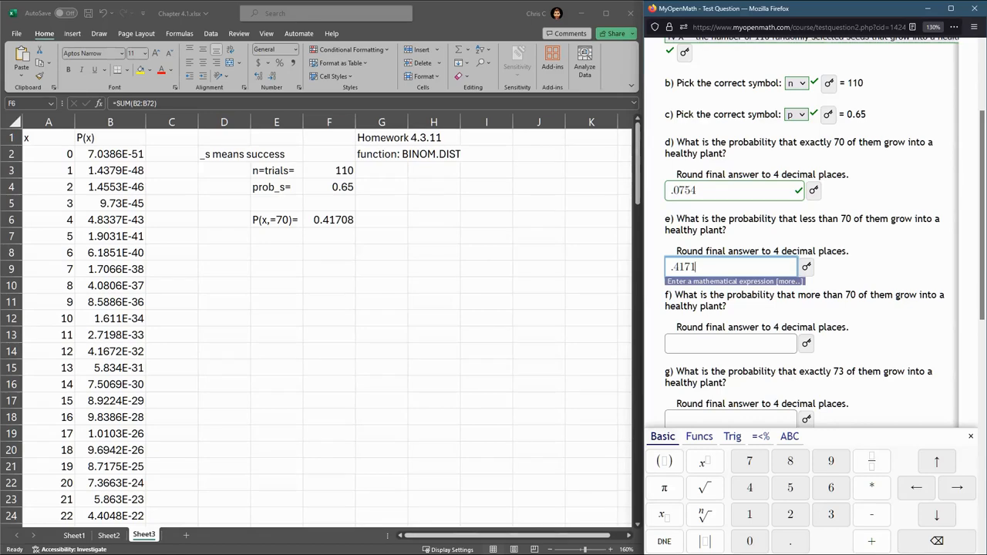
pyautogui.scroll(-3)
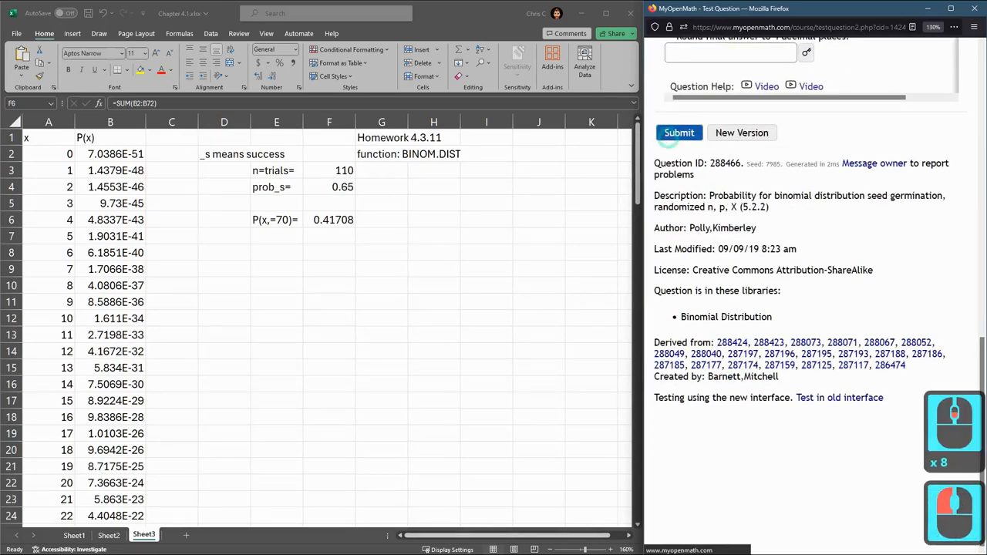
pyautogui.click(679, 132)
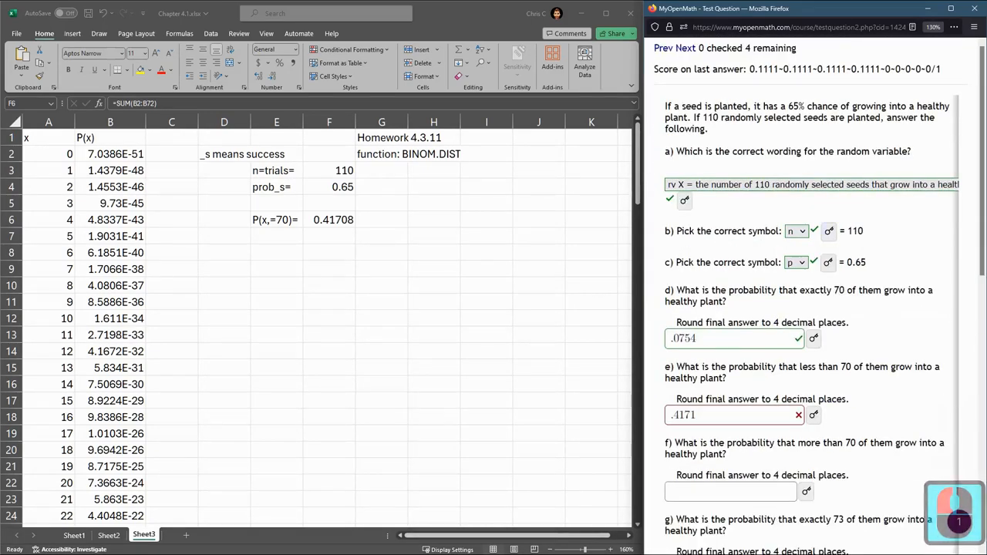
pyautogui.scroll(-3)
pyautogui.write('P(x<70)=')
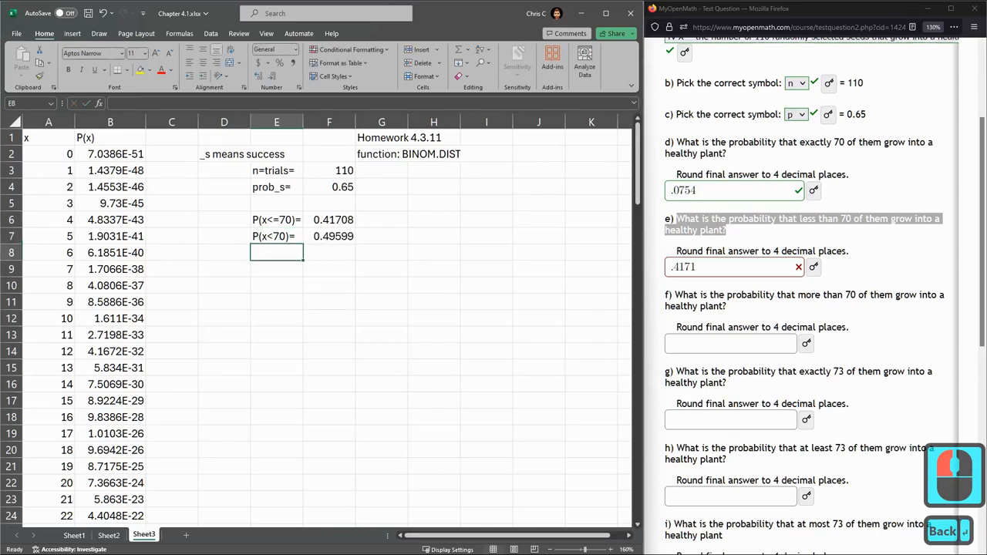
# Step: Change the P(x<70) sum range to B2:B71 so F7 reads 0.34165
pyautogui.click(330, 236)
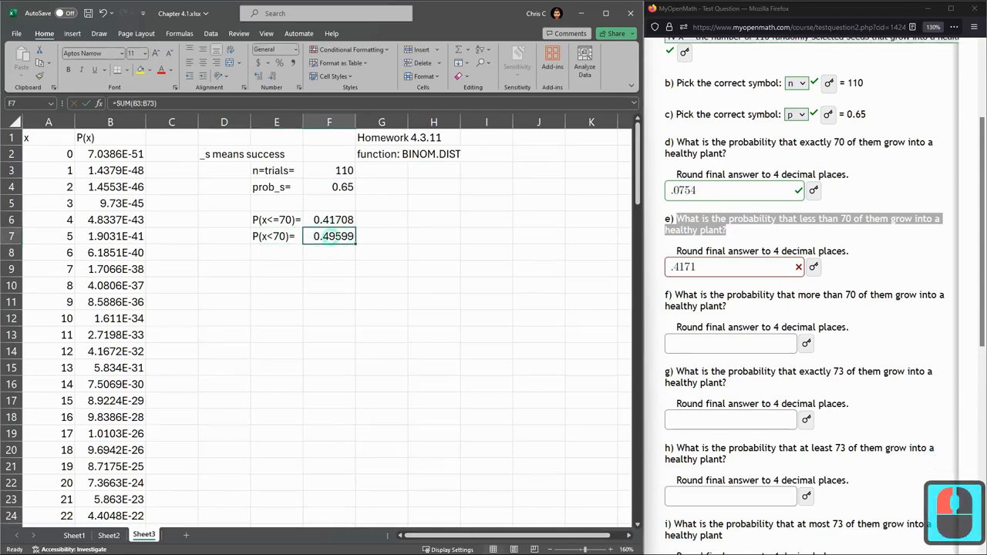
pyautogui.doubleClick(332, 236)
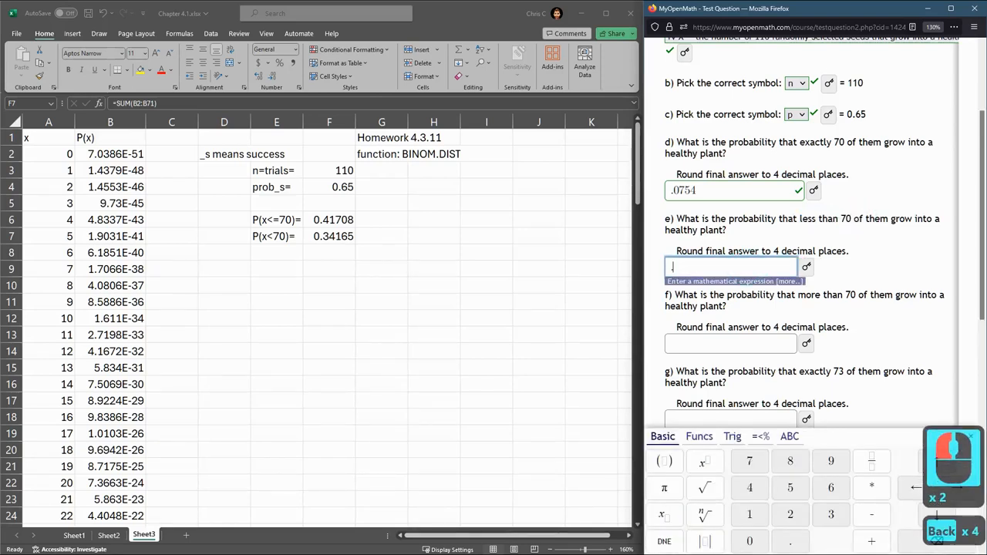
# Step: Submit .3417 as part e's answer for fewer than 70 seeds and return to the sheet
pyautogui.write('34')
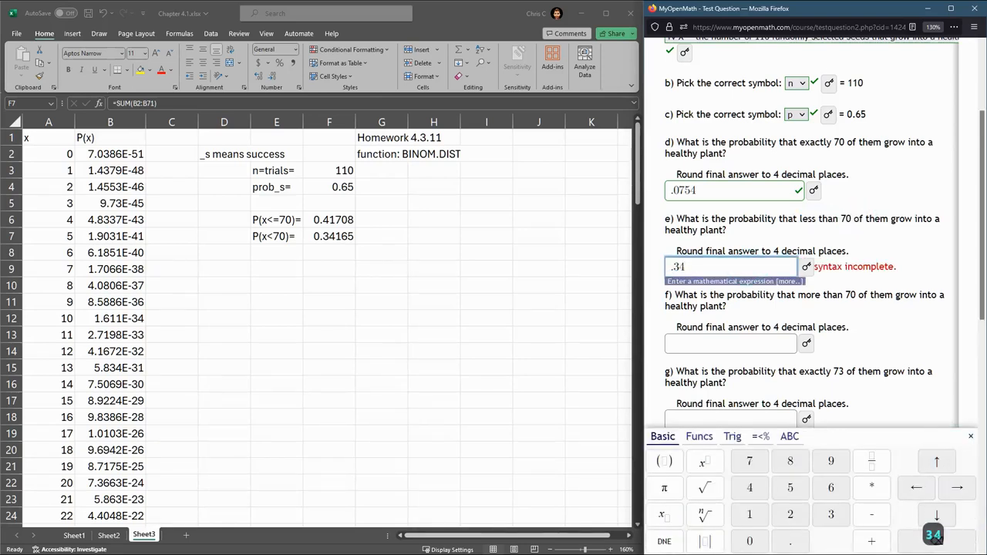
pyautogui.write('17')
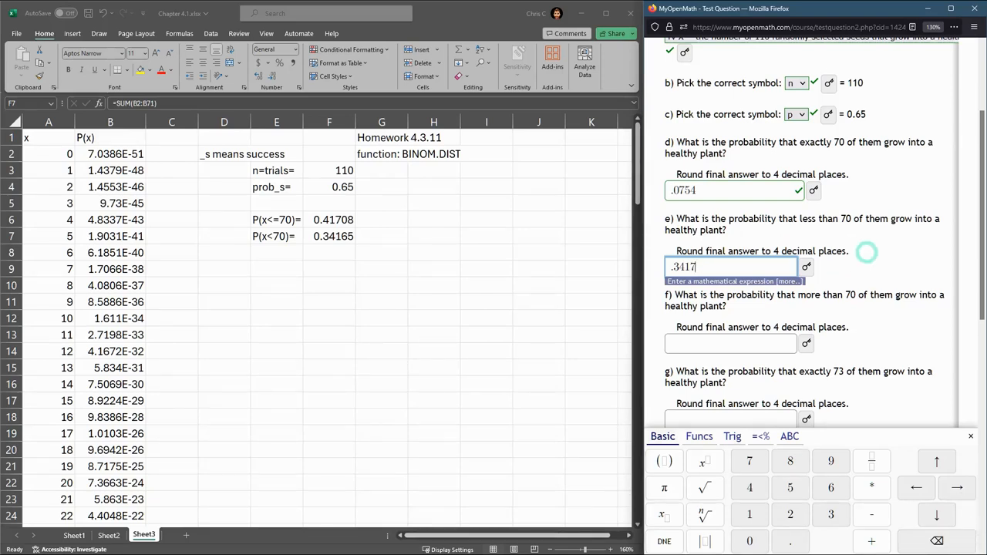
pyautogui.scroll(-3)
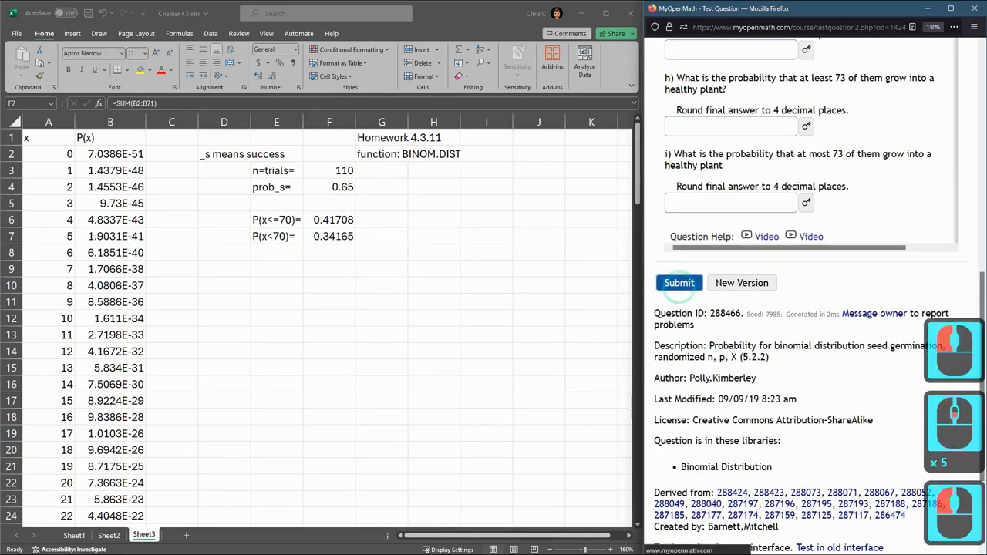
pyautogui.click(678, 284)
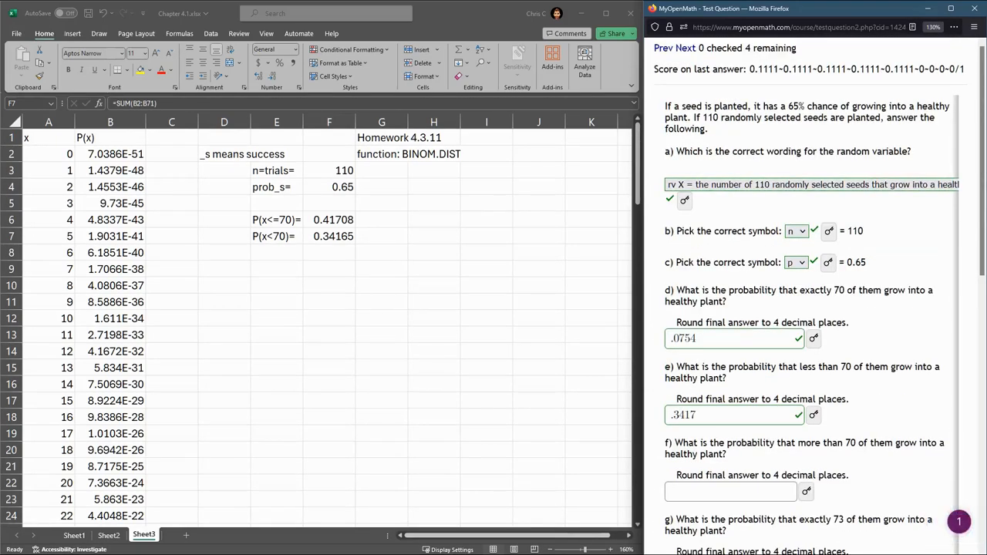
pyautogui.scroll(-3)
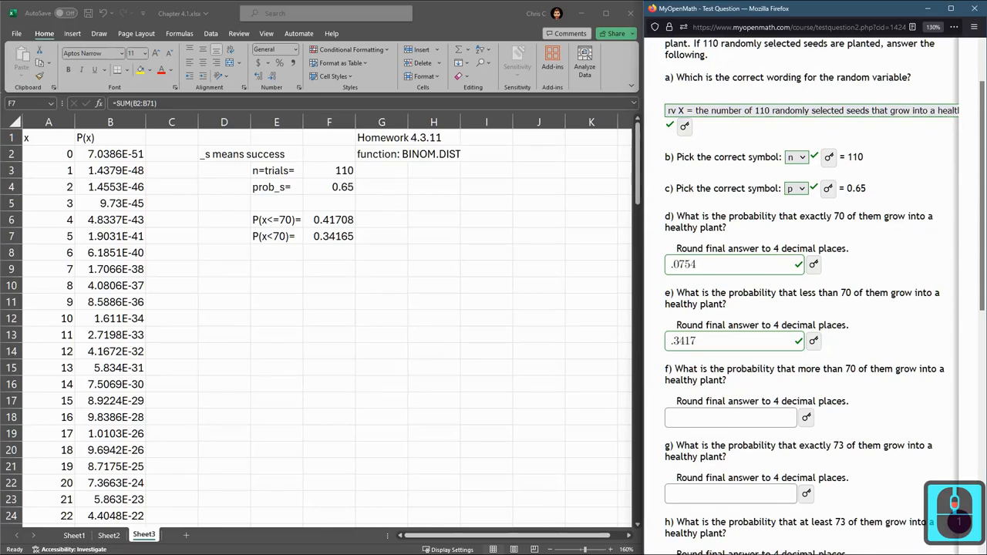
pyautogui.click(330, 236)
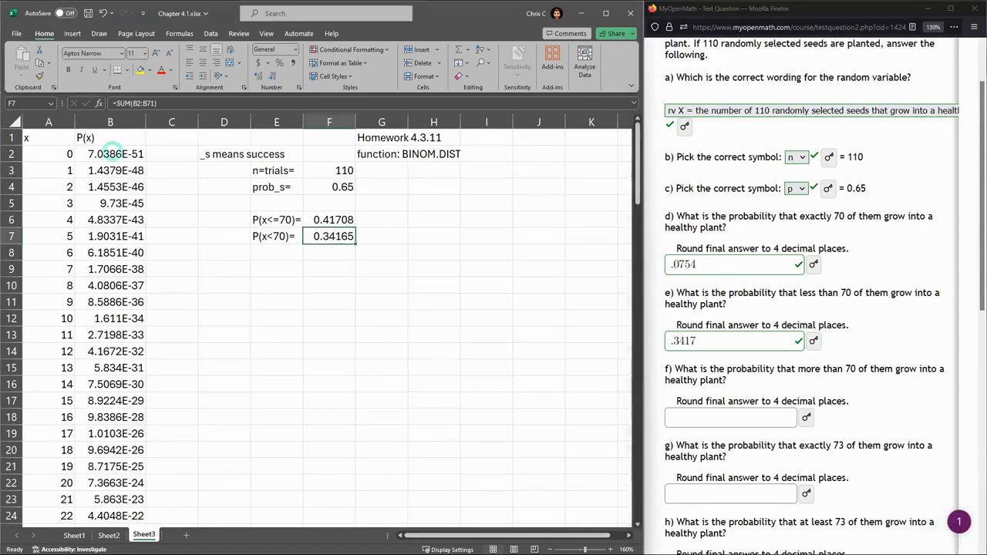
# Step: Build a cumulative BINOM.DIST (TRUE) column C and confirm x = 69 reads 0.341651065
pyautogui.click(109, 155)
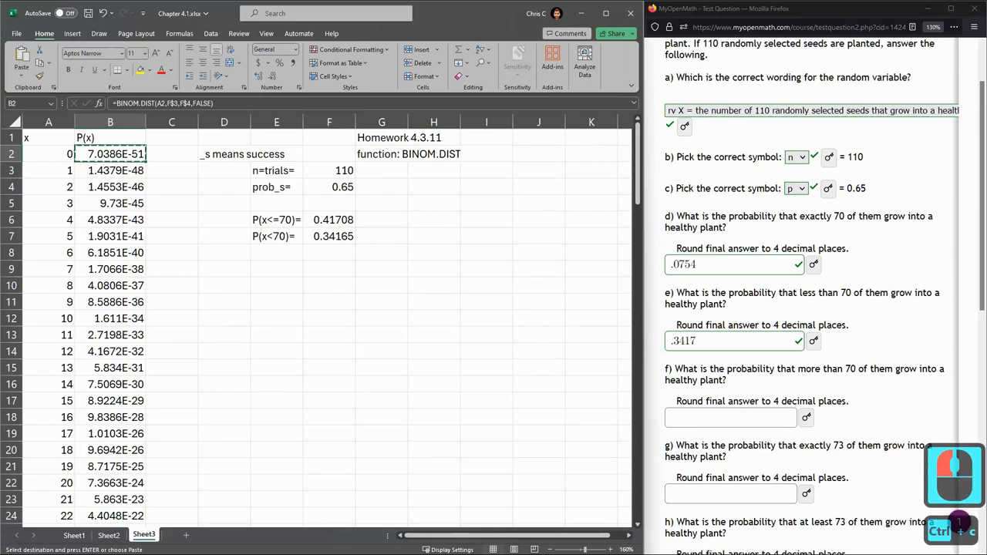
pyautogui.press('ctrl+v')
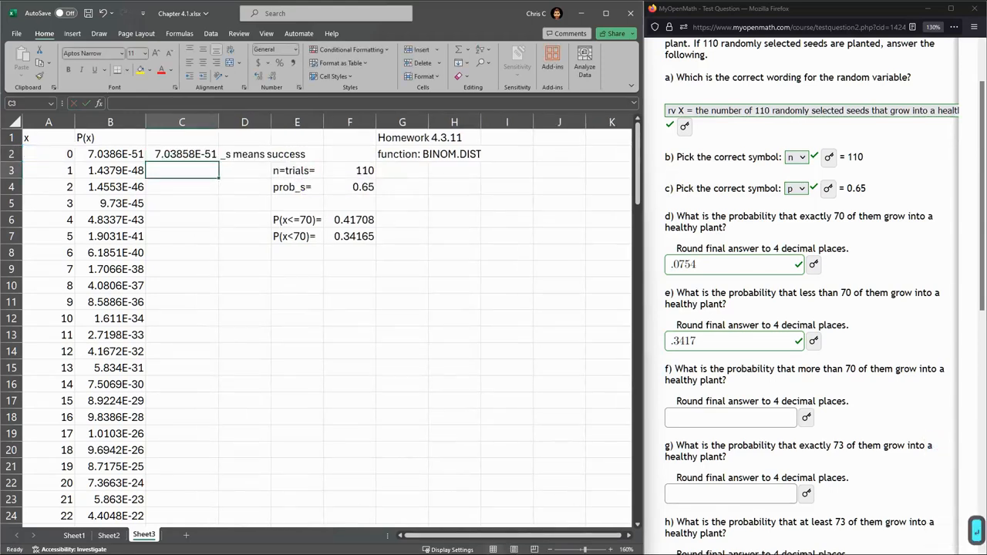
pyautogui.click(182, 154)
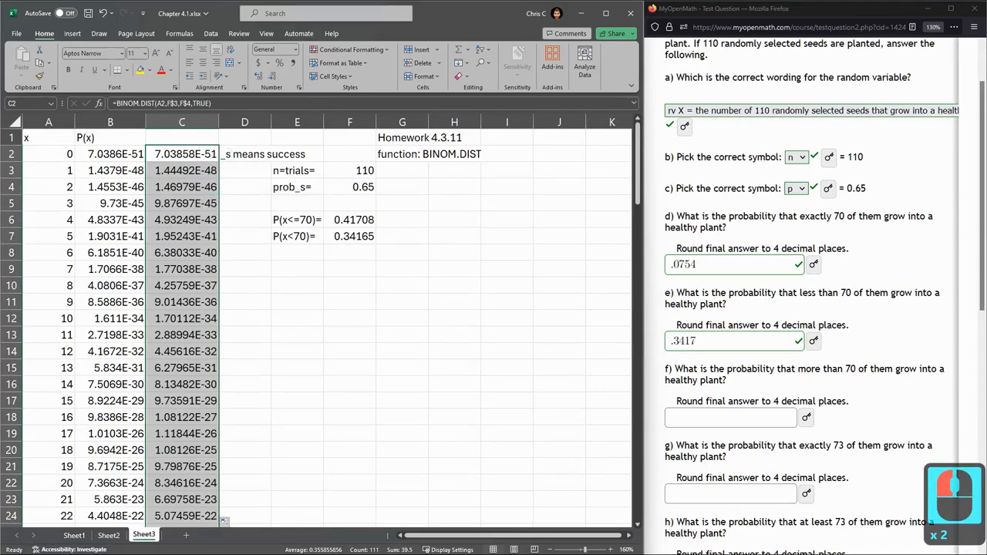
pyautogui.scroll(-3)
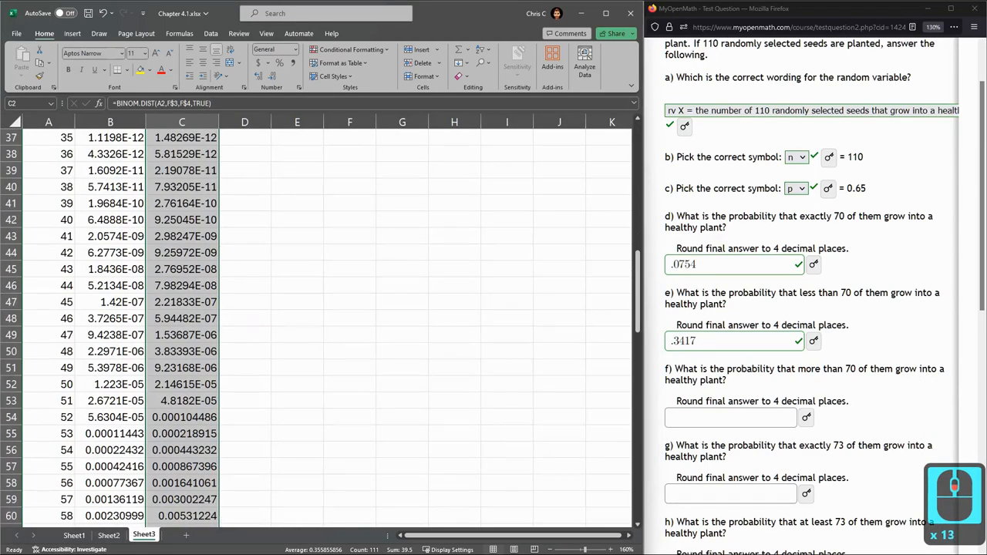
pyautogui.scroll(-3)
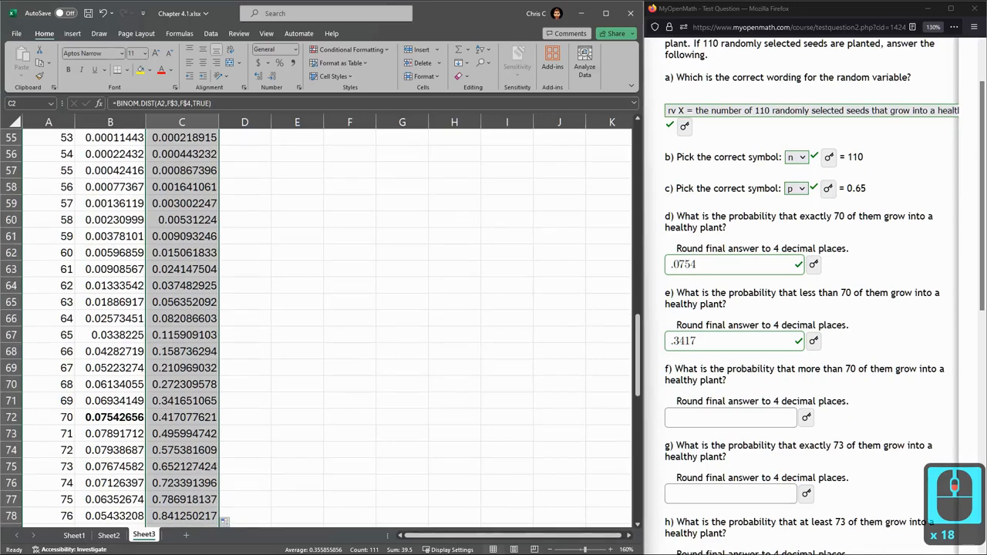
pyautogui.click(182, 401)
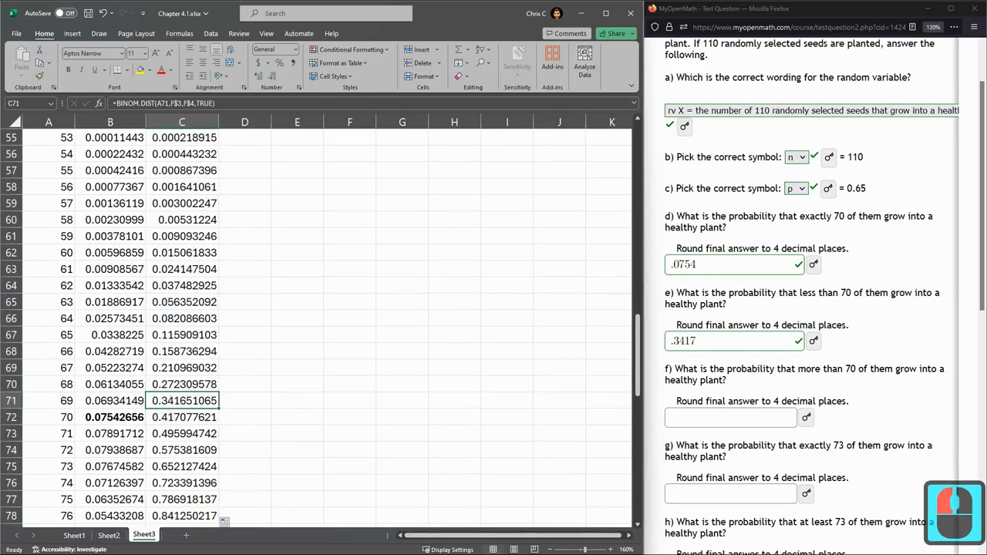
pyautogui.click(733, 341)
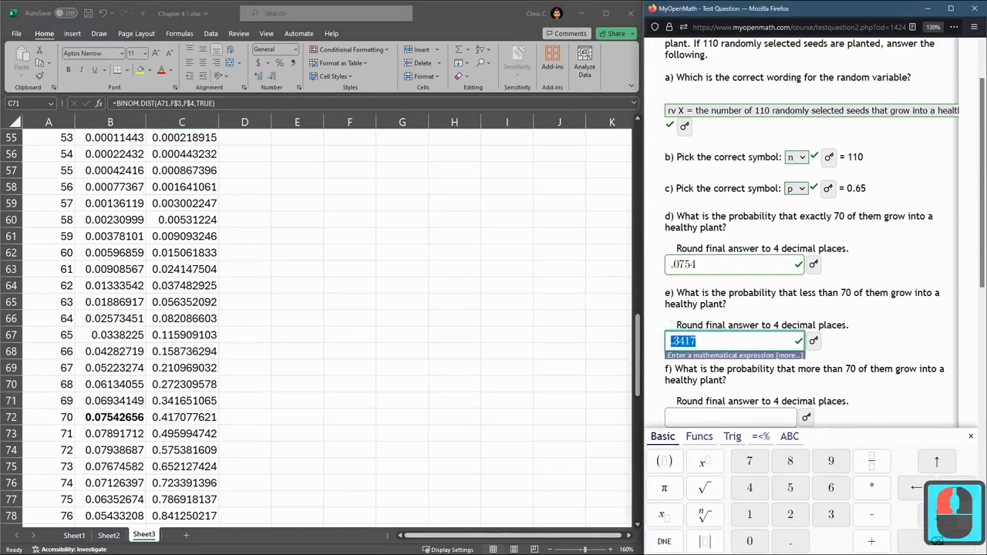
pyautogui.scroll(-3)
pyautogui.write('=')
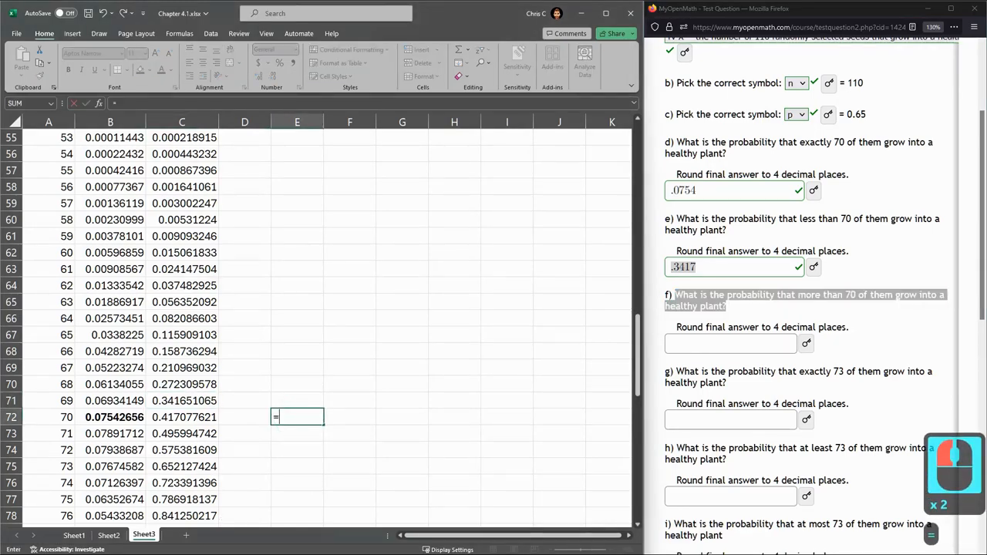
# Step: Label E72 P(x>70) and start F72 as a SUM of P(x) from x = 71 onward
pyautogui.write('P(x')
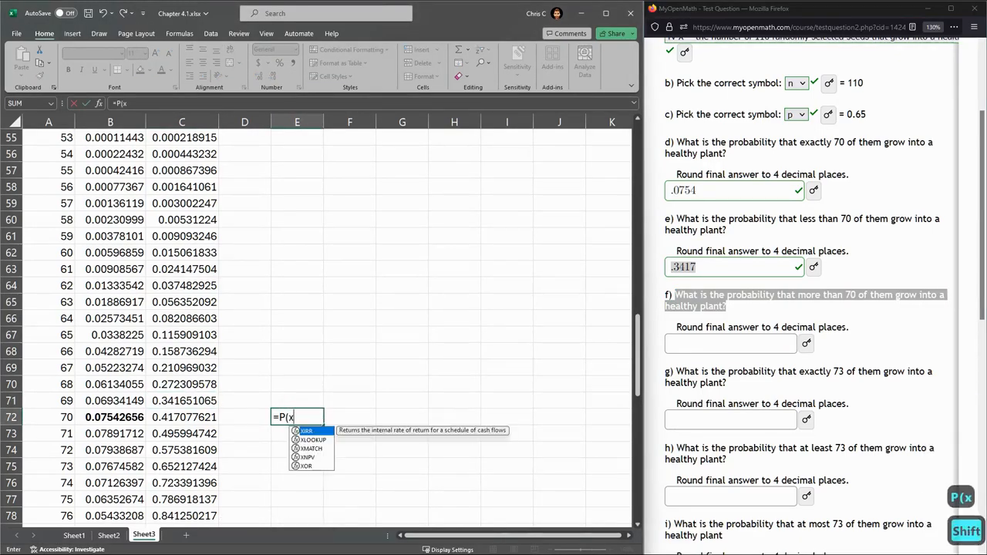
pyautogui.write('>70)')
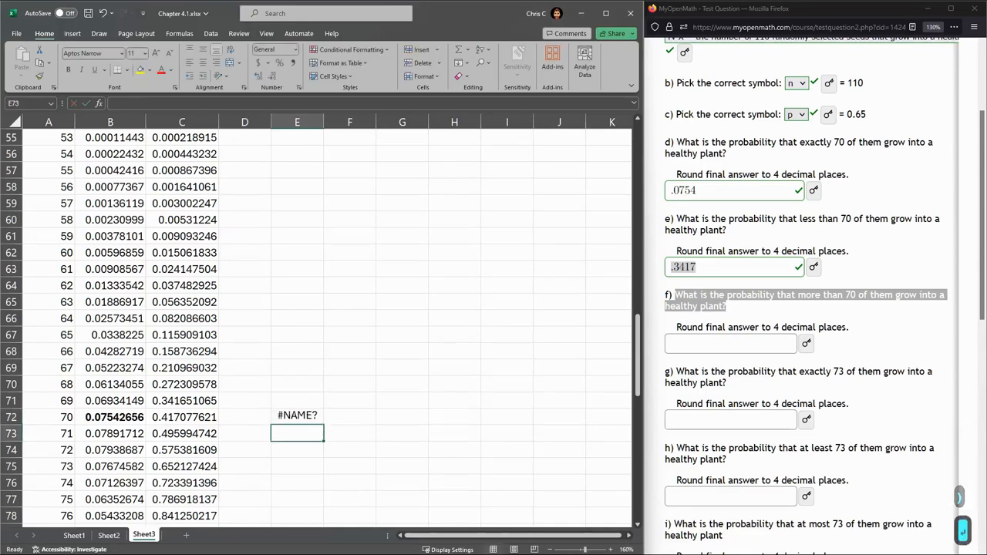
pyautogui.click(296, 416)
pyautogui.write('P(x>70)')
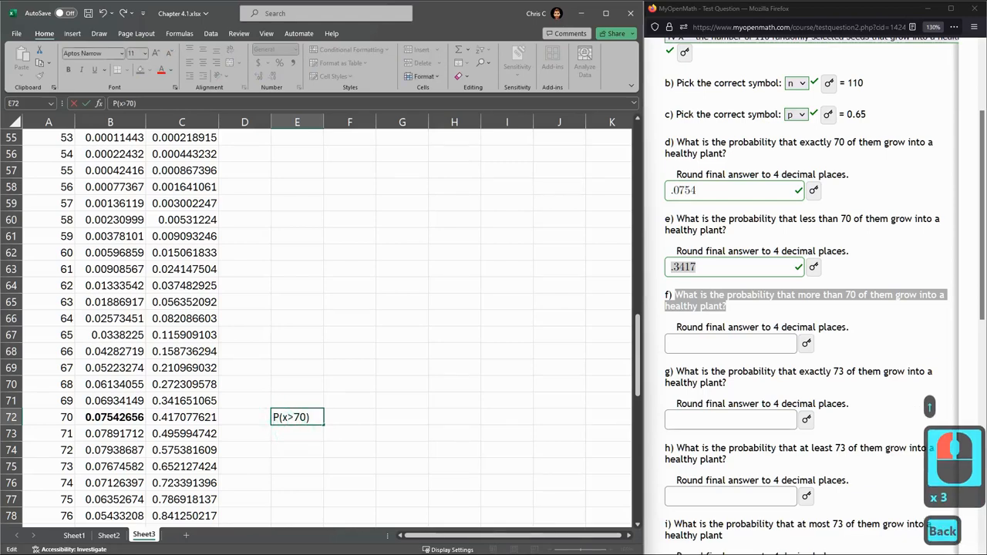
pyautogui.click(349, 416)
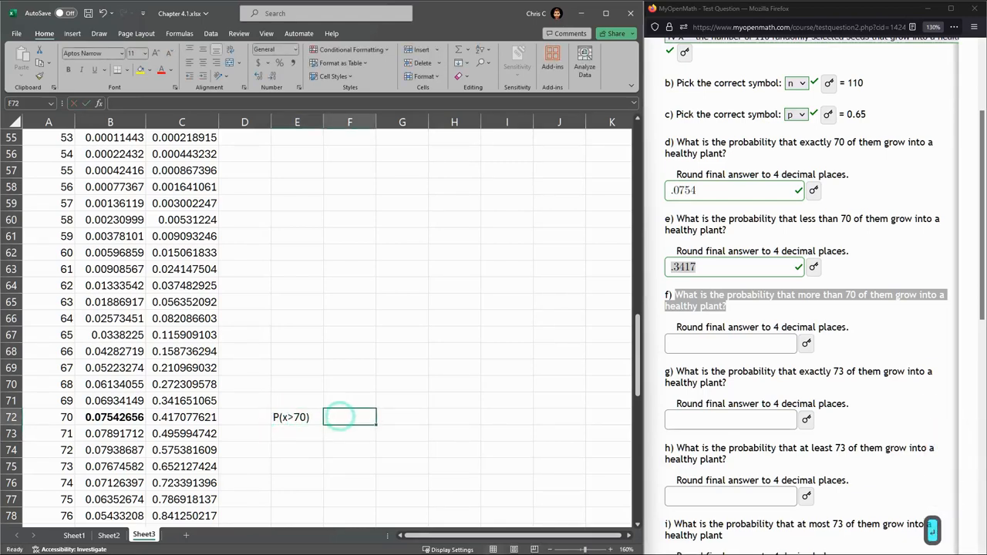
pyautogui.write('=s')
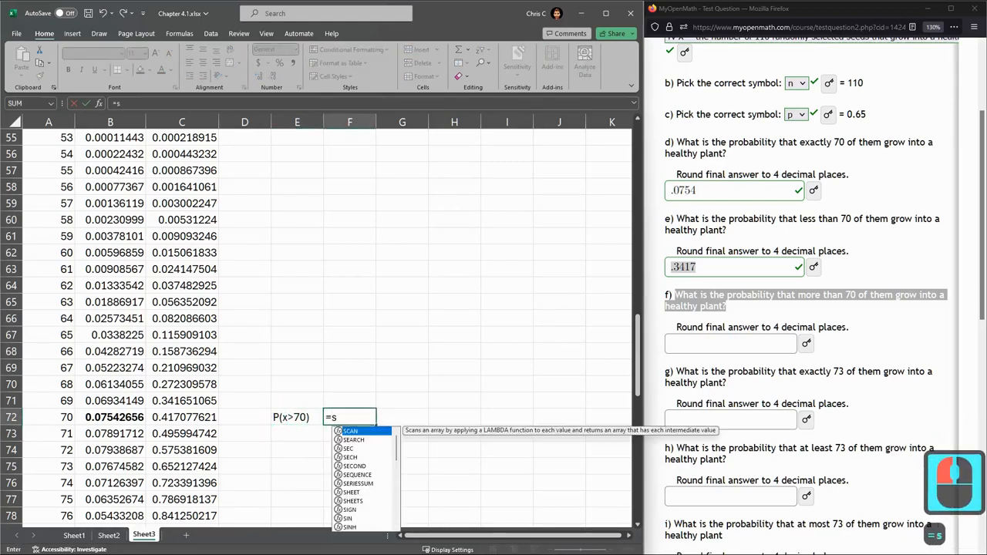
pyautogui.write('um(')
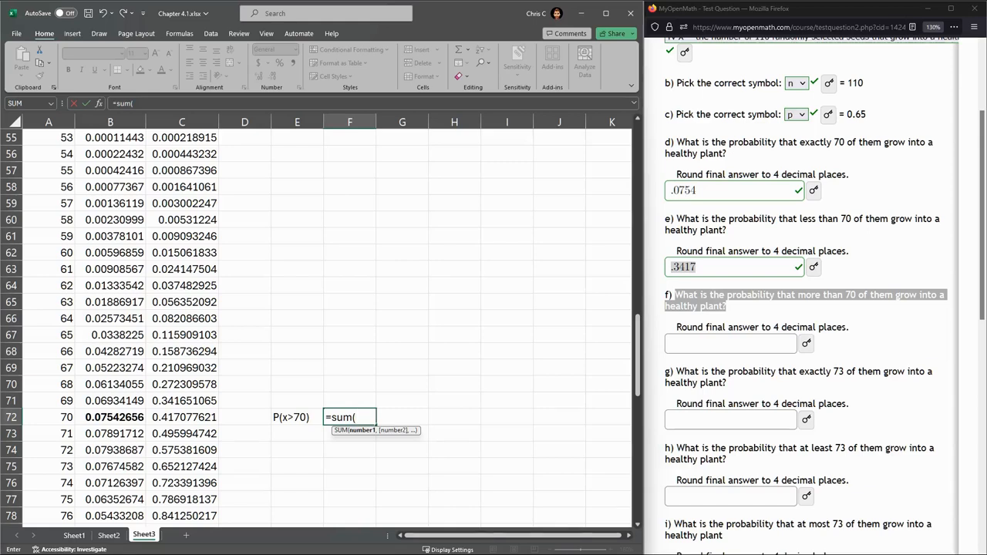
pyautogui.click(110, 433)
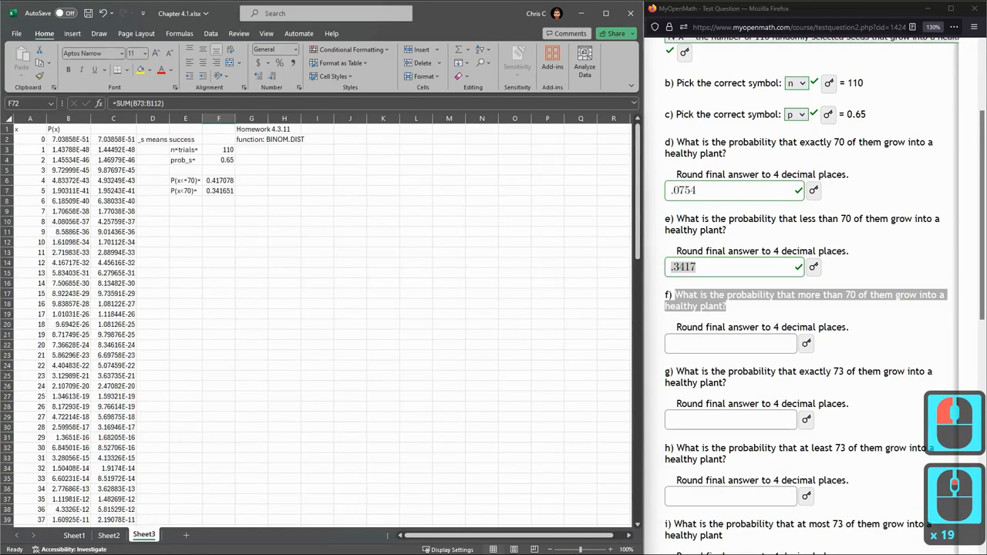
# Step: Enter =1-F6 in H6 to get 0.58292, matching the P(x>70) sum
pyautogui.click(219, 180)
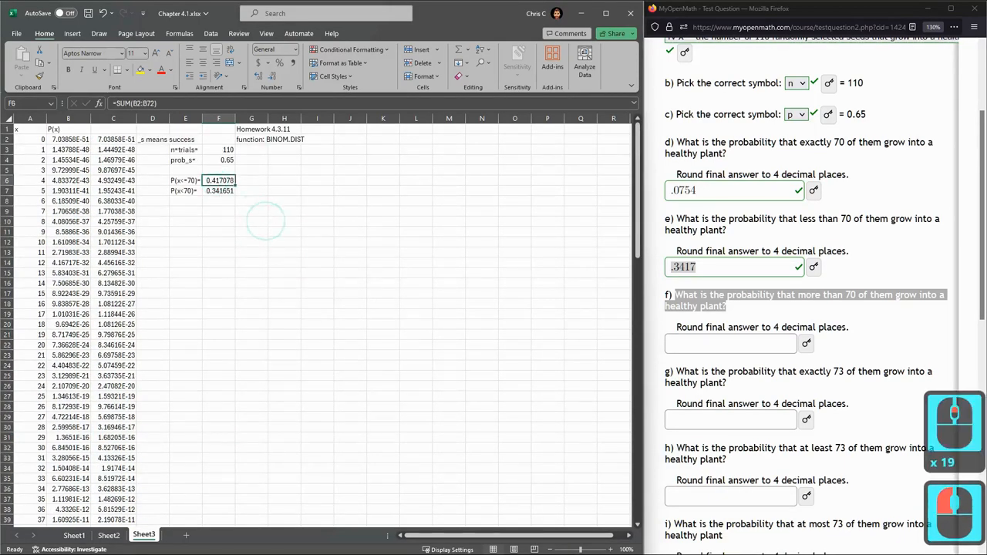
pyautogui.click(219, 192)
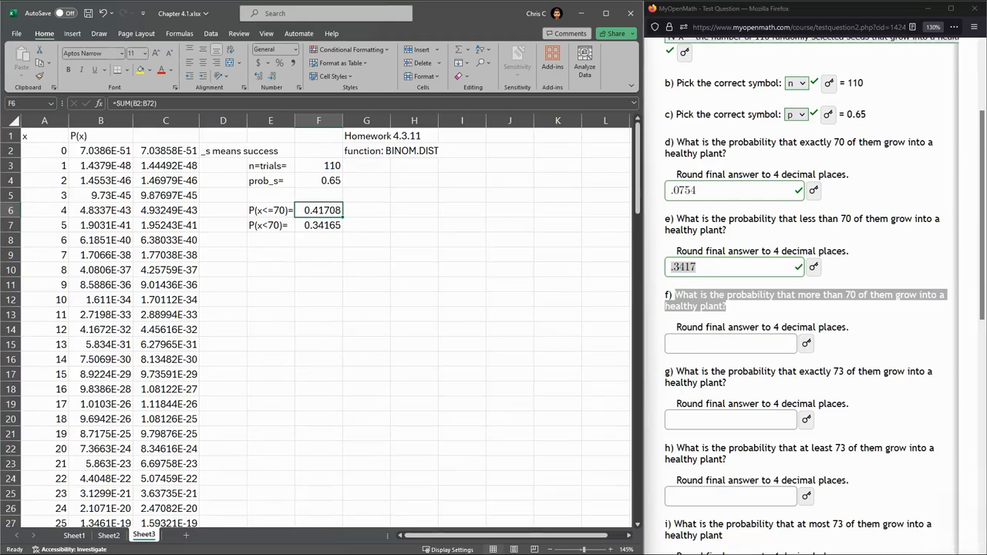
pyautogui.write('=1')
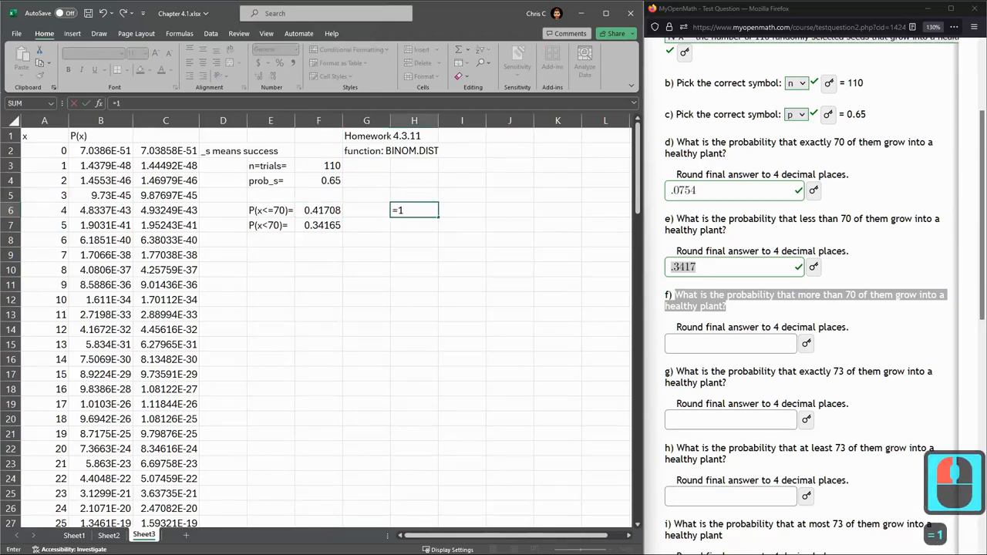
pyautogui.click(318, 210)
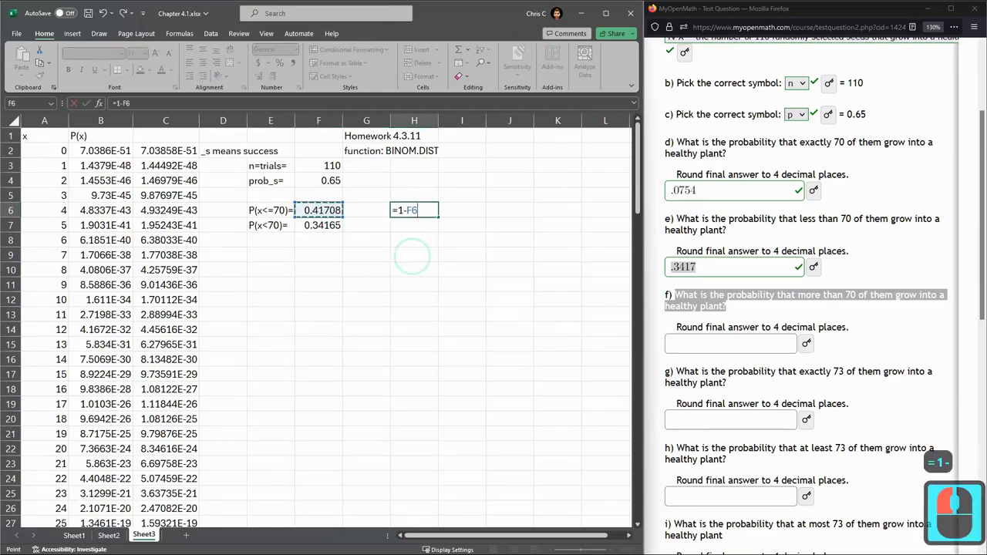
pyautogui.press('enter')
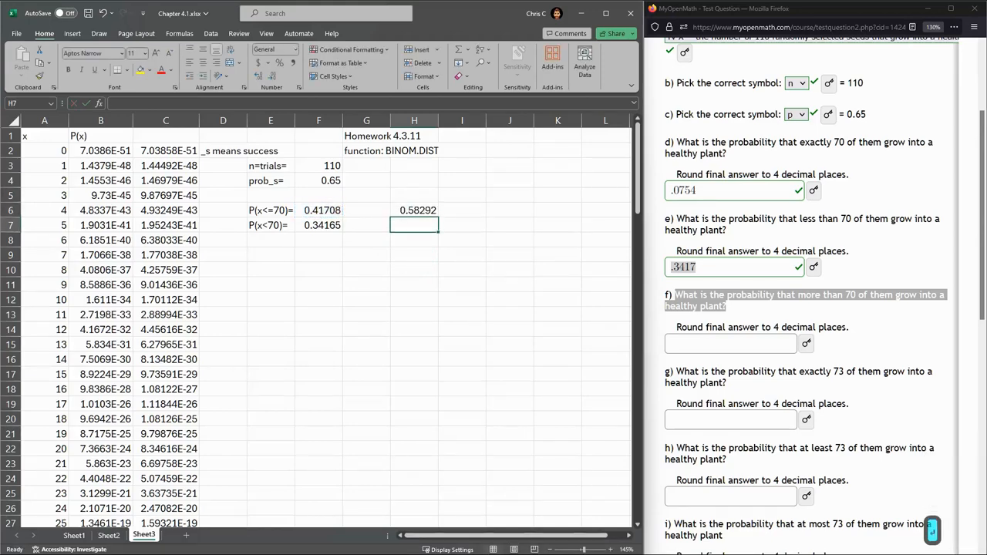
pyautogui.click(413, 210)
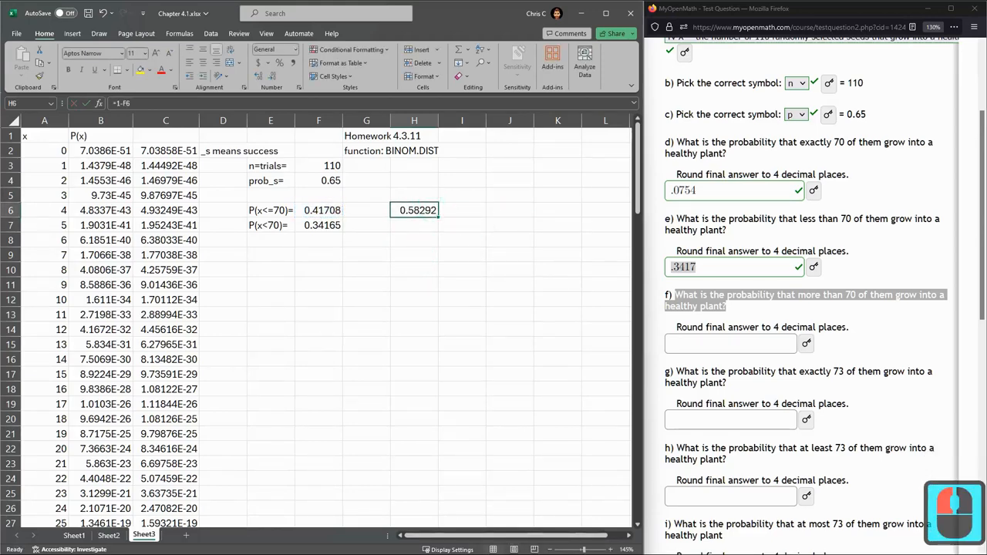
pyautogui.scroll(-3)
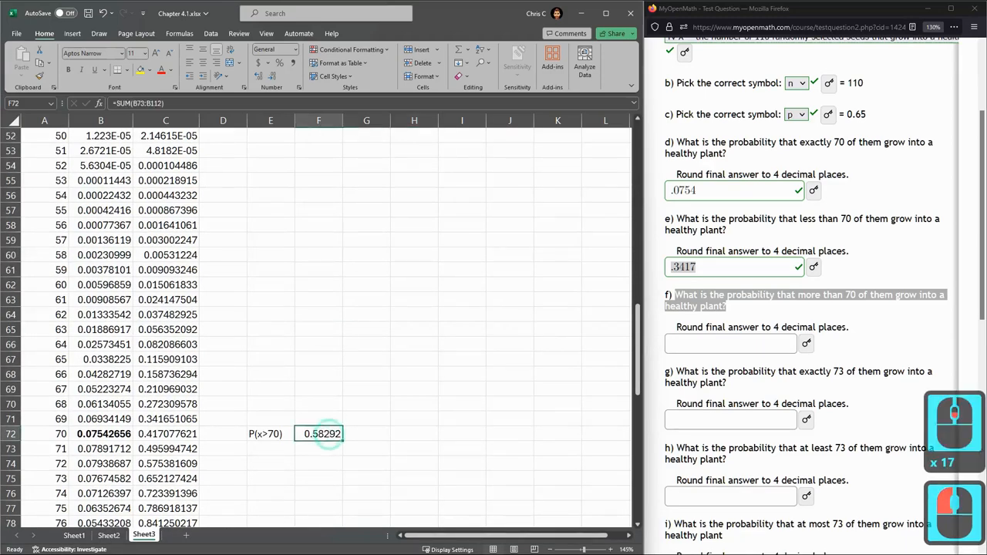
# Step: Enter .5829 as part f's answer for more than 70 seeds growing
pyautogui.click(731, 342)
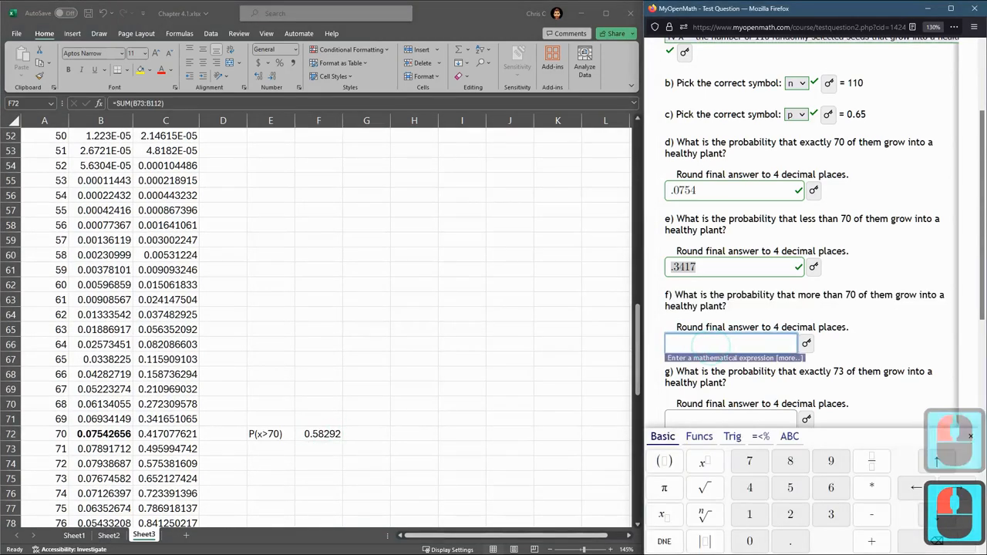
pyautogui.write('.5829')
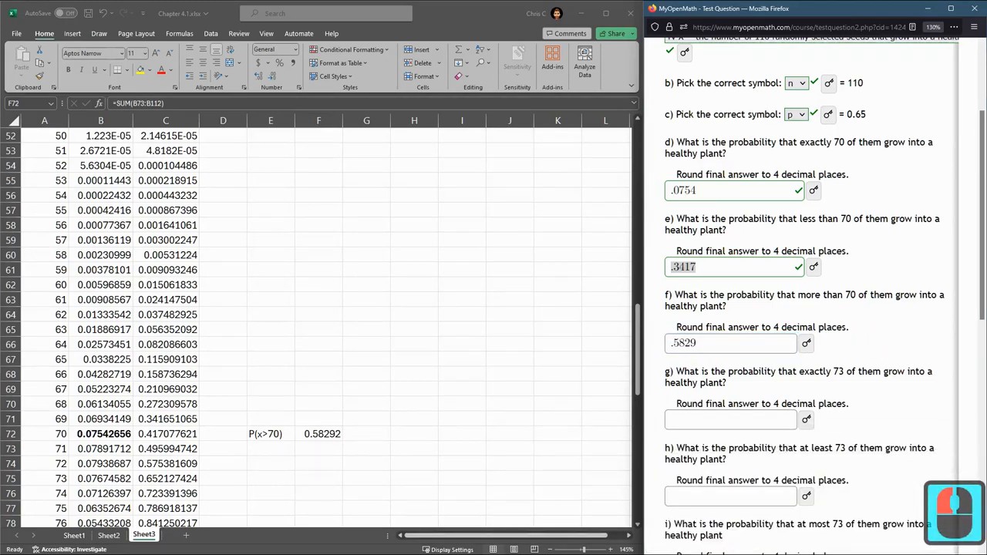
pyautogui.scroll(-3)
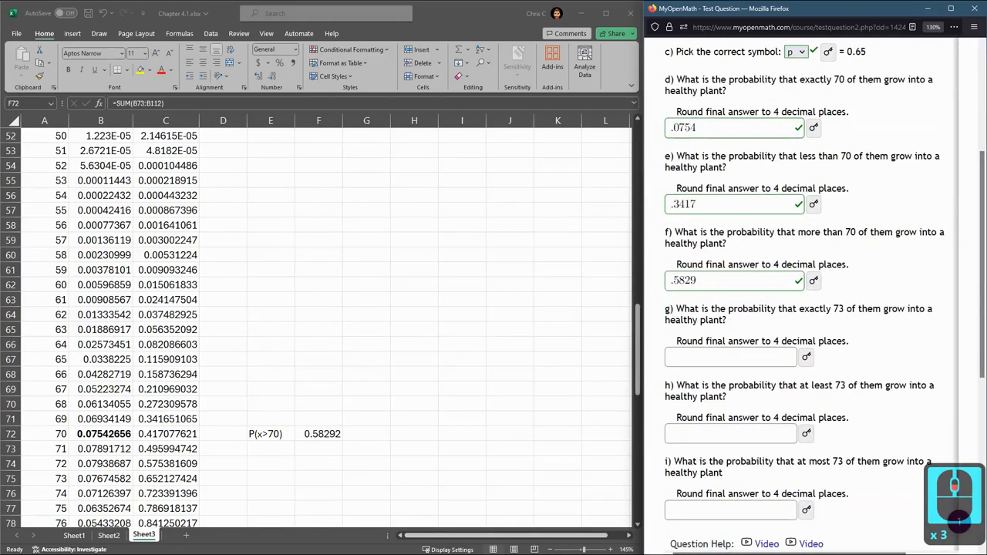
pyautogui.scroll(-3)
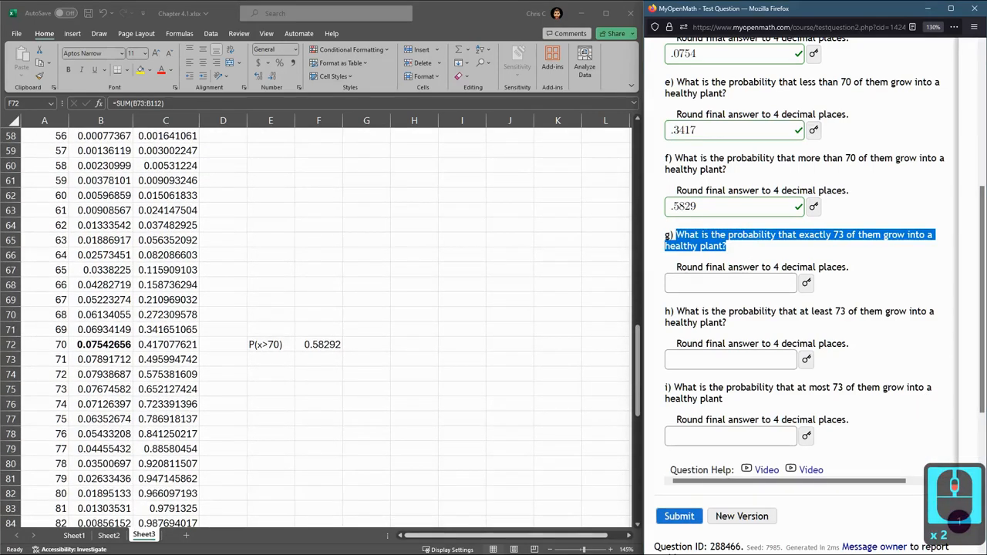
# Step: Enter .5754, the cumulative value at x = 72, as part h's answer; it is marked incorrect
pyautogui.click(100, 388)
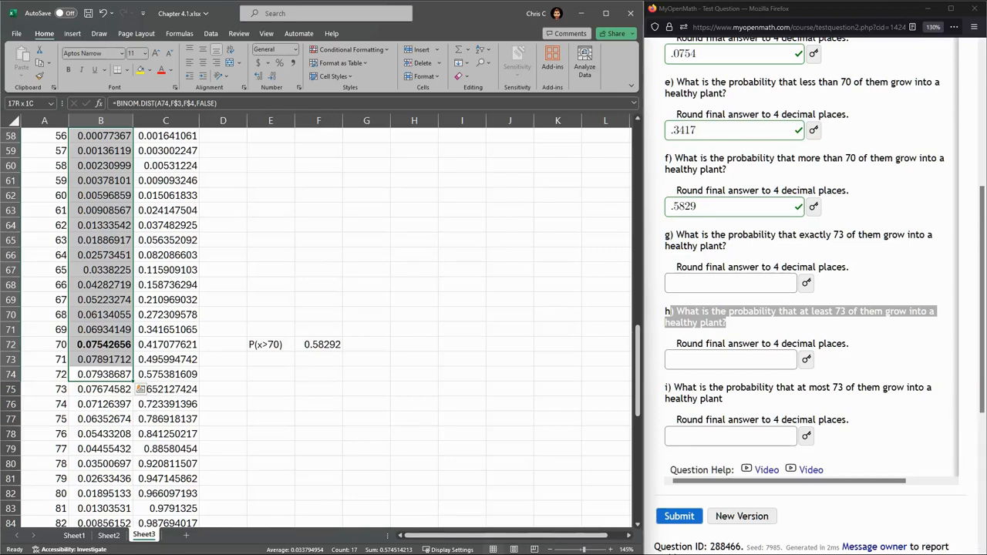
pyautogui.click(166, 375)
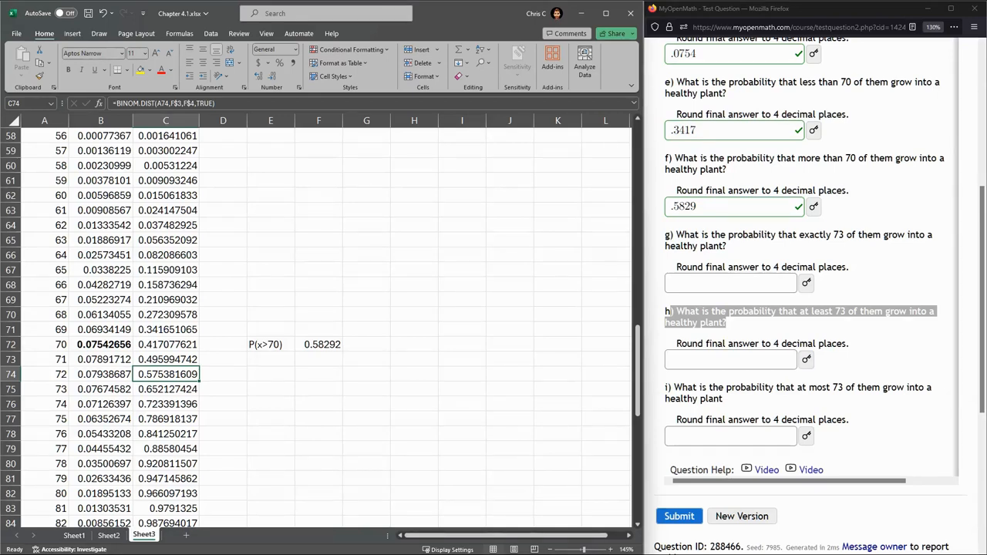
pyautogui.click(732, 360)
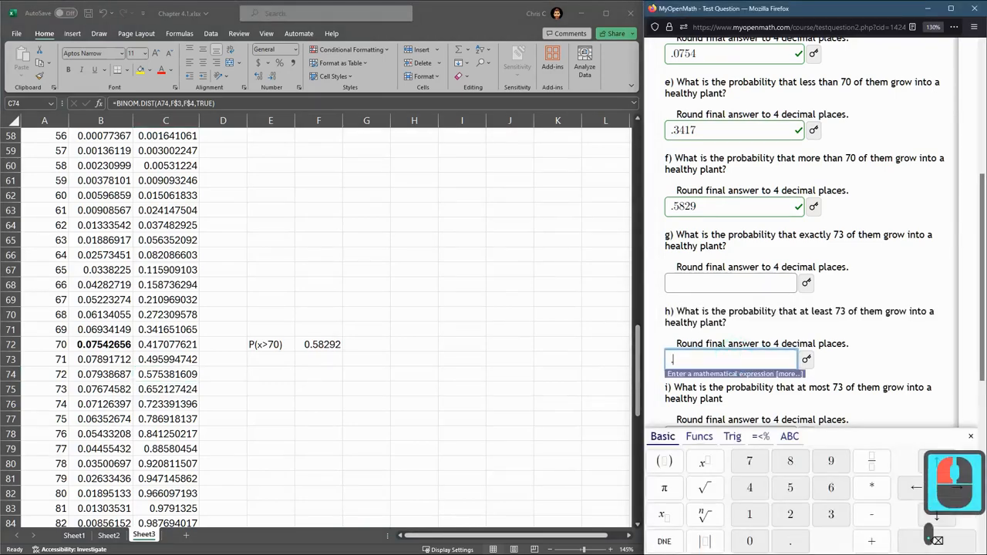
pyautogui.write('.5754')
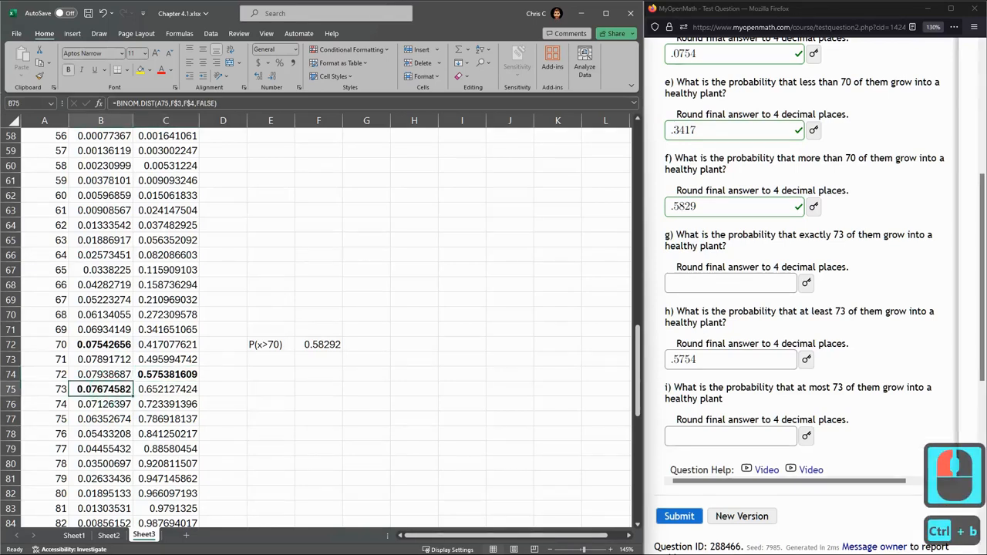
pyautogui.click(167, 374)
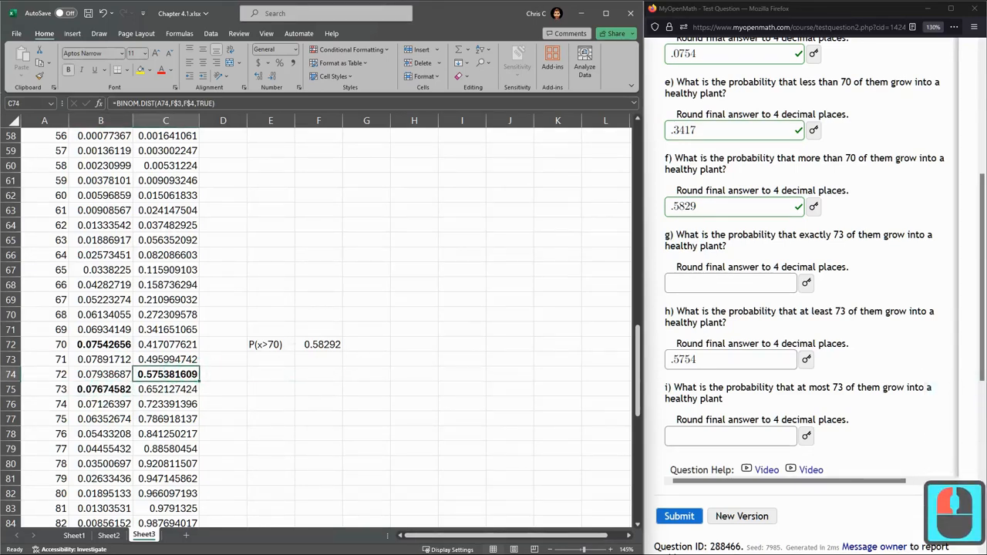
pyautogui.click(731, 359)
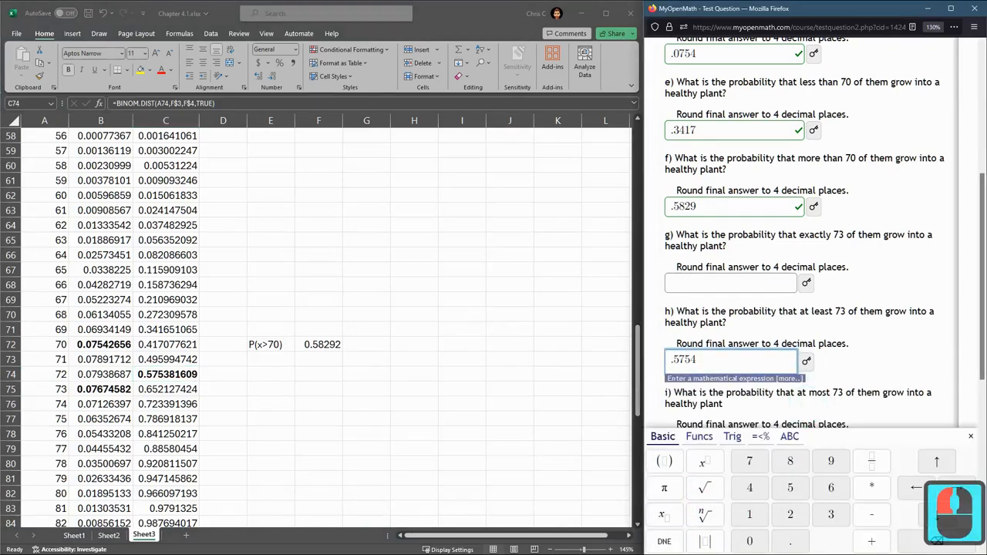
pyautogui.scroll(-3)
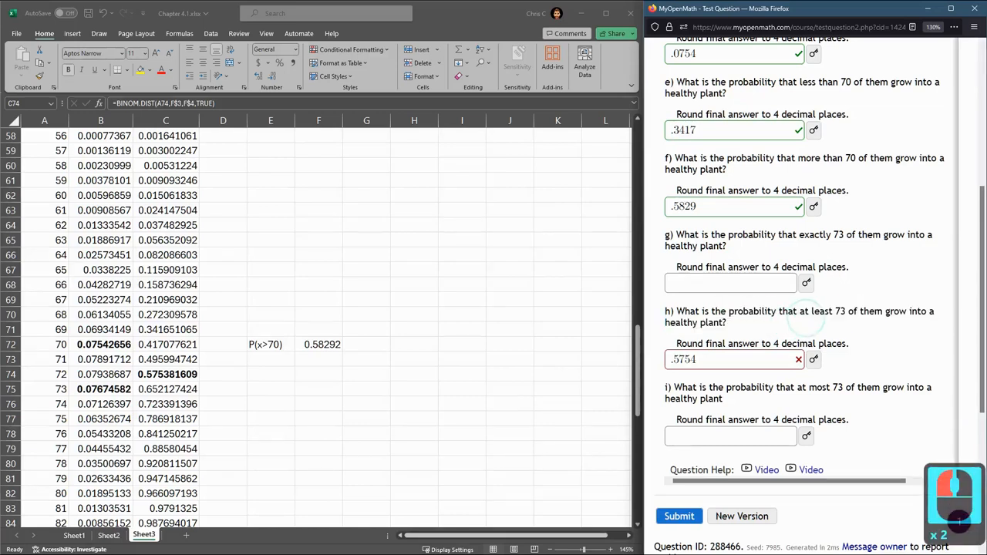
# Step: Label row 74 with P(x>=73) and the note 1-P(x<73)
pyautogui.moveTo(728, 312); pyautogui.dragTo(723, 322)
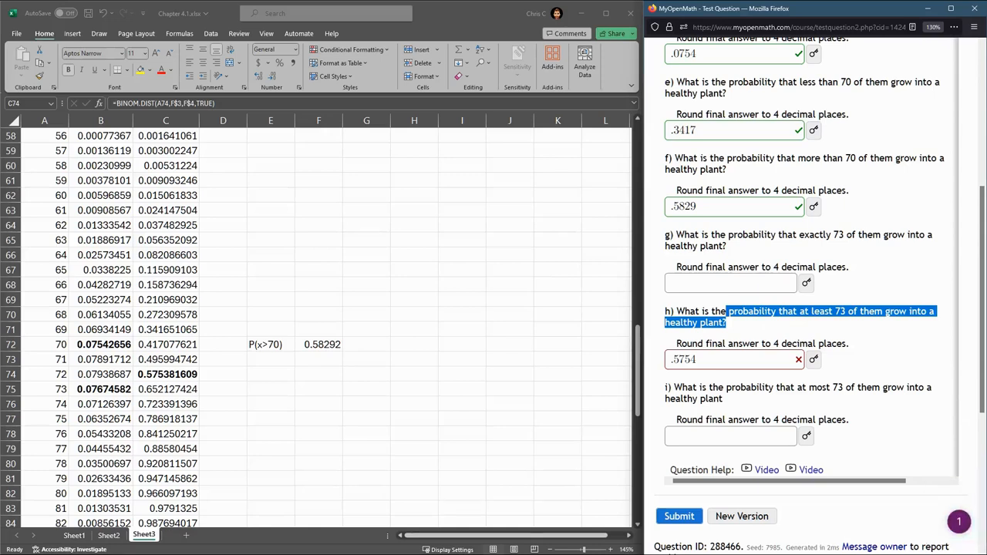
pyautogui.click(167, 389)
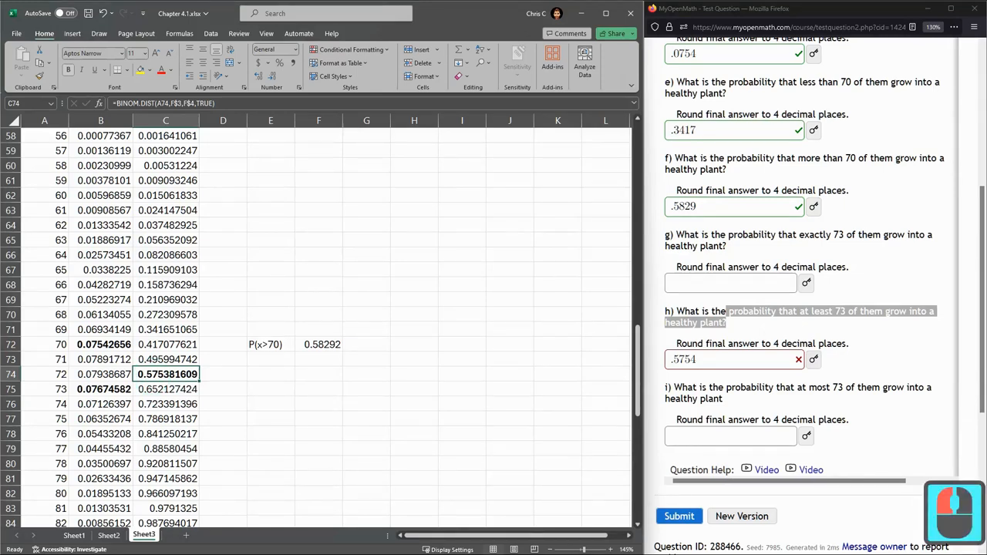
pyautogui.write('P(')
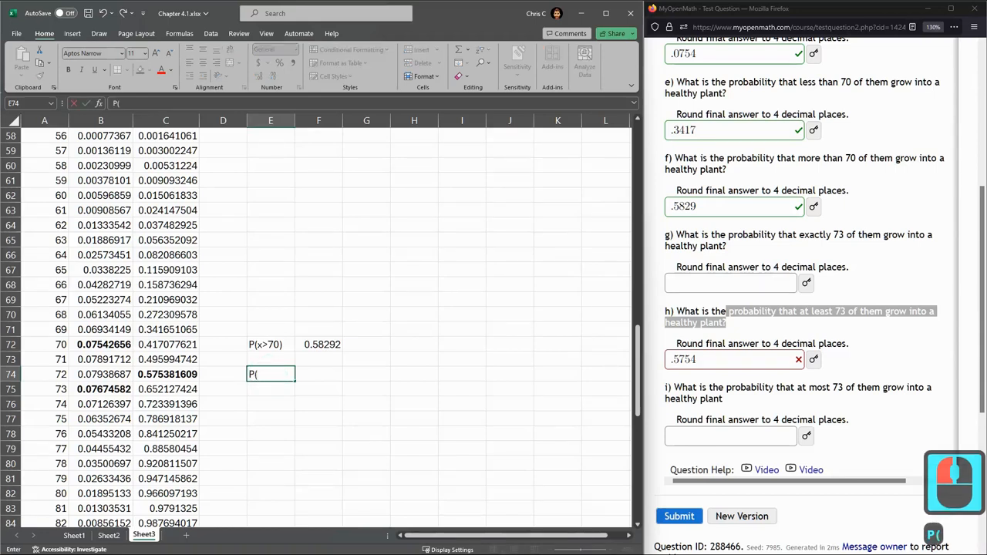
pyautogui.write('x>')
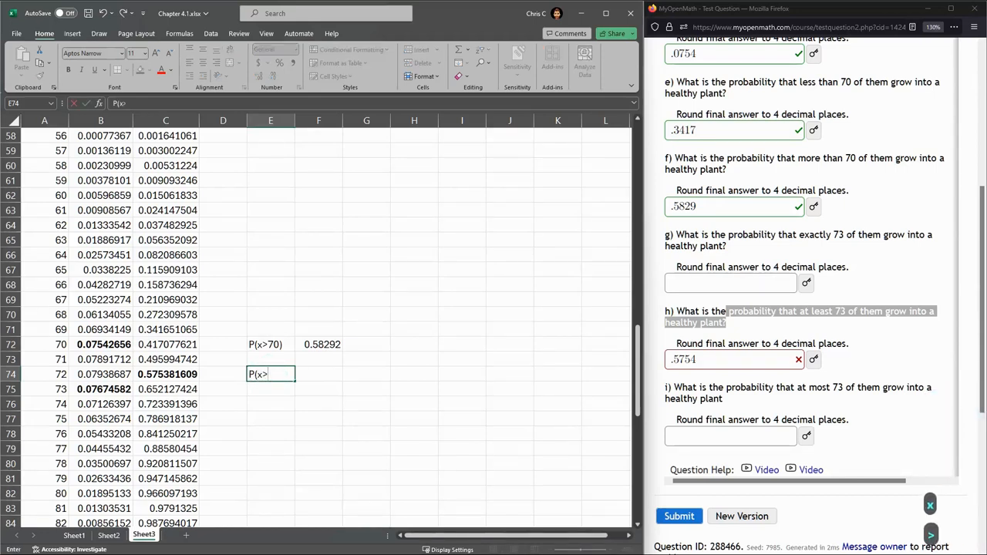
pyautogui.write('=')
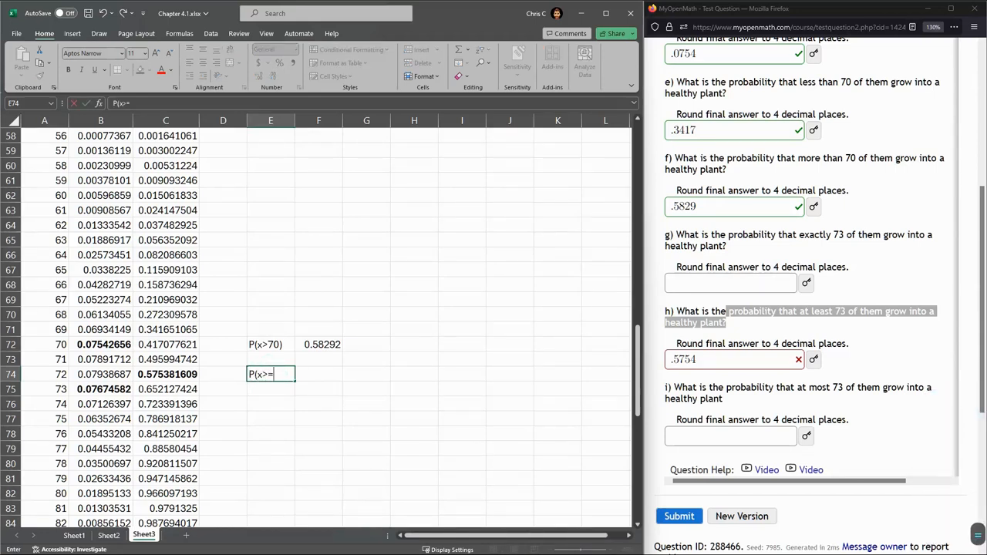
pyautogui.write('73)')
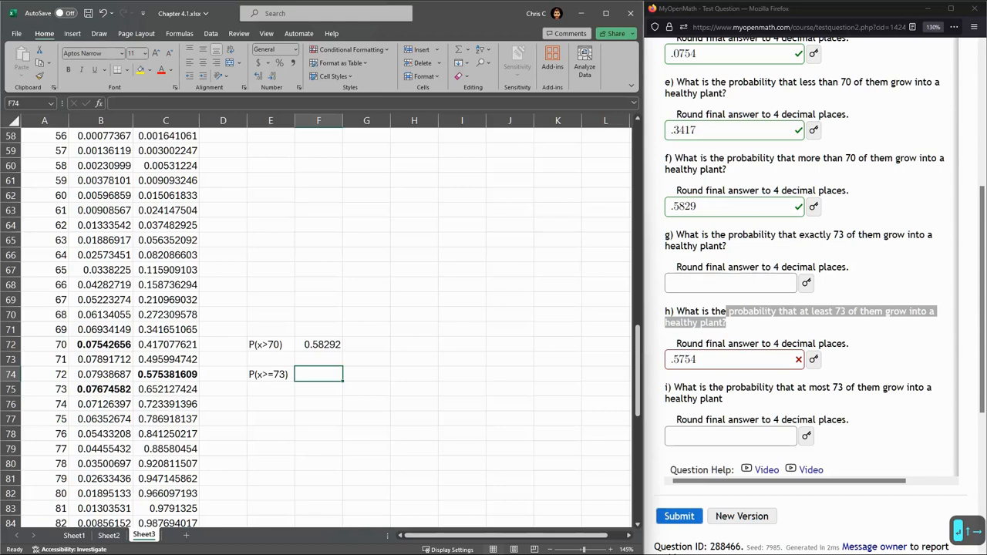
pyautogui.write('1-')
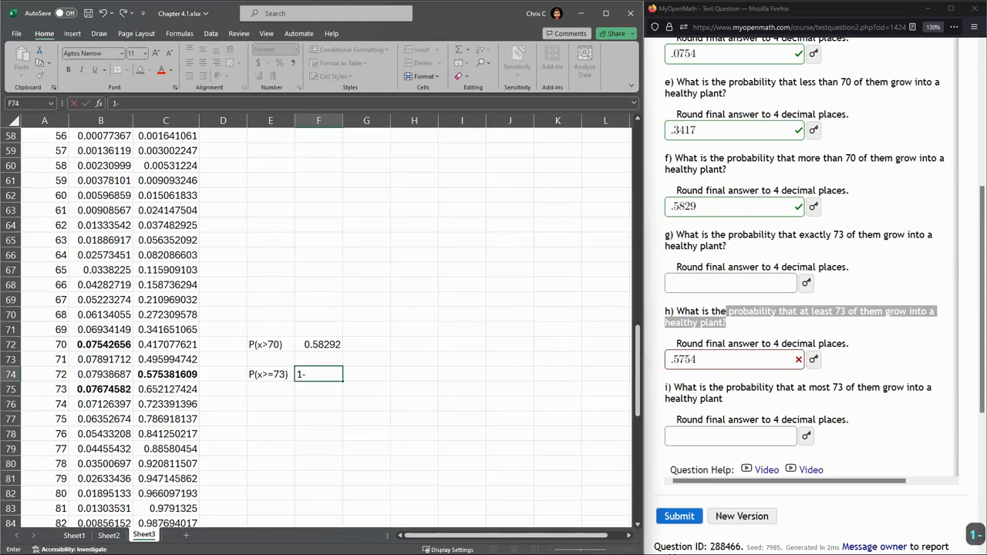
pyautogui.write('P(')
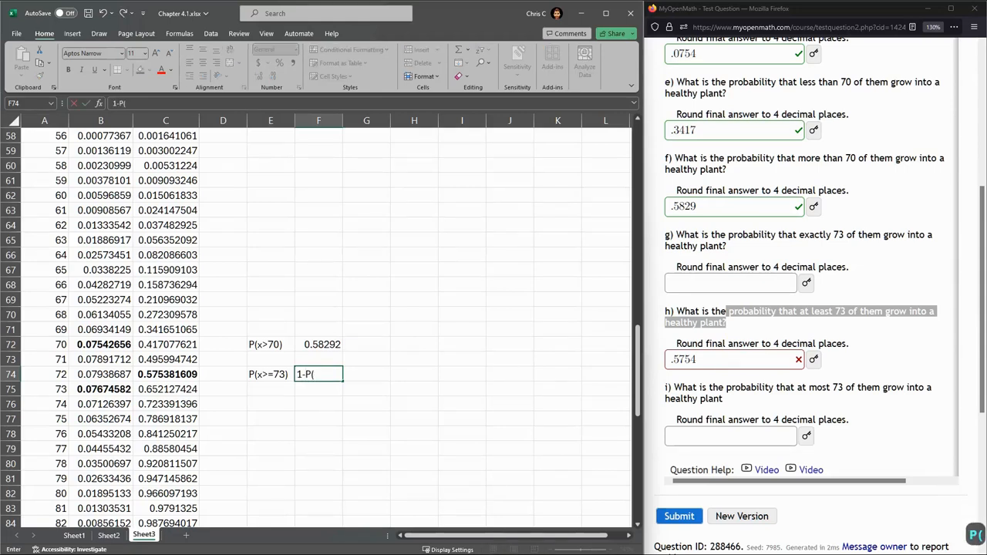
pyautogui.write('x<')
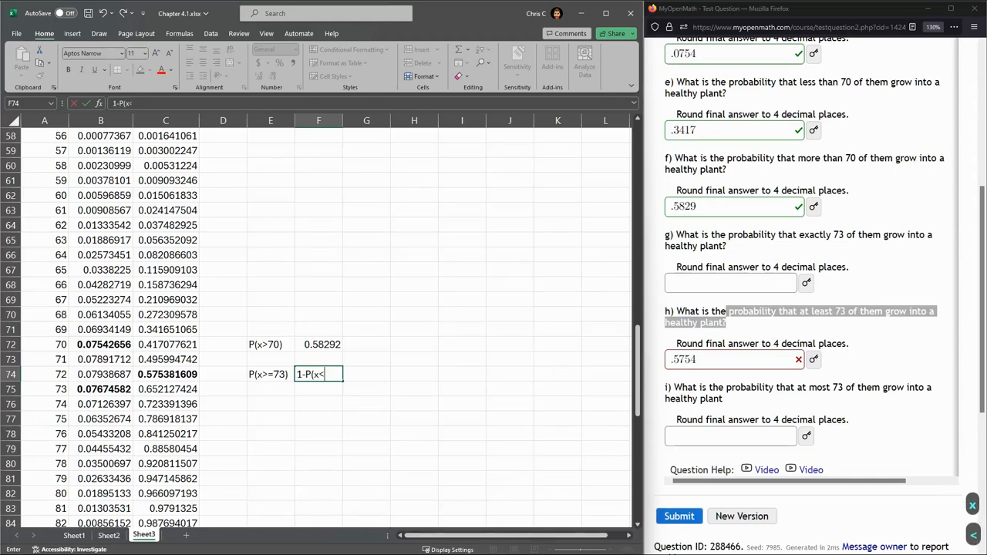
pyautogui.write('73')
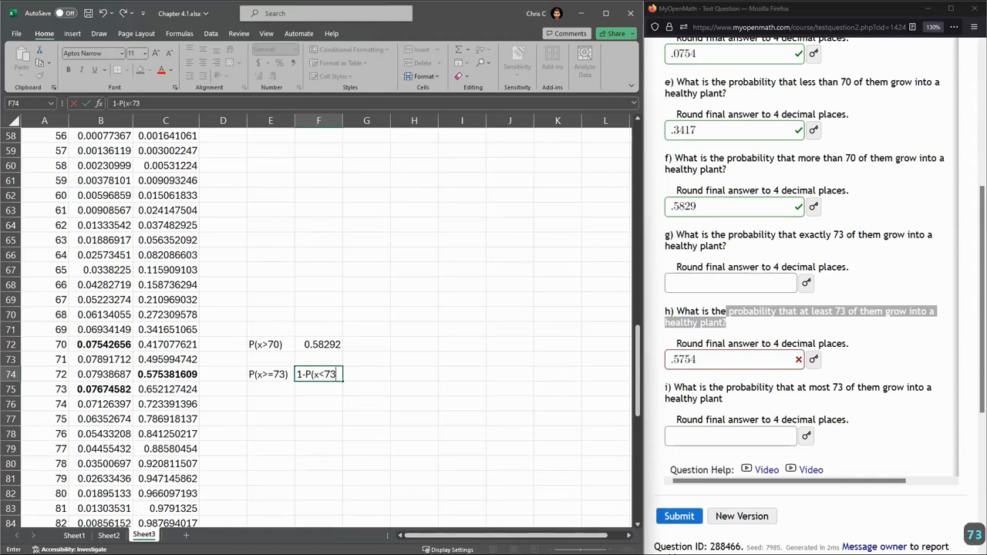
pyautogui.write(')')
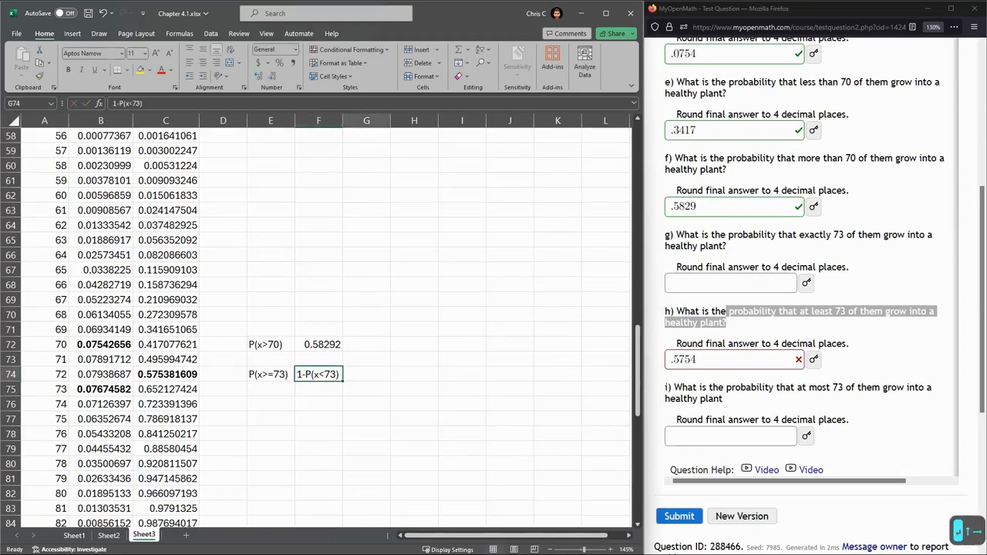
# Step: Compute =1-C74 beside the label, giving 0.42462 for part h
pyautogui.write('=1-')
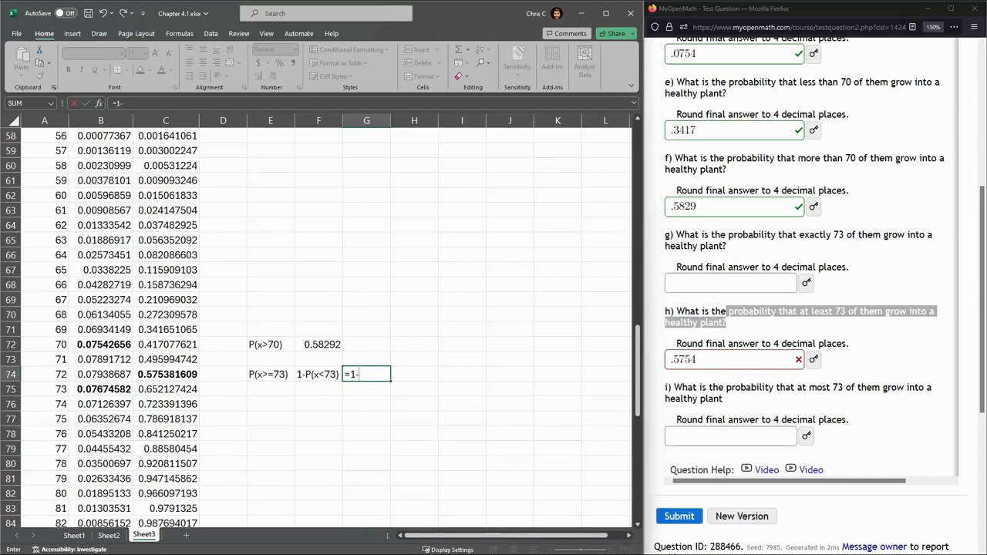
pyautogui.click(167, 375)
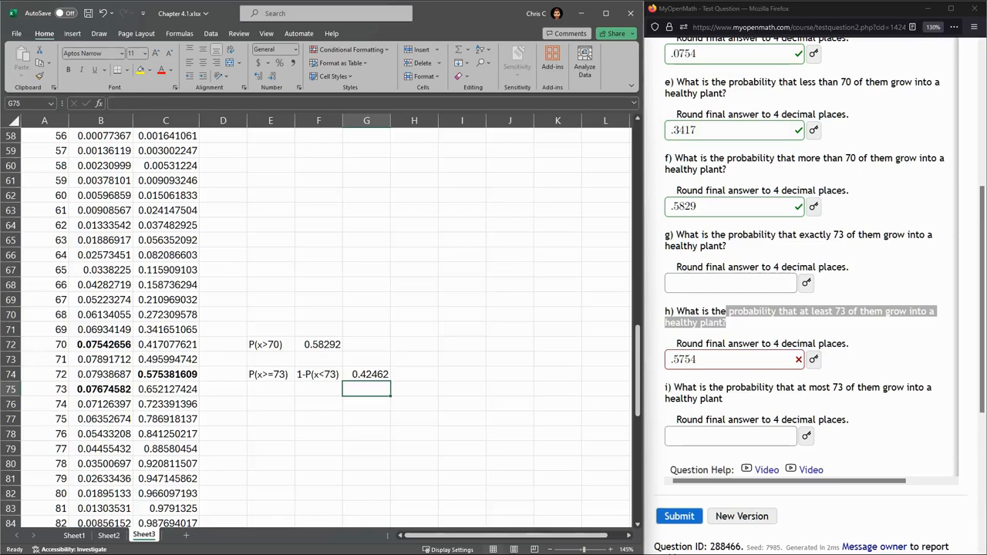
# Step: Replace part h's wrong answer with .4246
pyautogui.click(728, 360)
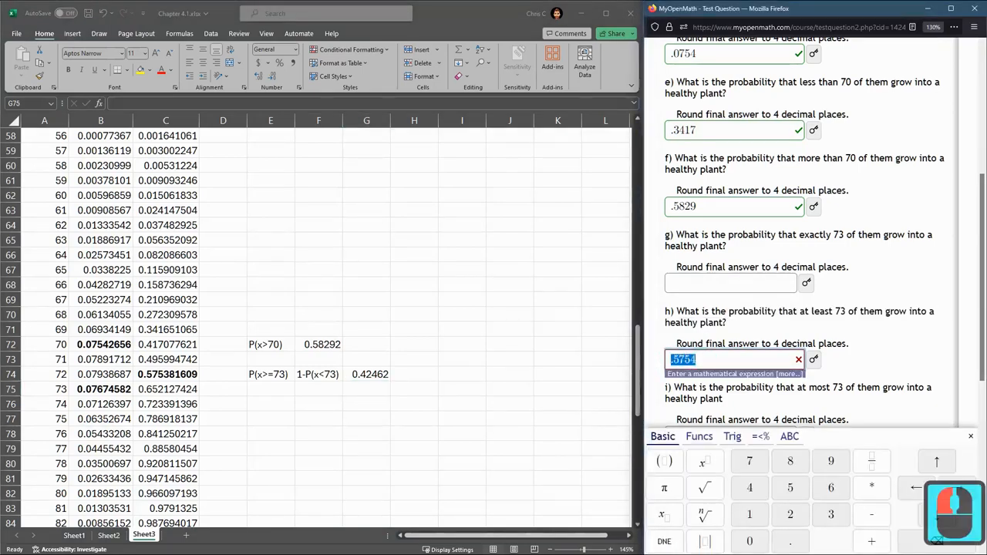
pyautogui.write('.4246')
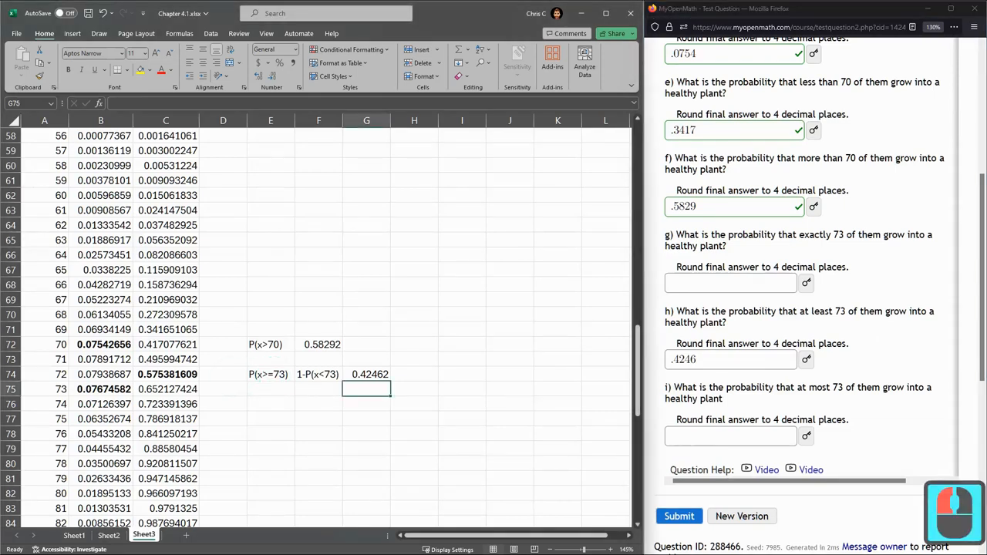
# Step: Verify with =SUM(B75:B112) in H74, the P(x) values from x = 73 up, also 0.42462
pyautogui.click(413, 375)
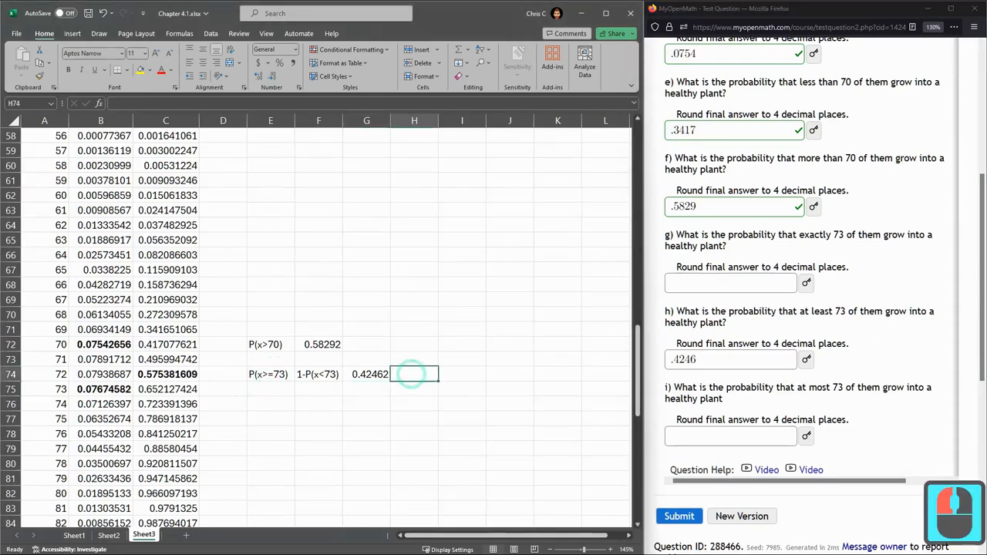
pyautogui.write('=sum')
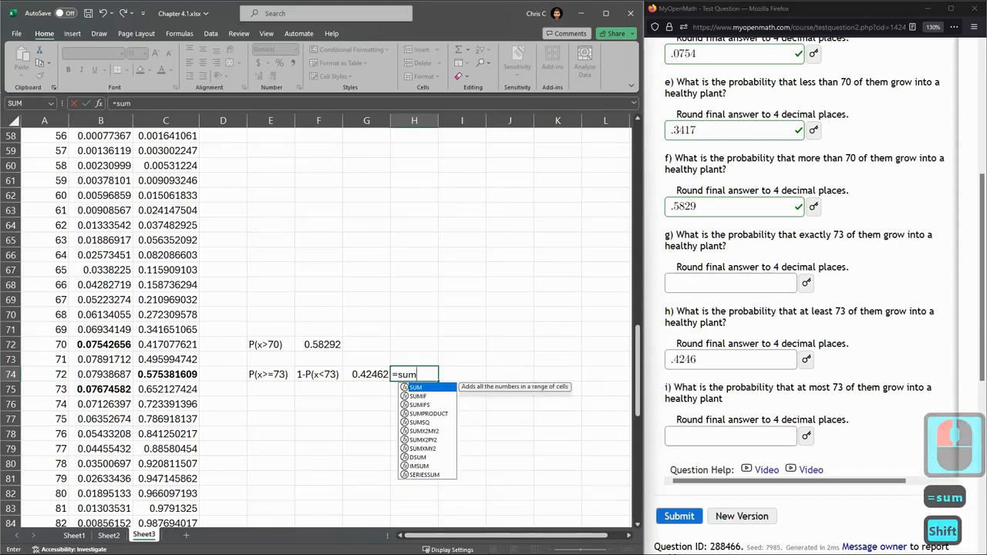
pyautogui.write('(')
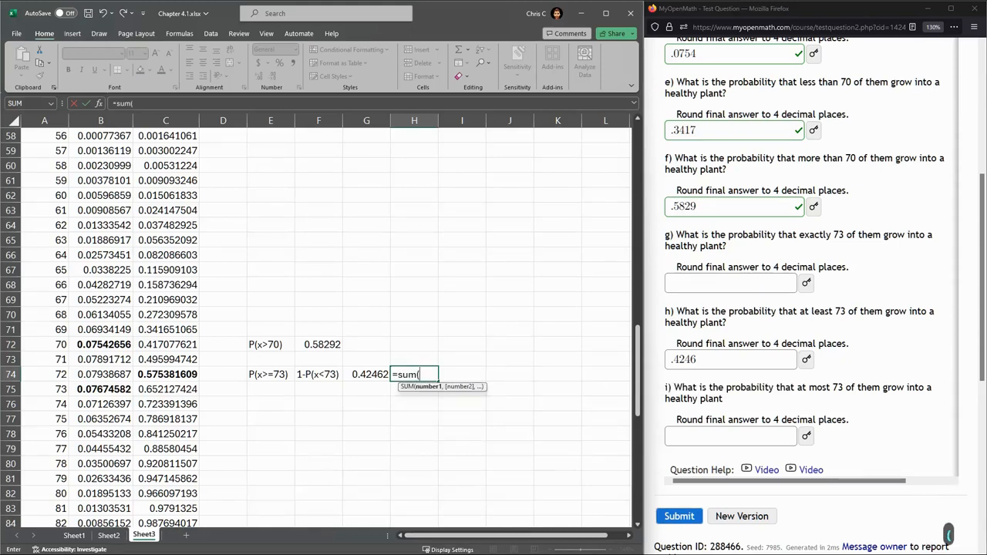
pyautogui.click(100, 389)
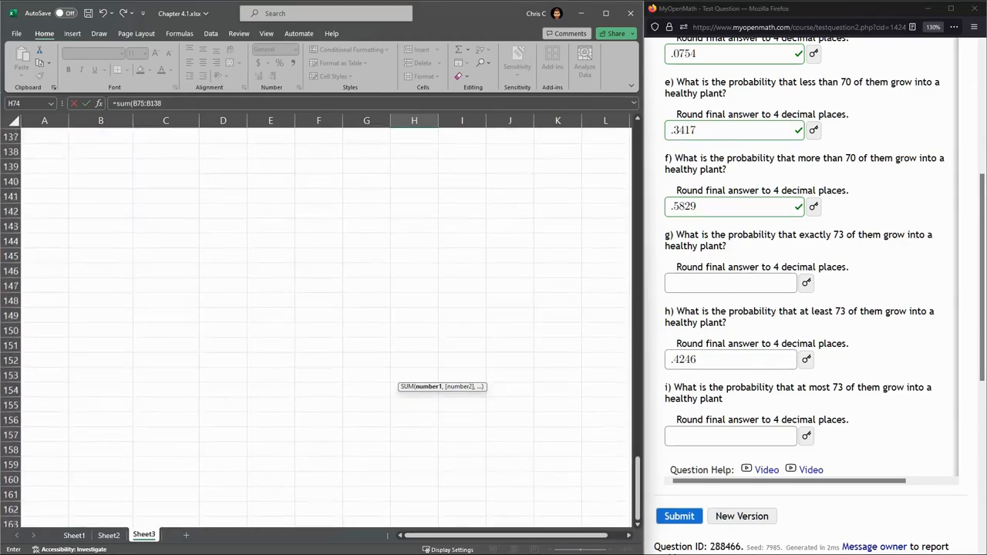
pyautogui.scroll(3)
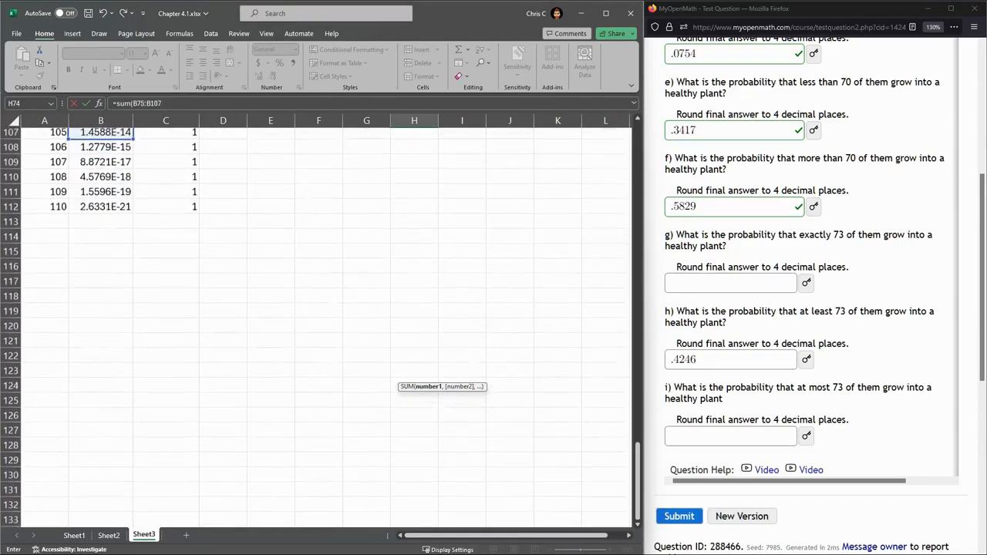
pyautogui.scroll(-3)
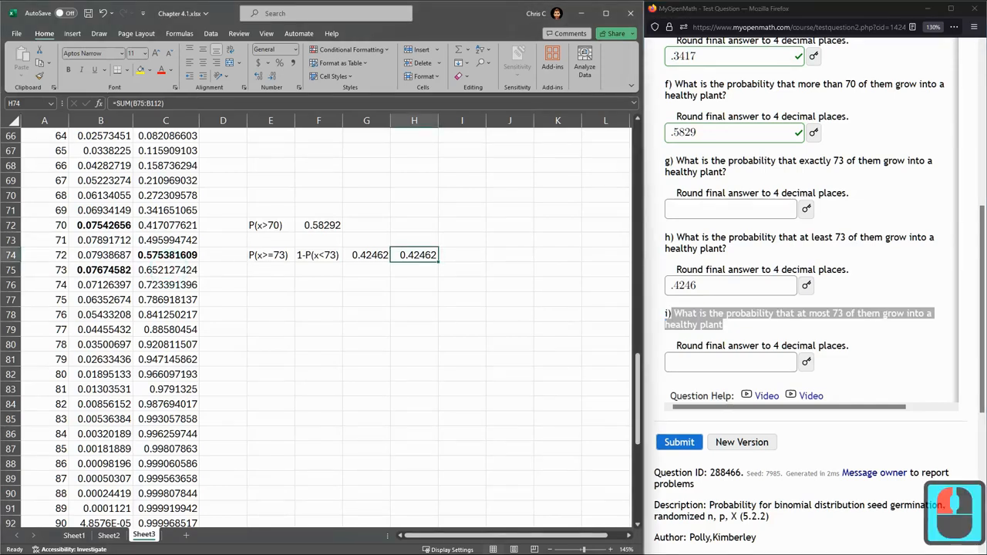
# Step: Read the cumulative value at x = 73 and submit .6521 as question i's answer
pyautogui.click(165, 268)
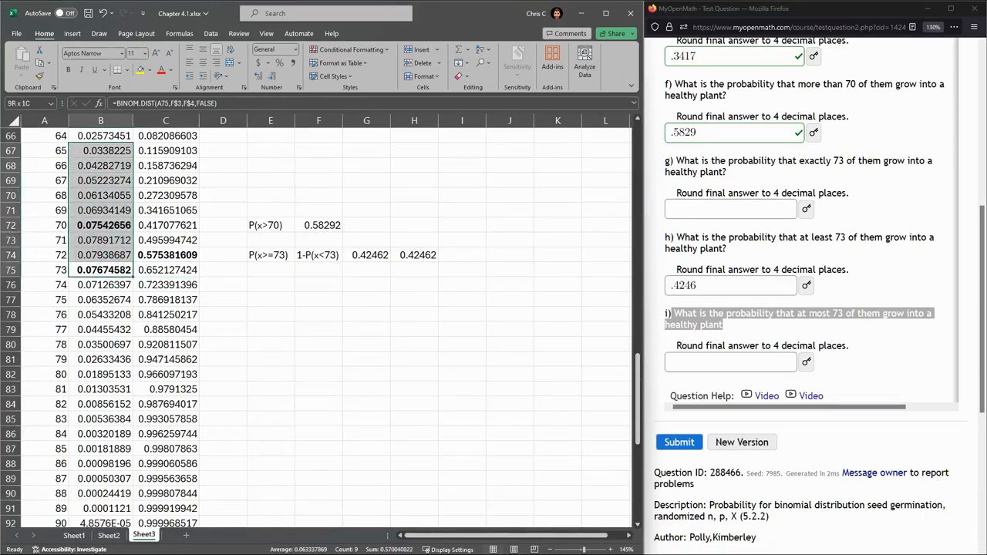
pyautogui.click(166, 268)
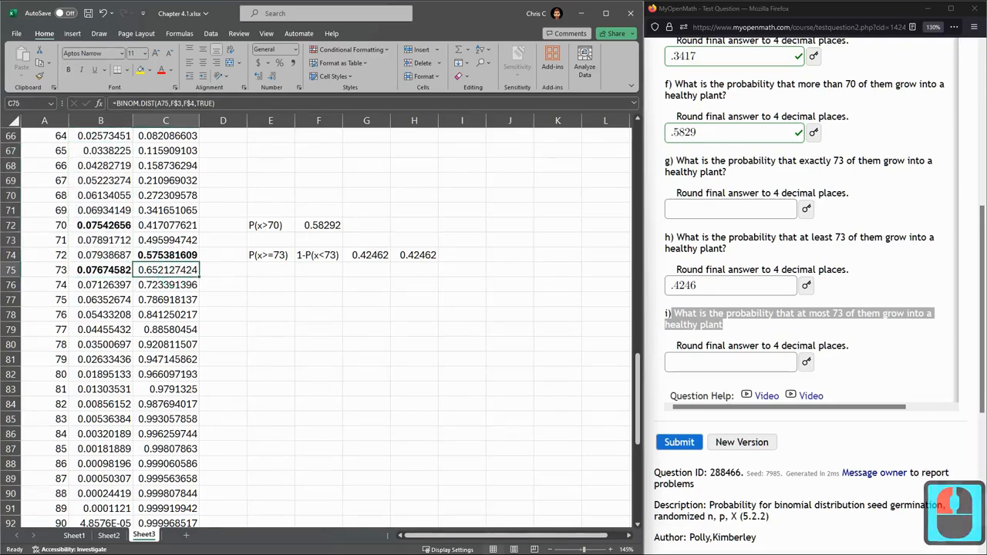
pyautogui.click(731, 361)
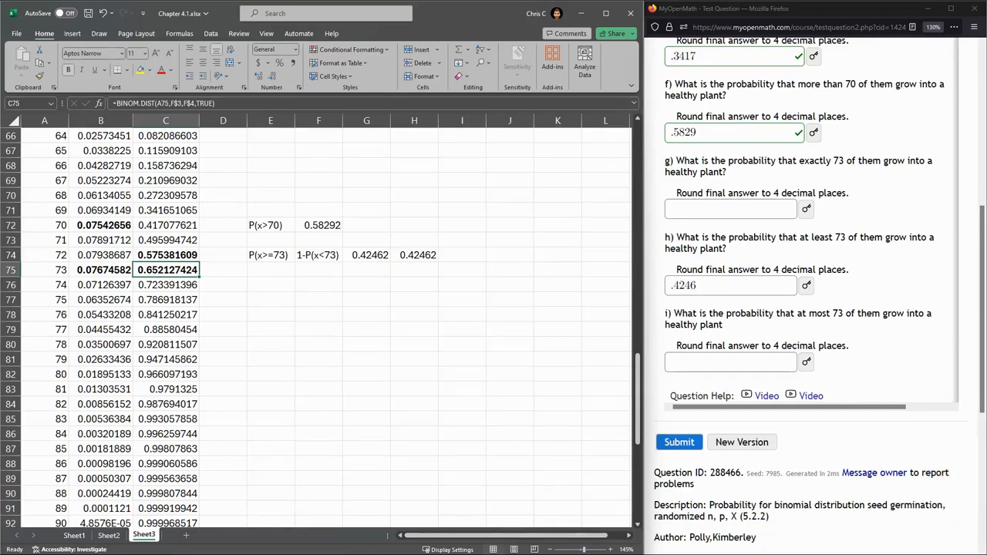
pyautogui.click(731, 361)
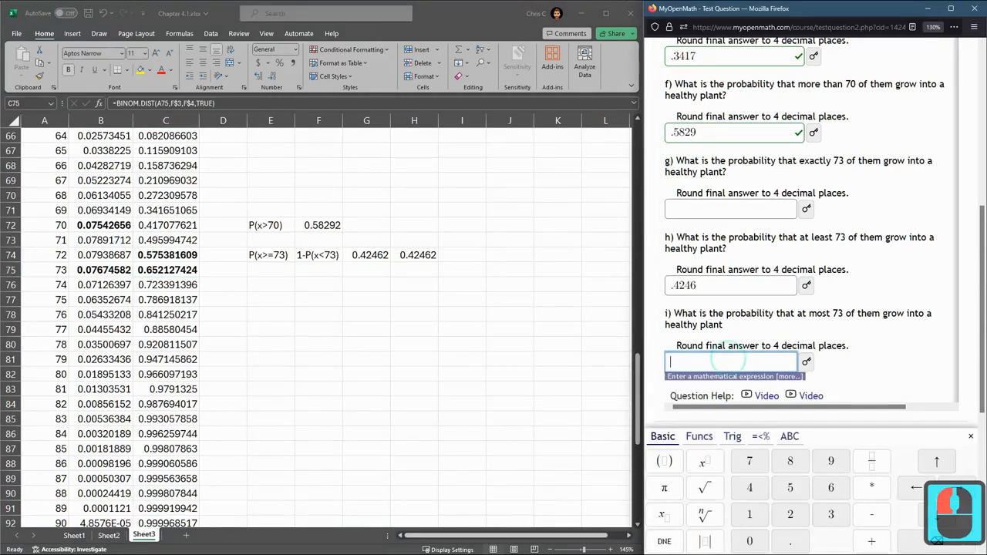
pyautogui.write('.6521')
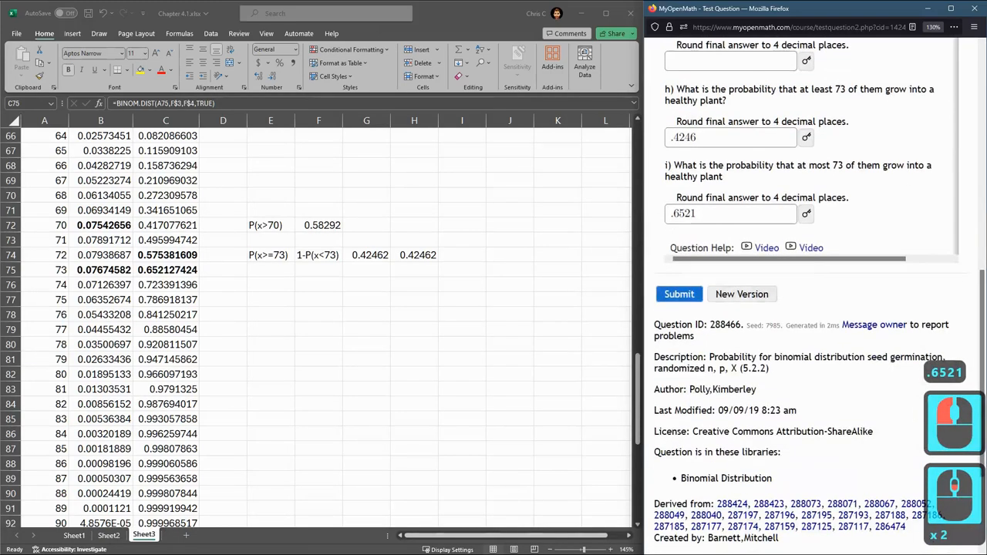
pyautogui.click(678, 293)
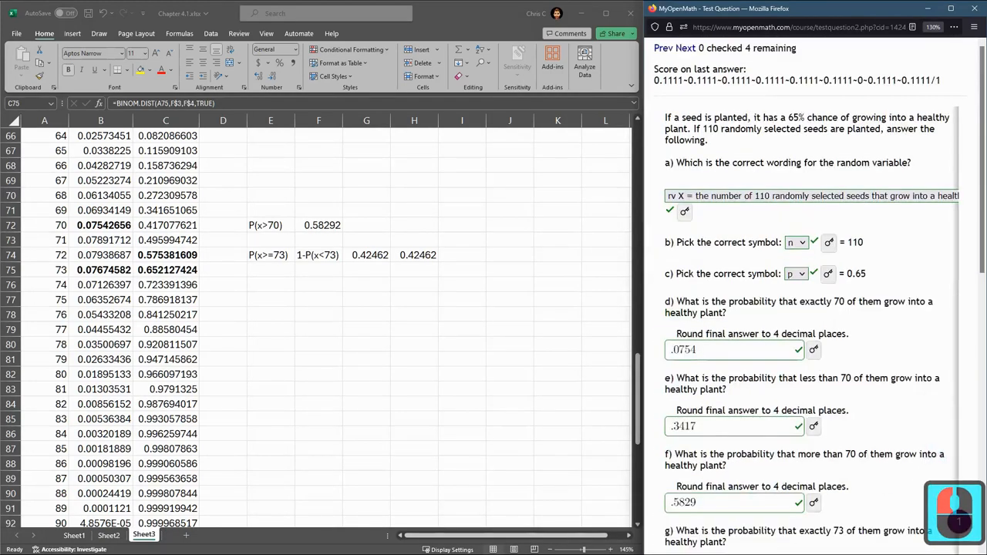
pyautogui.scroll(-3)
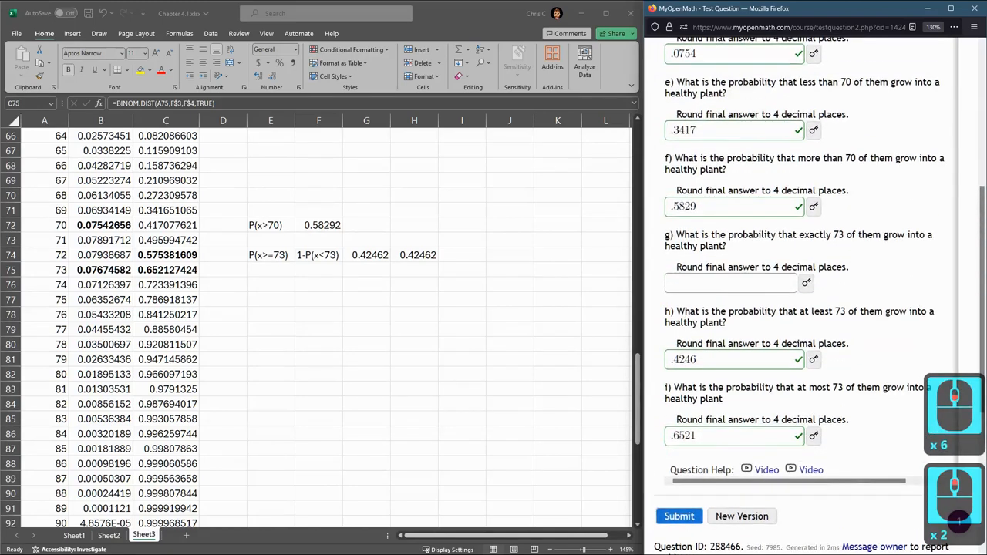
# Step: Enter .0767 as question g's answer, the probability of exactly 73 seeds from Excel's B75
pyautogui.click(731, 283)
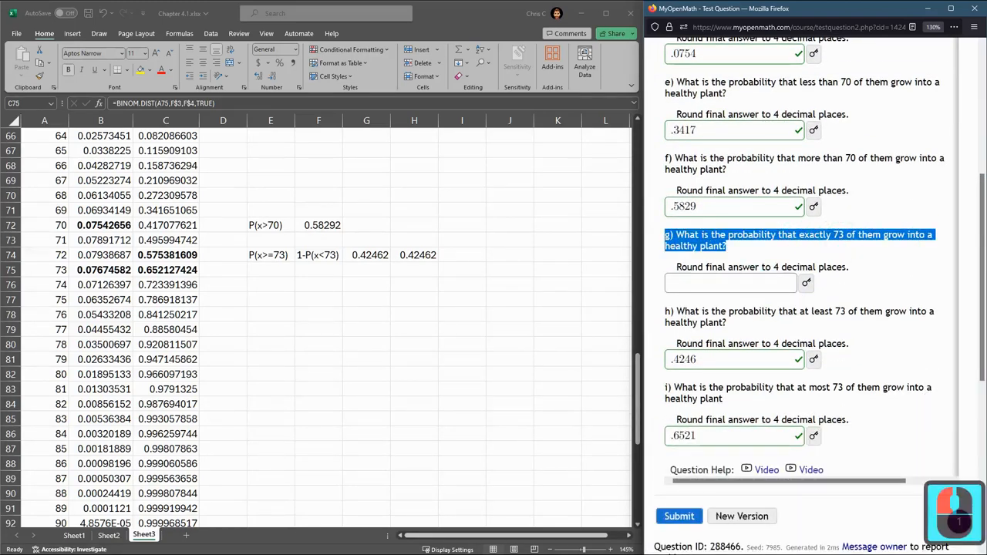
pyautogui.click(100, 269)
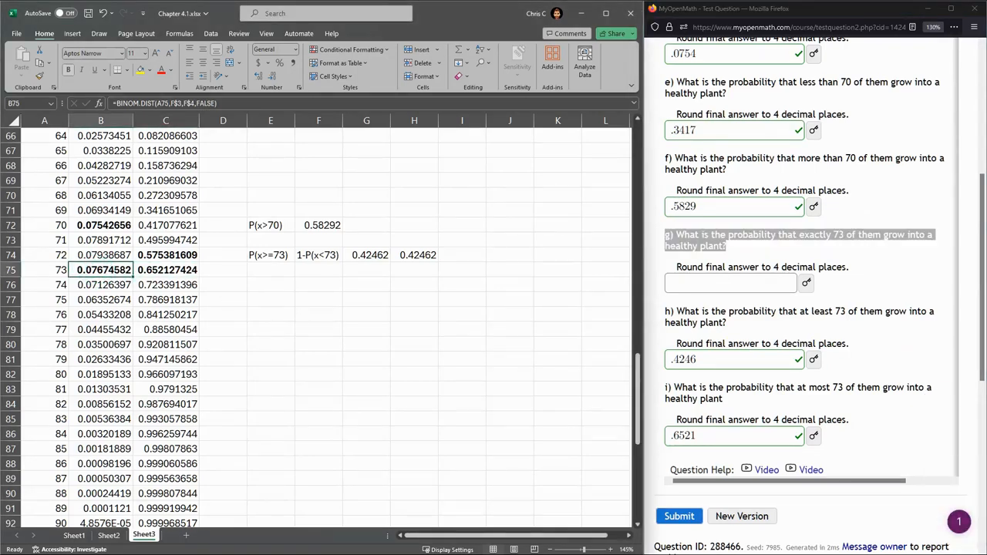
pyautogui.click(731, 284)
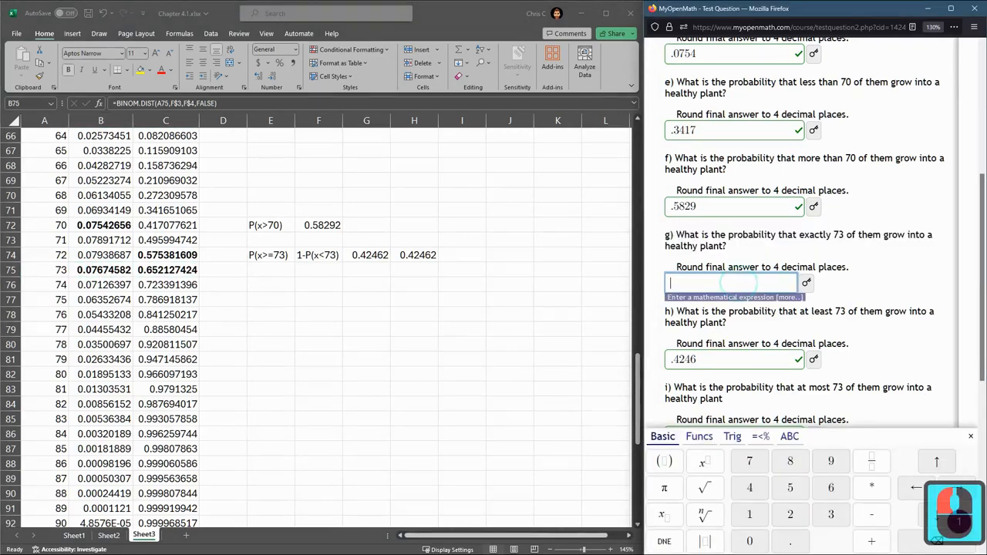
pyautogui.write('.0767')
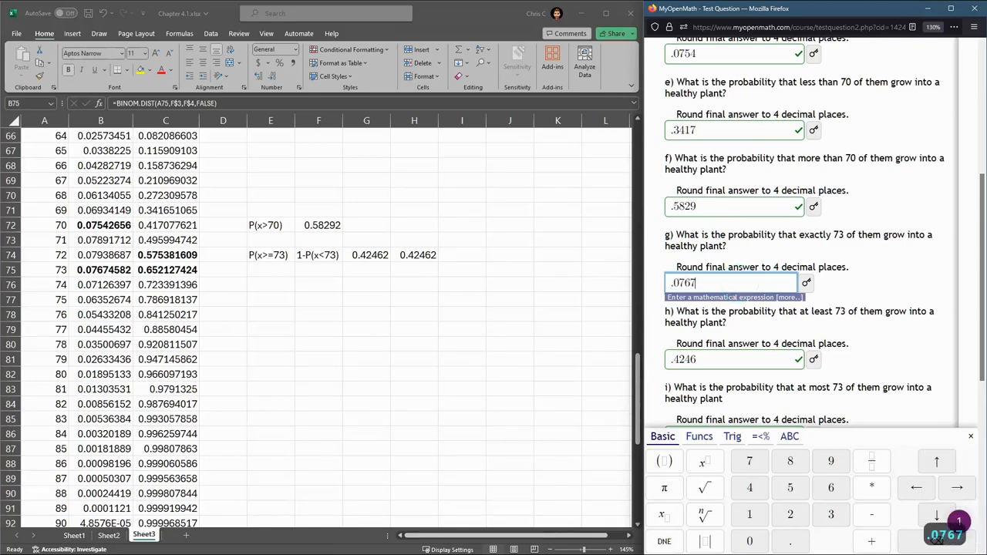